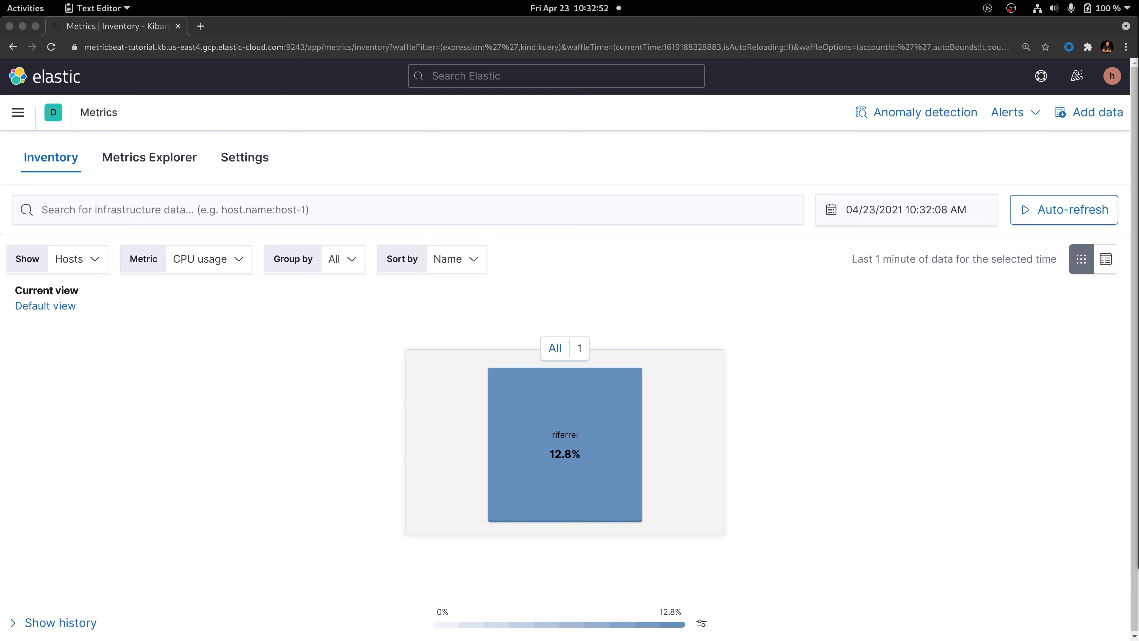
{"action": "mouse_move", "coordinate": [1122, 332]}
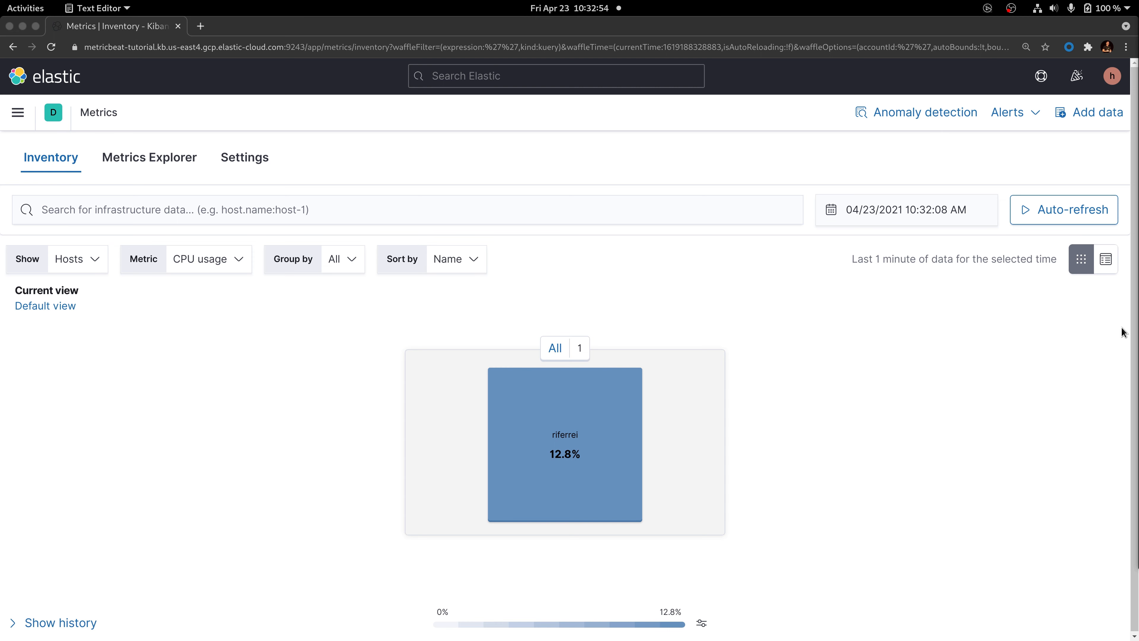
{"action": "mouse_move", "coordinate": [754, 411]}
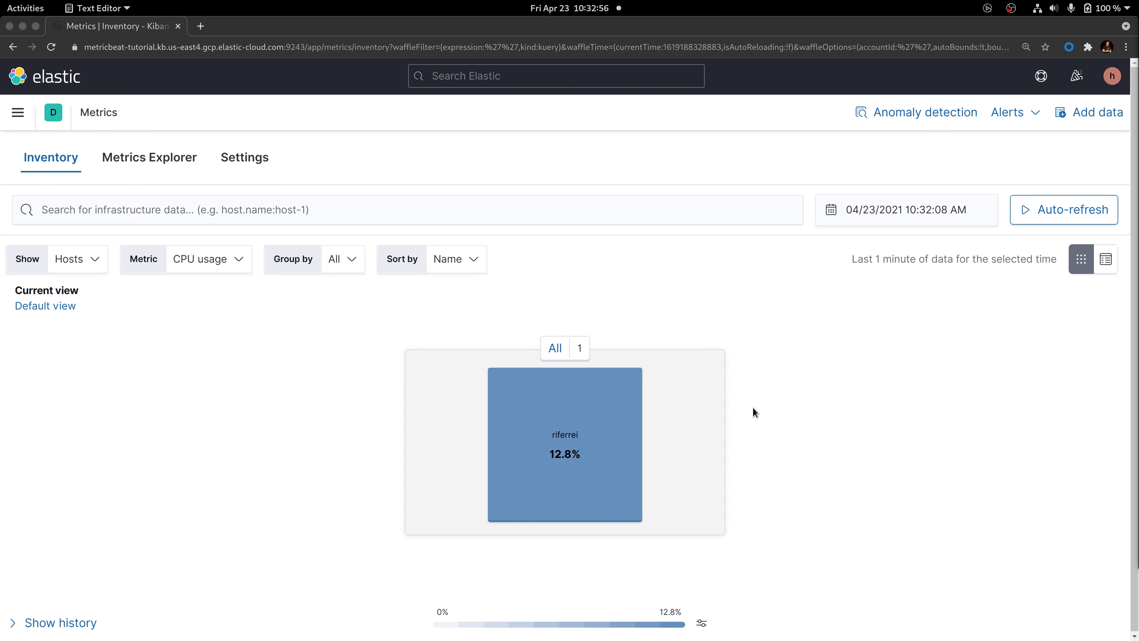
{"action": "mouse_move", "coordinate": [738, 417]}
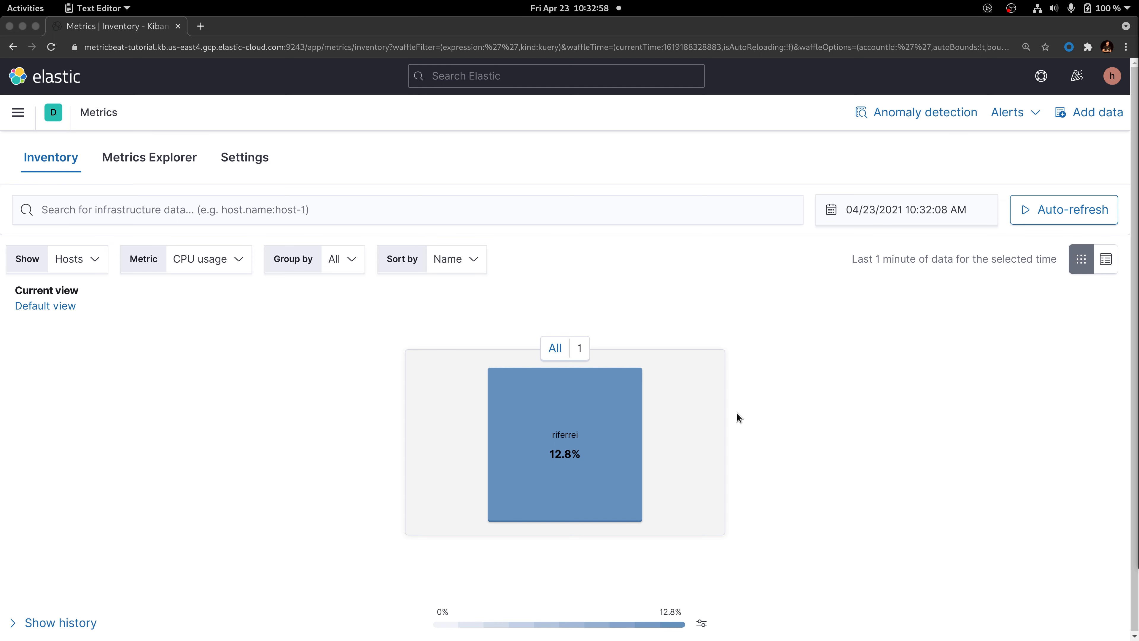
{"action": "mouse_move", "coordinate": [604, 400]}
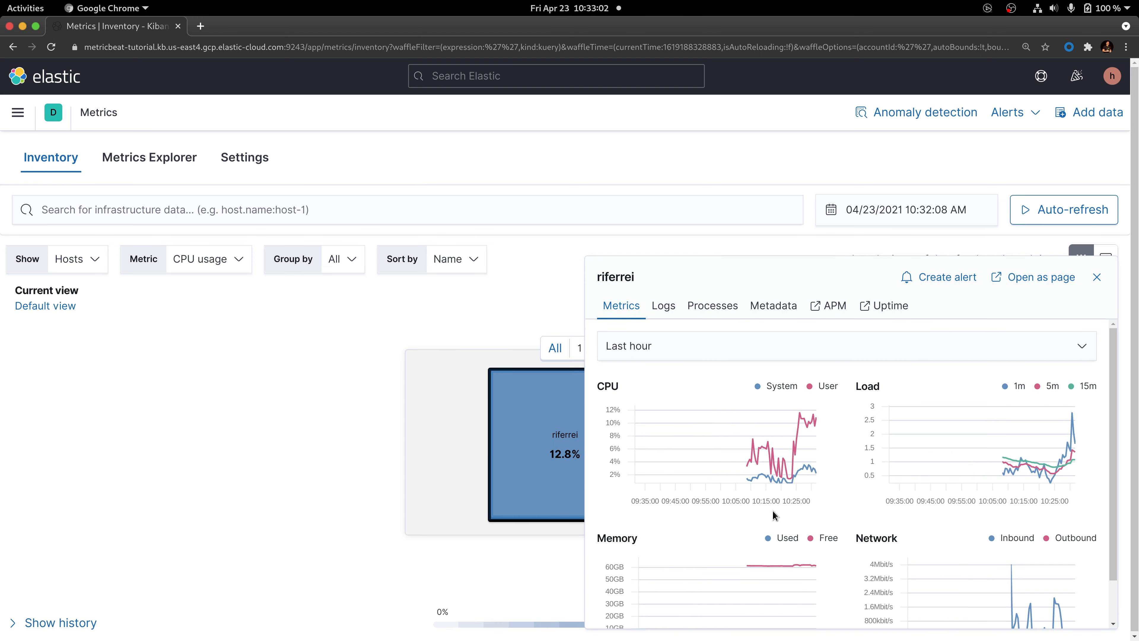
{"action": "mouse_move", "coordinate": [694, 535]}
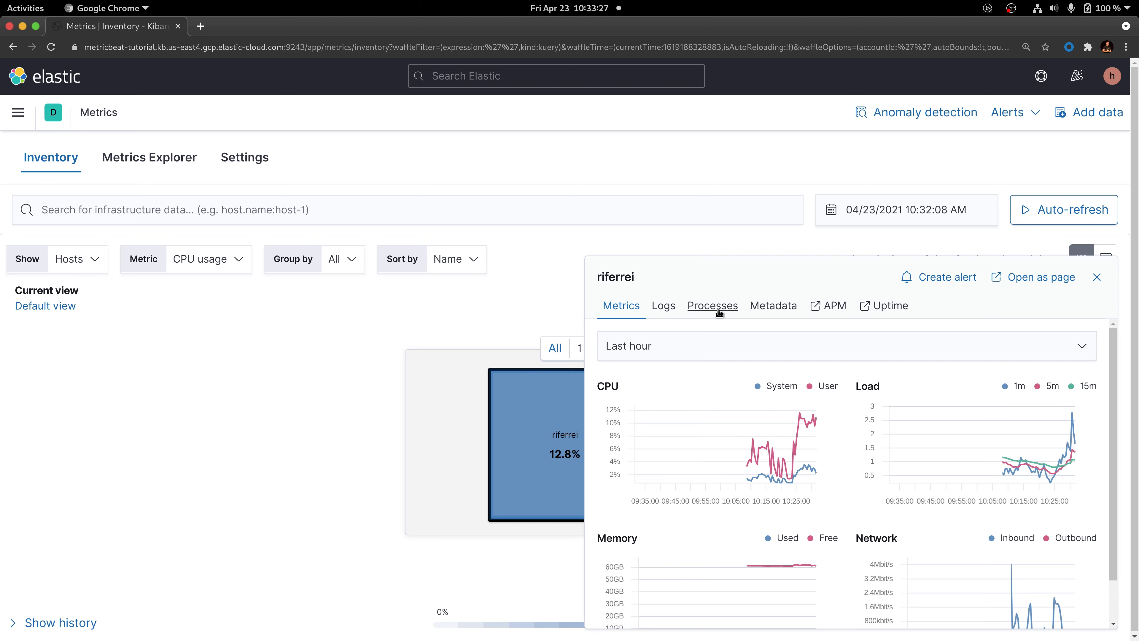
- Show the host's Processes overview with totals and top processes by CPU
{"action": "left_click", "coordinate": [712, 305]}
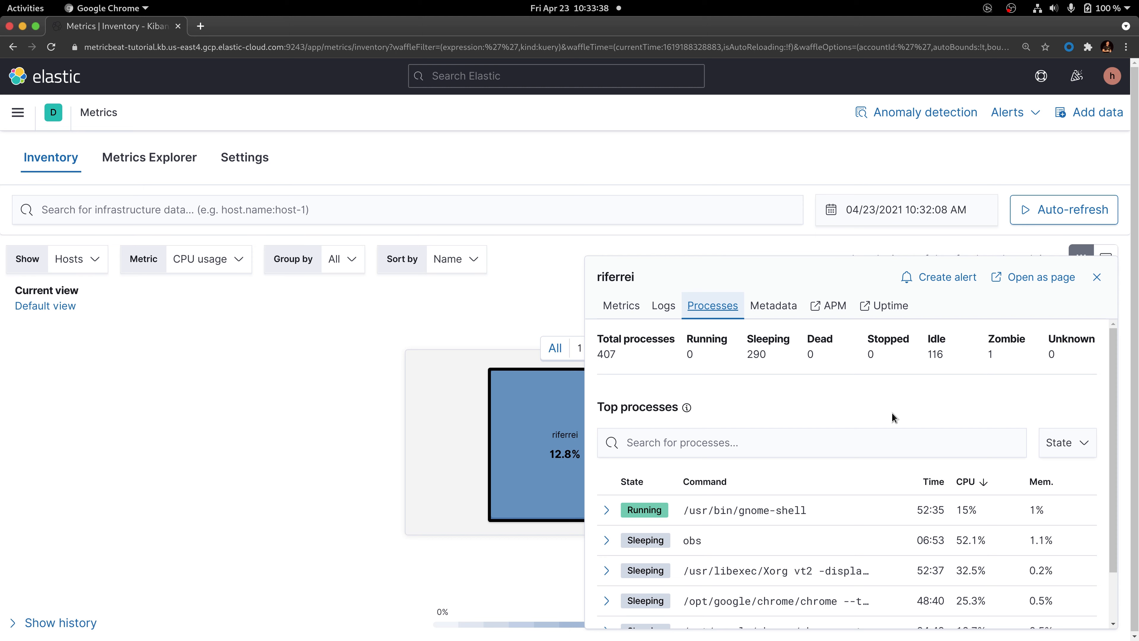
{"action": "mouse_move", "coordinate": [881, 421]}
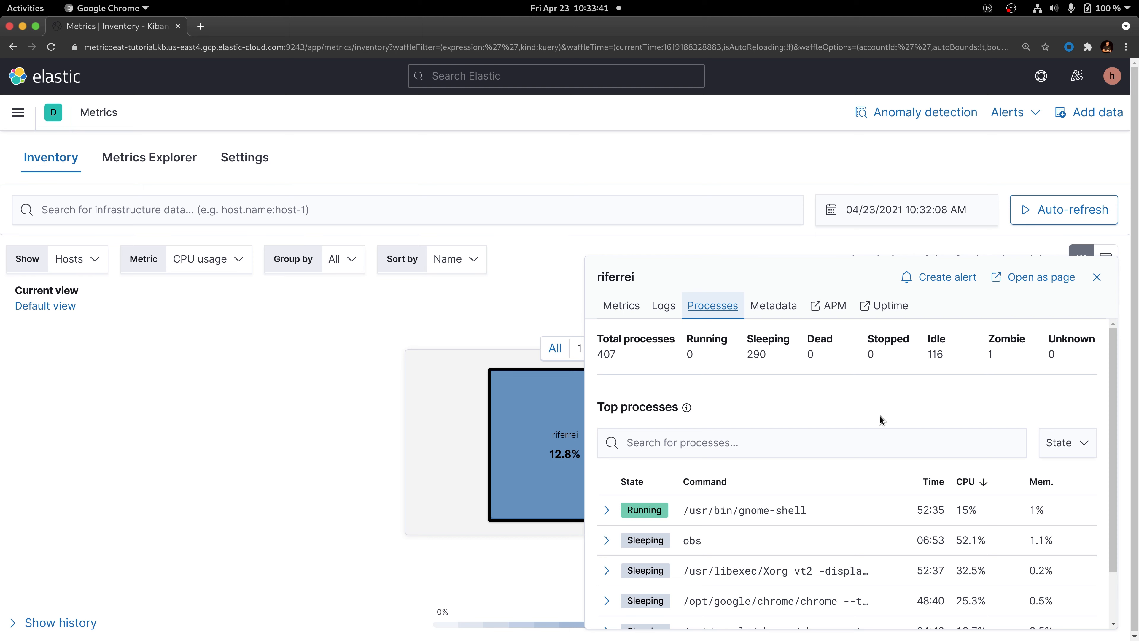
{"action": "mouse_move", "coordinate": [813, 417]}
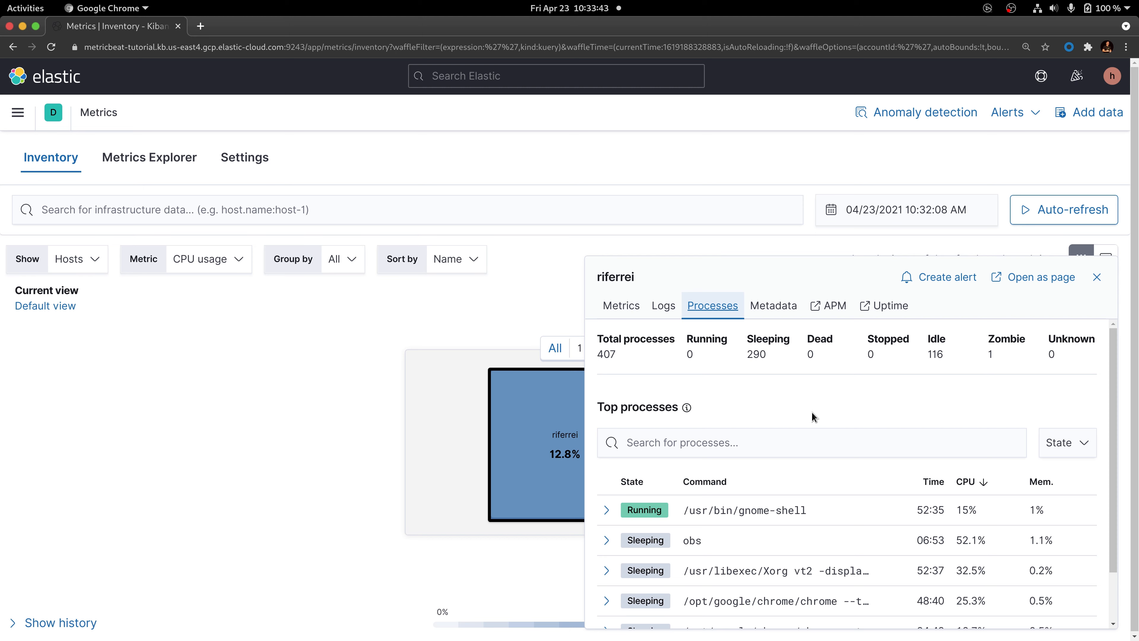
{"action": "mouse_move", "coordinate": [760, 483]}
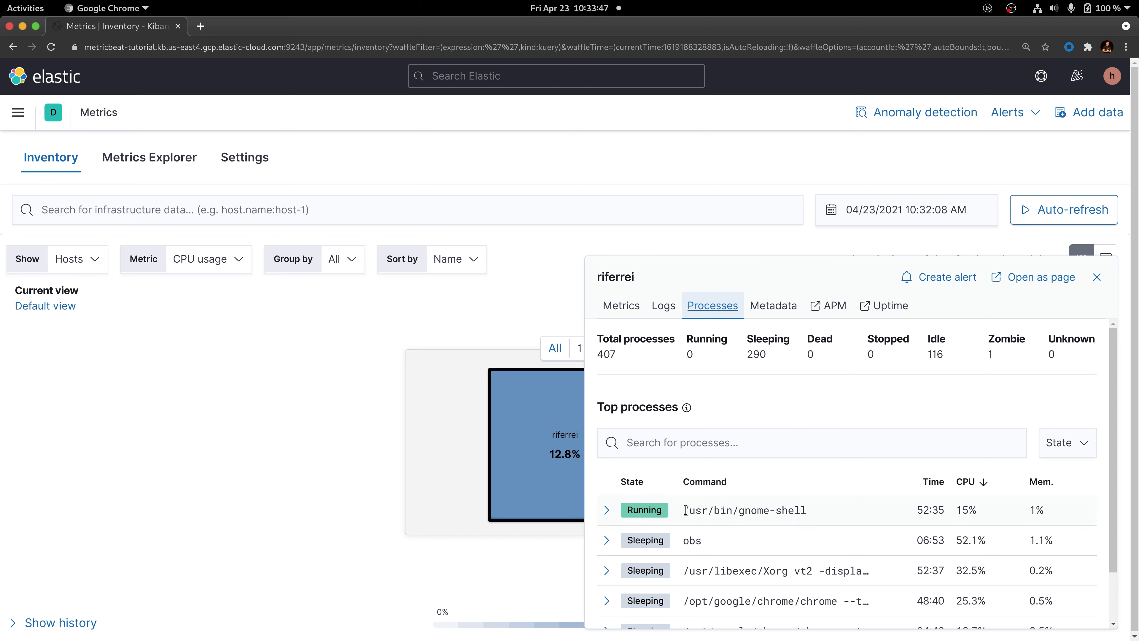
{"action": "mouse_move", "coordinate": [811, 515]}
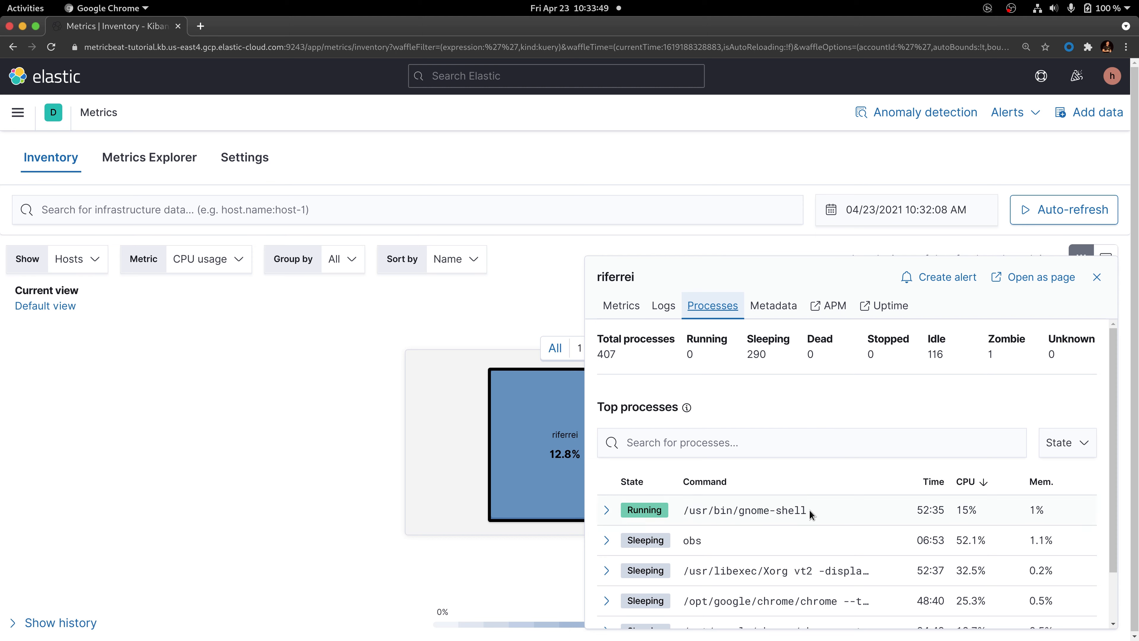
{"action": "mouse_move", "coordinate": [914, 522]}
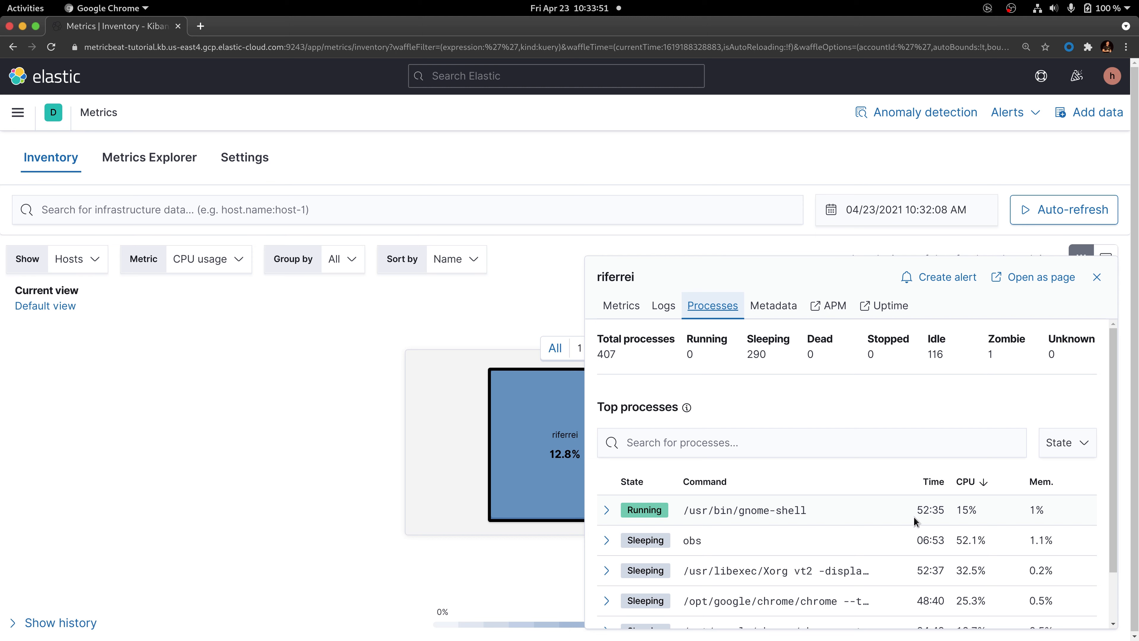
{"action": "mouse_move", "coordinate": [967, 521]}
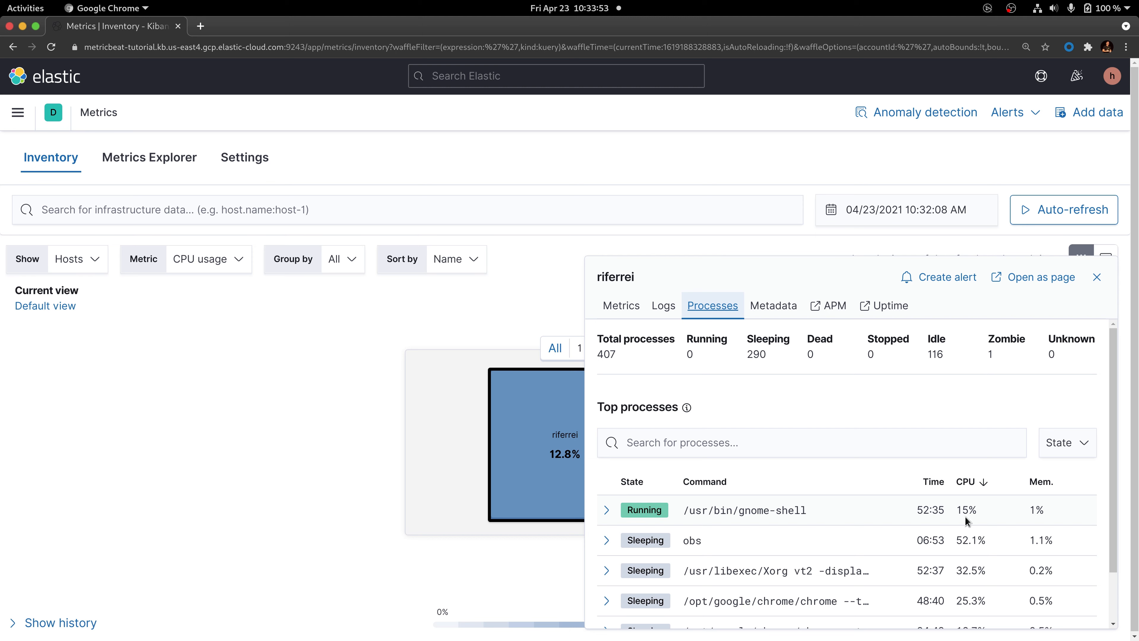
{"action": "mouse_move", "coordinate": [1054, 515]}
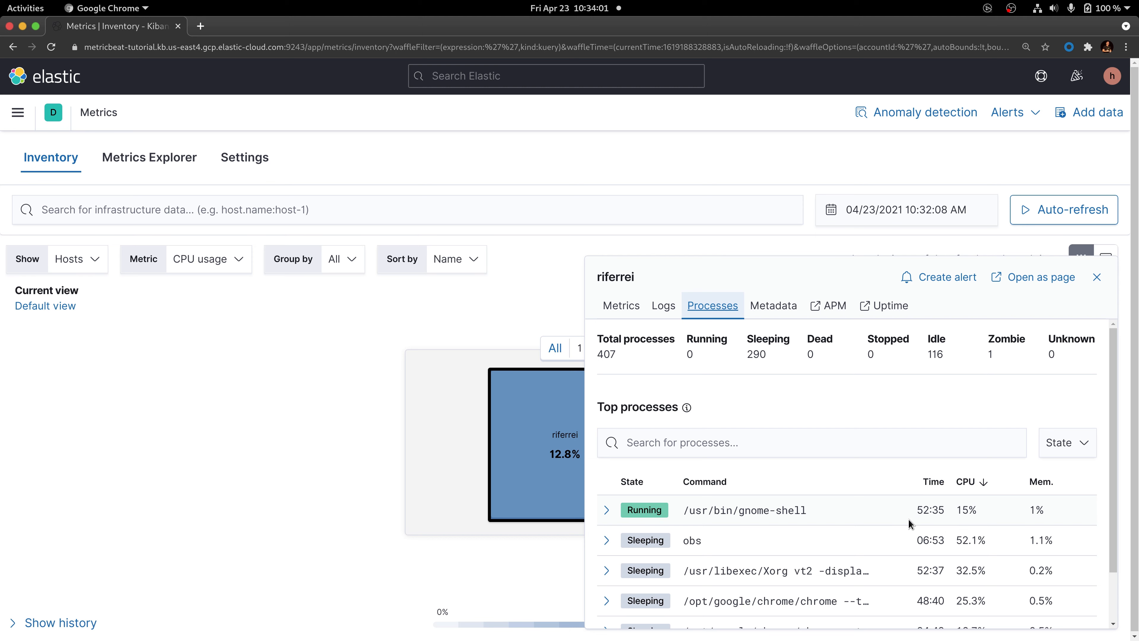
{"action": "mouse_move", "coordinate": [916, 540]}
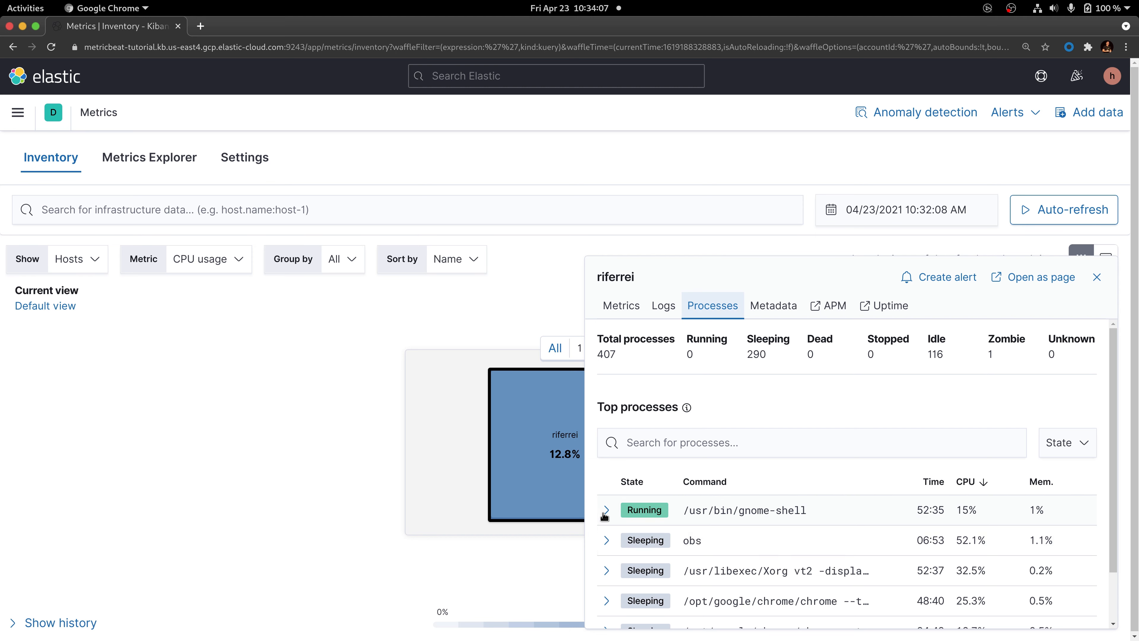
{"action": "left_click", "coordinate": [607, 510]}
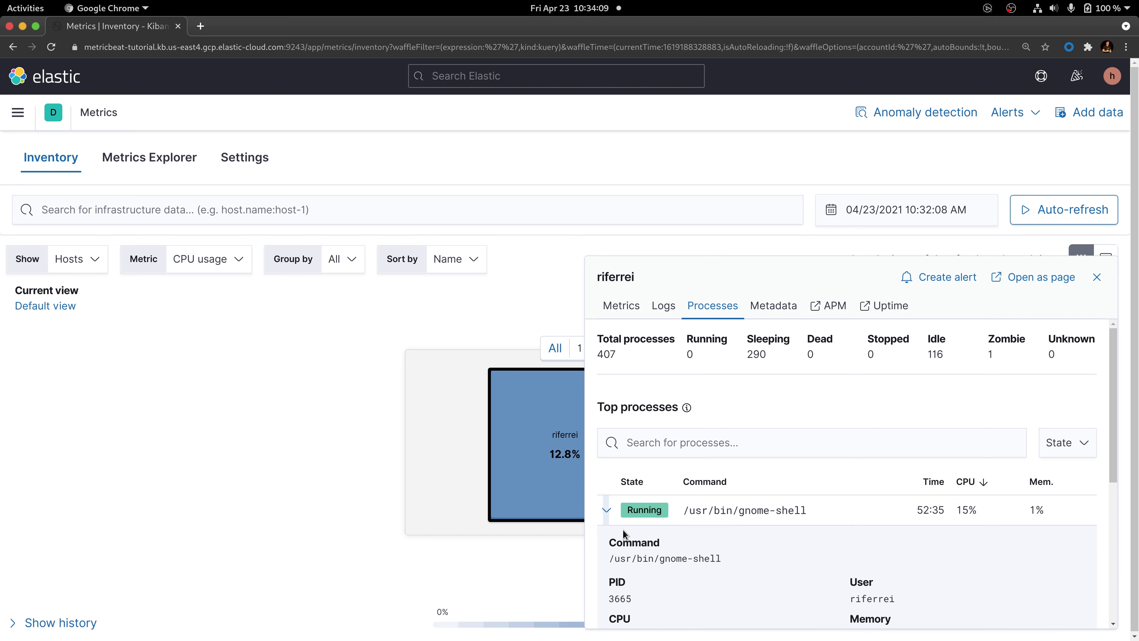
{"action": "left_click", "coordinate": [607, 501]}
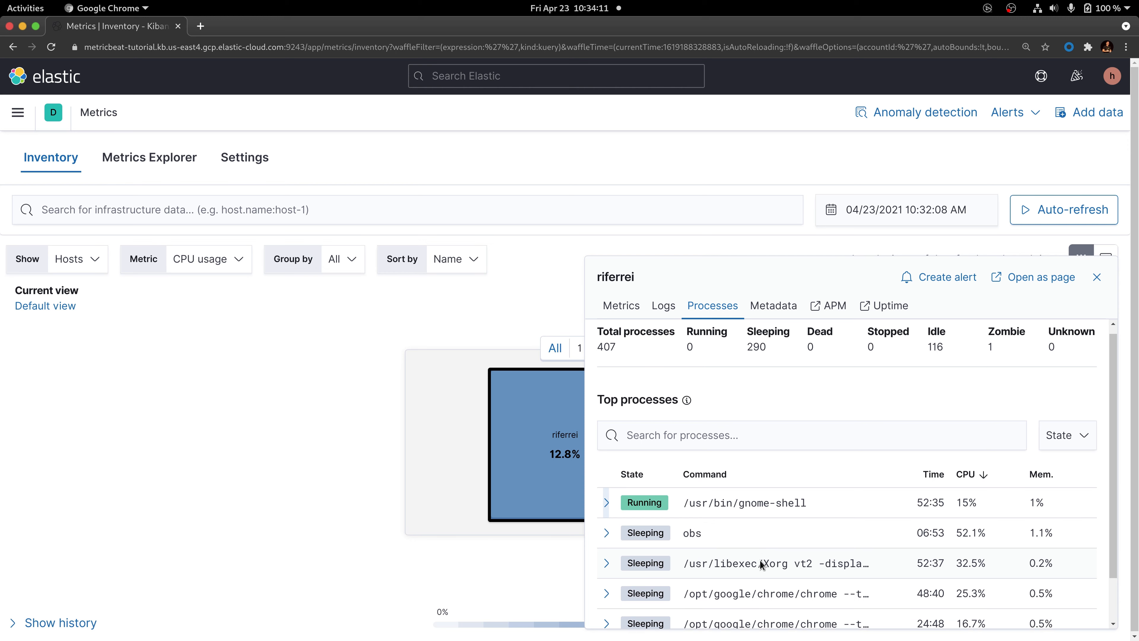
{"action": "scroll", "scroll_direction": "down", "scroll_amount": 3}
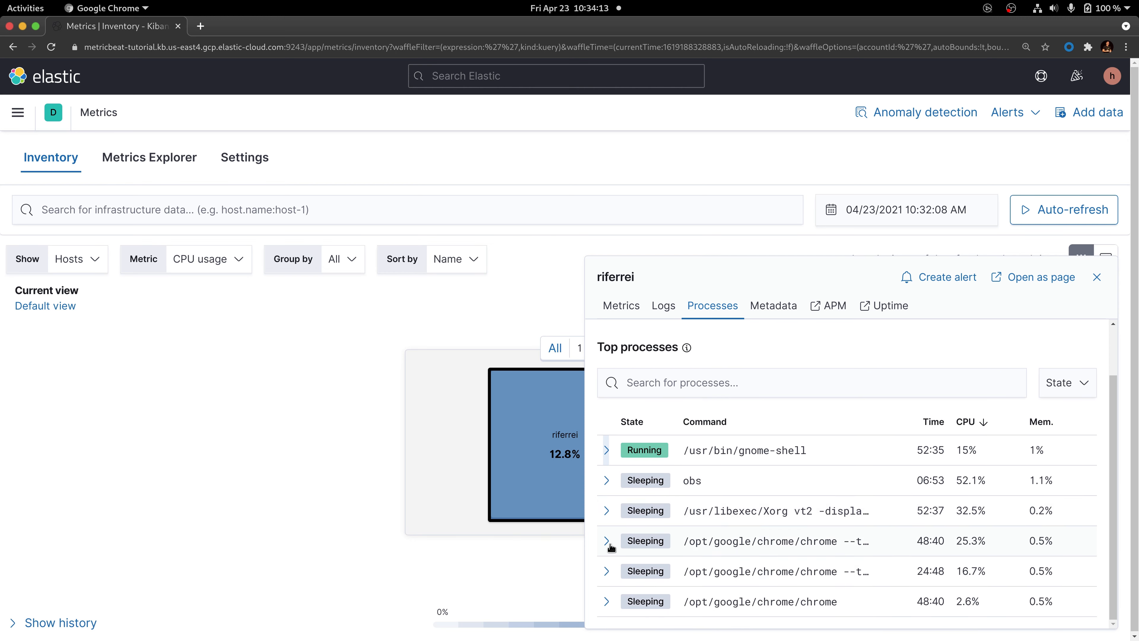
{"action": "left_click", "coordinate": [607, 541]}
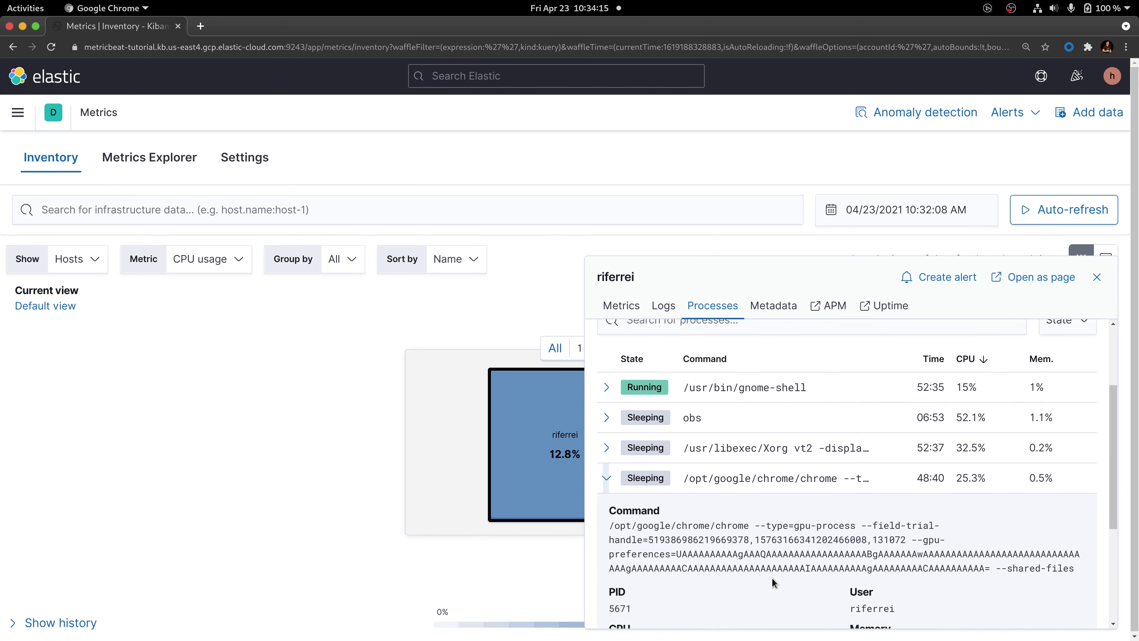
{"action": "scroll", "scroll_direction": "down", "scroll_amount": 3}
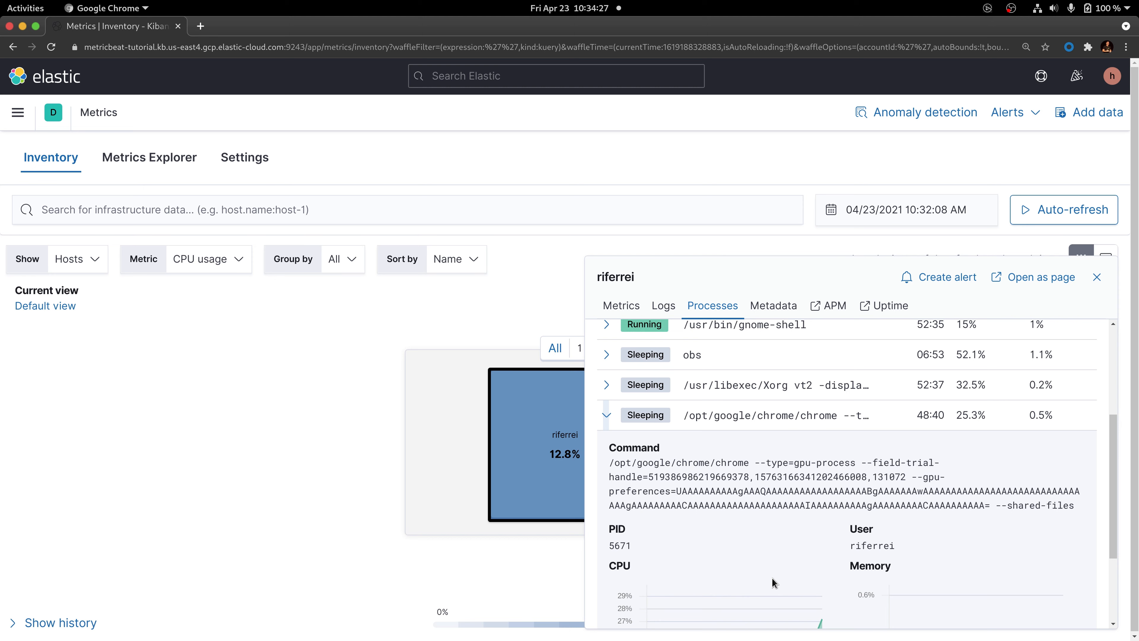
{"action": "mouse_move", "coordinate": [721, 533]}
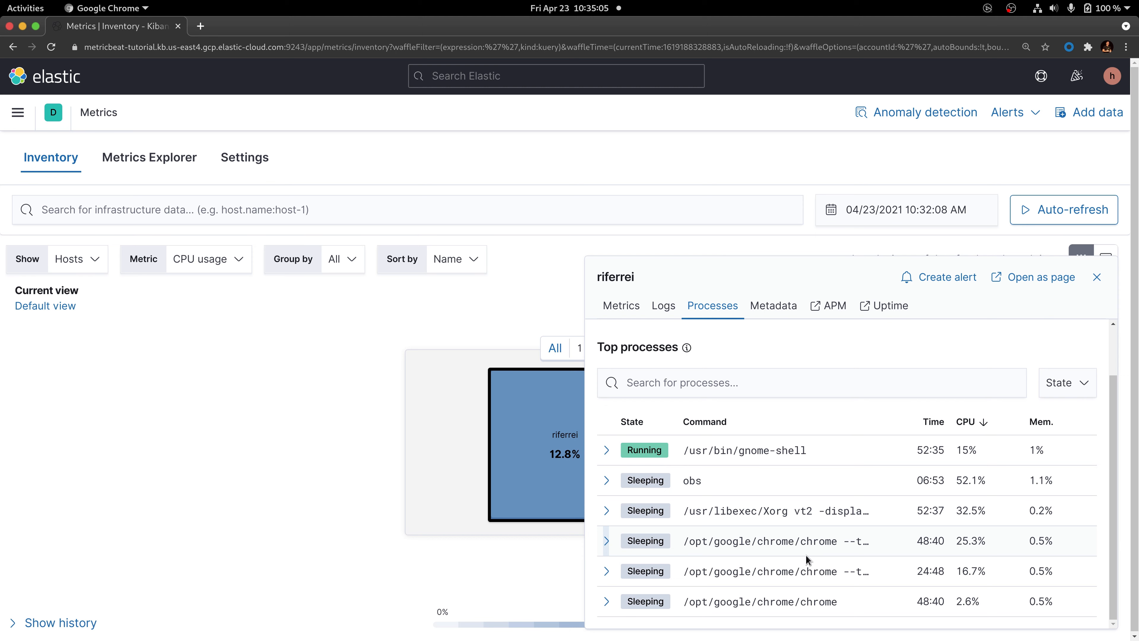
{"action": "mouse_move", "coordinate": [845, 412]}
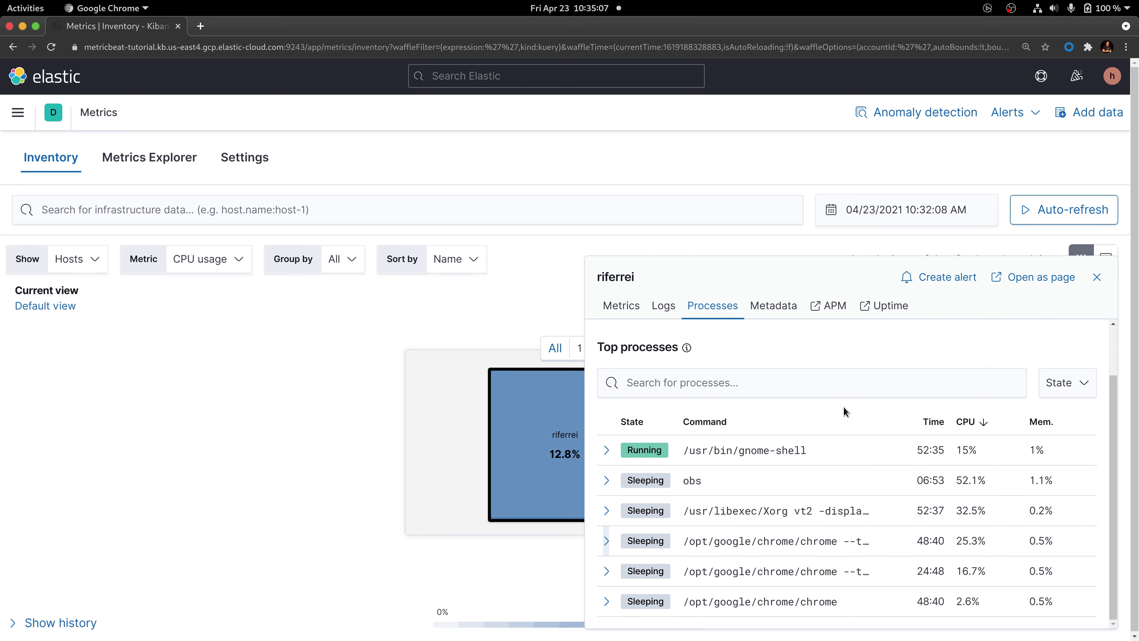
{"action": "mouse_move", "coordinate": [846, 409]}
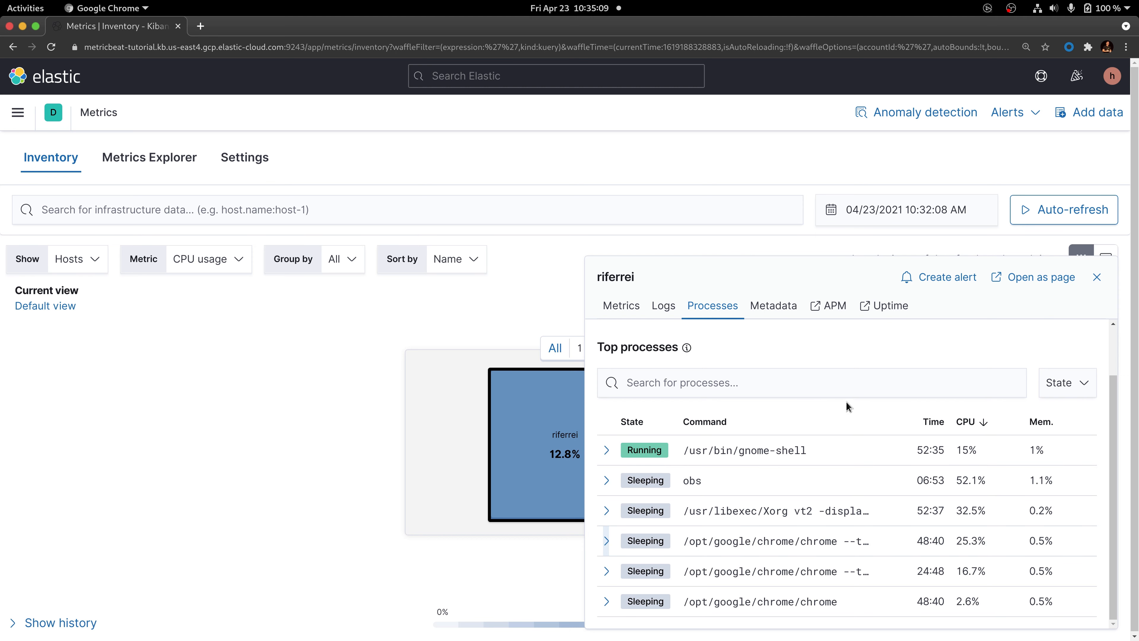
{"action": "mouse_move", "coordinate": [845, 410]}
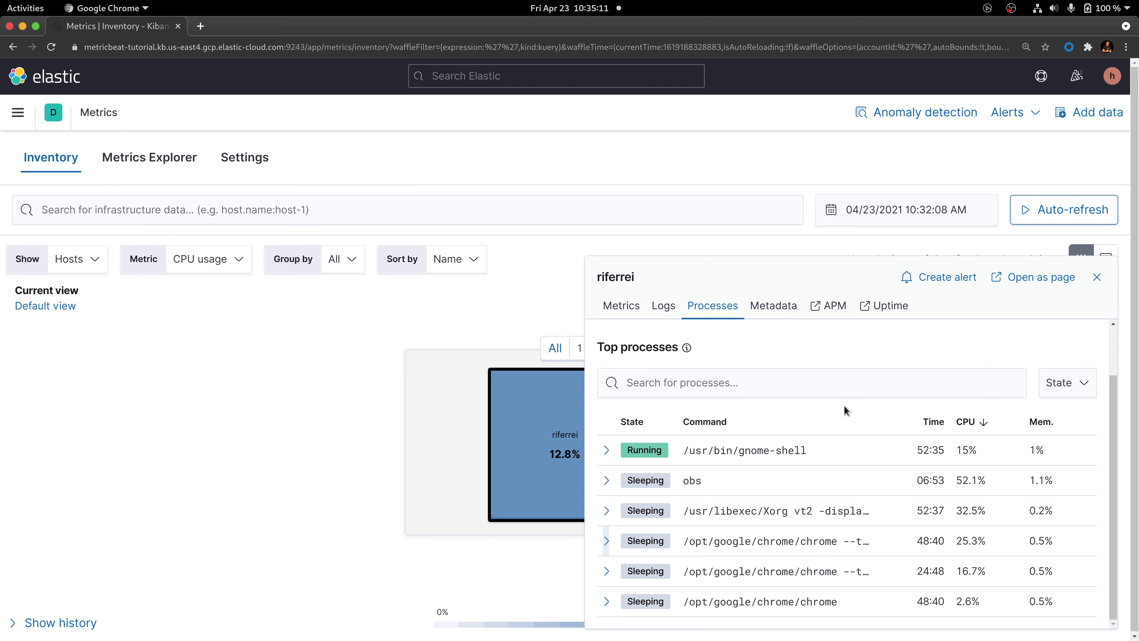
{"action": "mouse_move", "coordinate": [621, 306]}
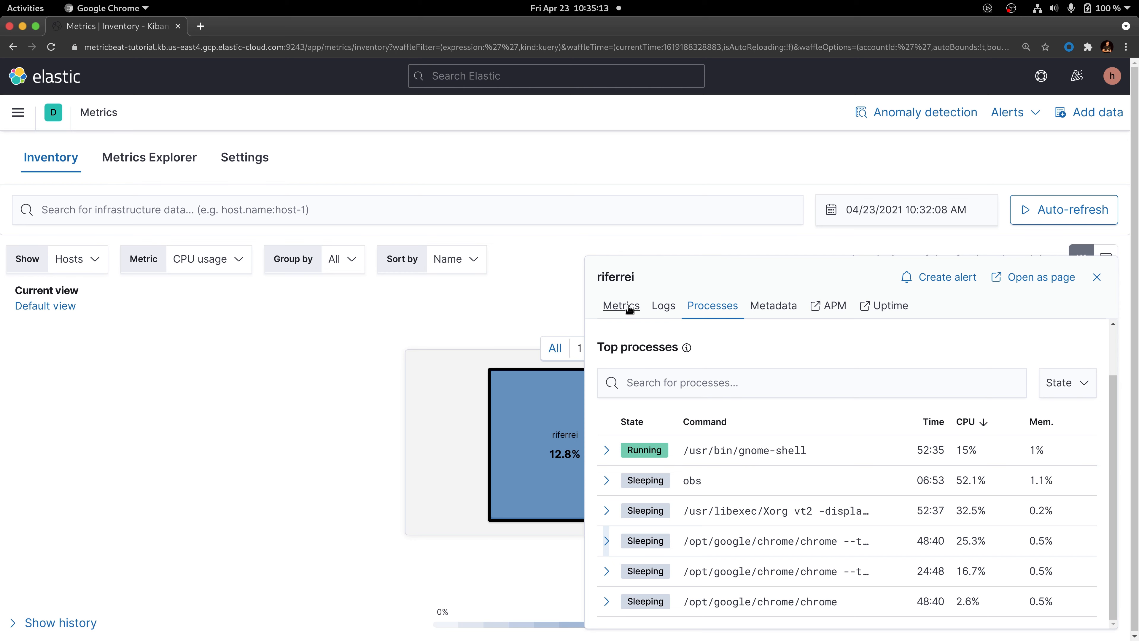
- Close the host details flyout and bring up Kibana's main navigation menu
{"action": "left_click", "coordinate": [620, 305]}
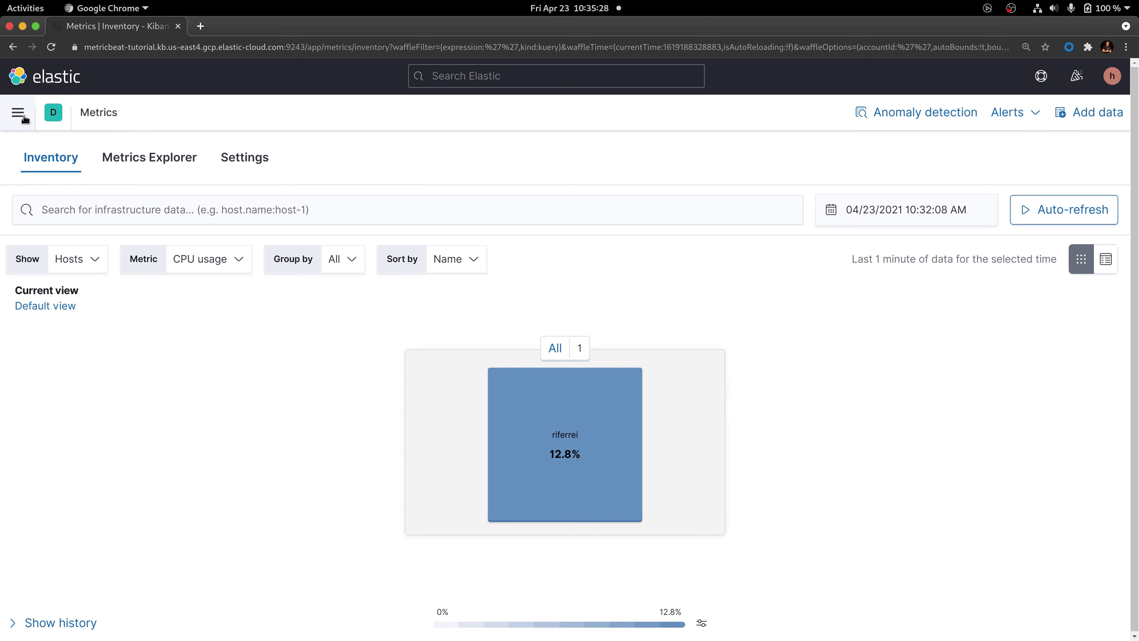
{"action": "left_click", "coordinate": [17, 112]}
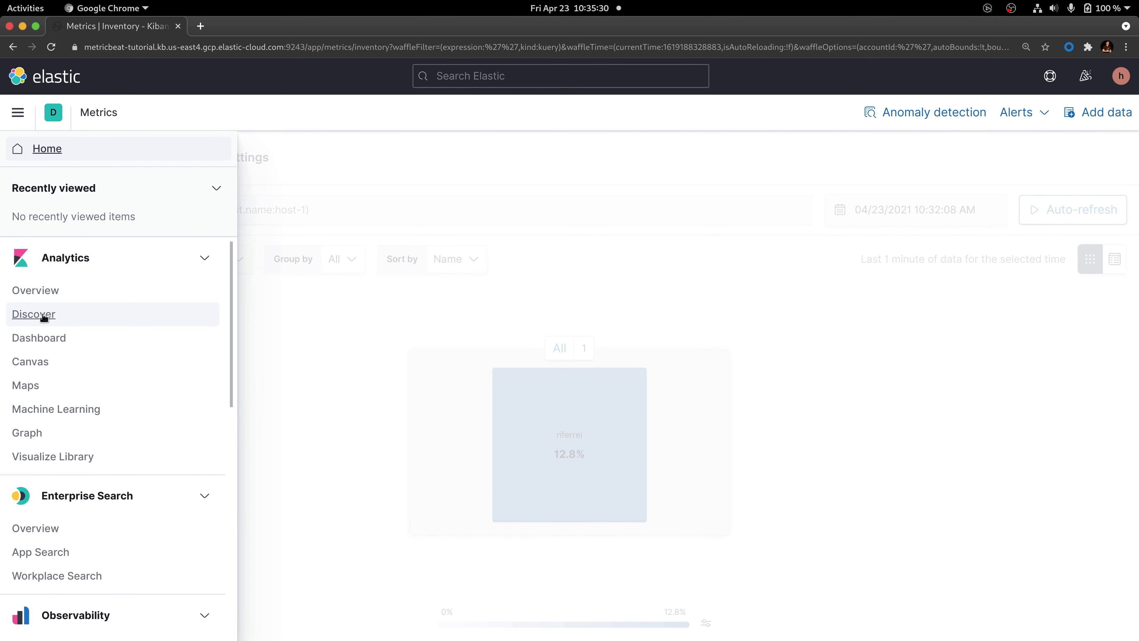
- Go to Discover to browse the latest metricbeat-* documents from the last 5 minutes
{"action": "left_click", "coordinate": [33, 314]}
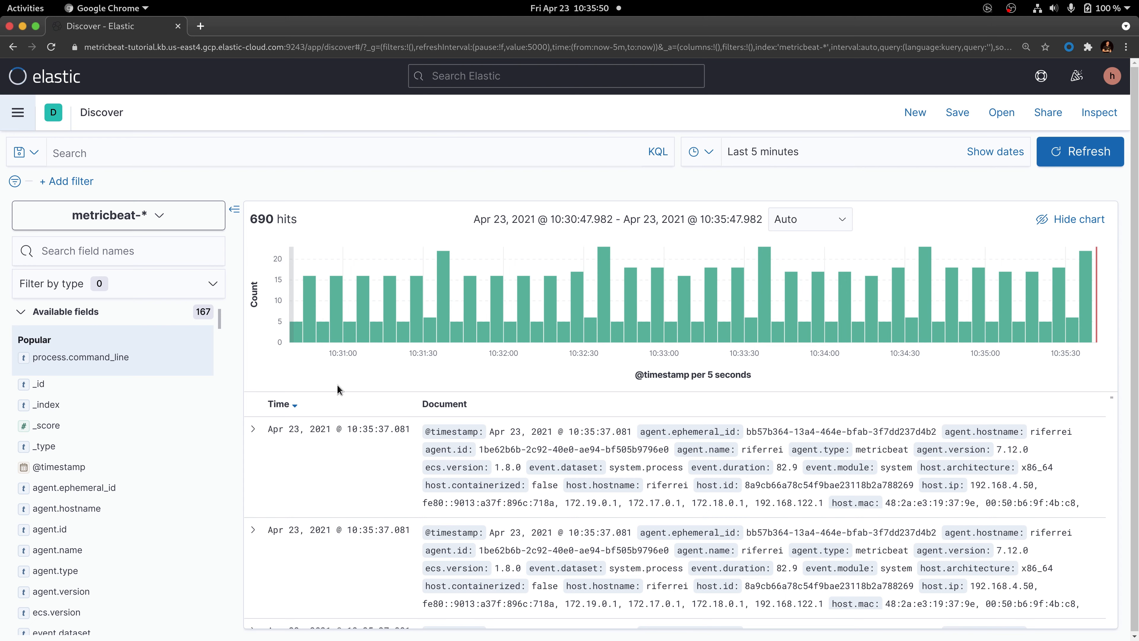
{"action": "mouse_move", "coordinate": [242, 314]}
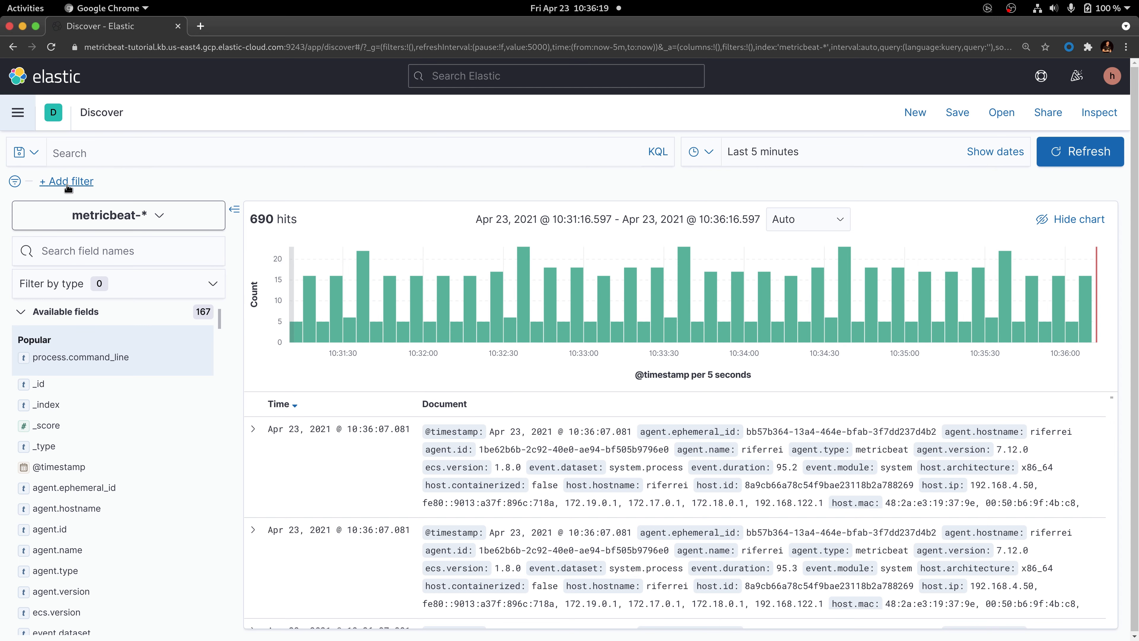
- Draft a Discover filter: metricset.name is process, not yet applied
{"action": "left_click", "coordinate": [66, 181]}
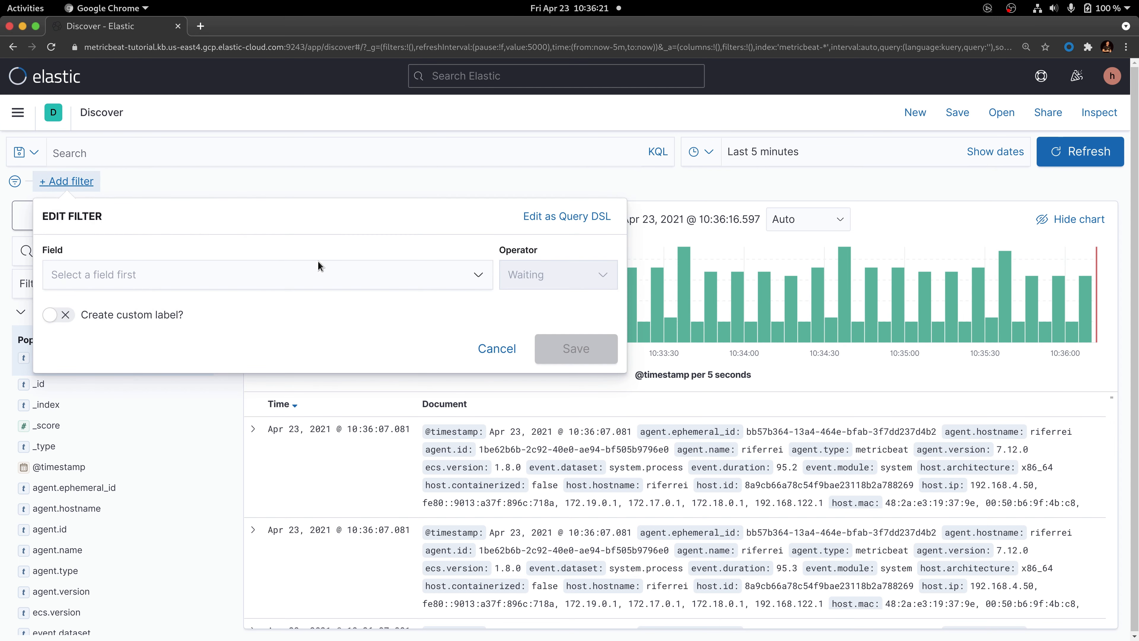
{"action": "left_click", "coordinate": [266, 275]}
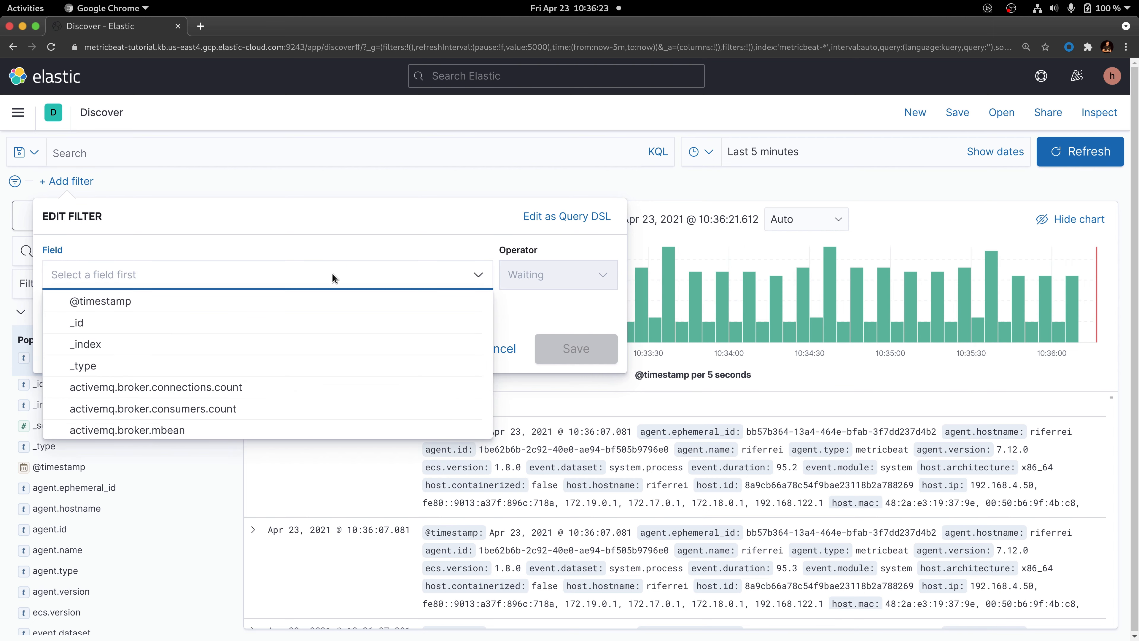
{"action": "type", "text": "metricset"}
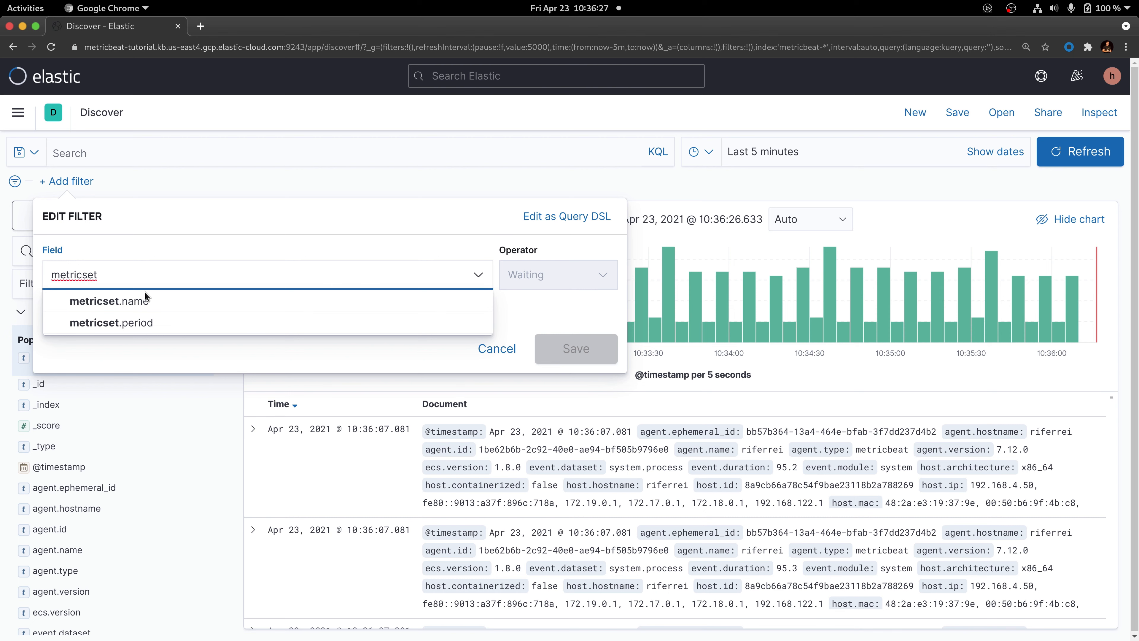
{"action": "left_click", "coordinate": [114, 301]}
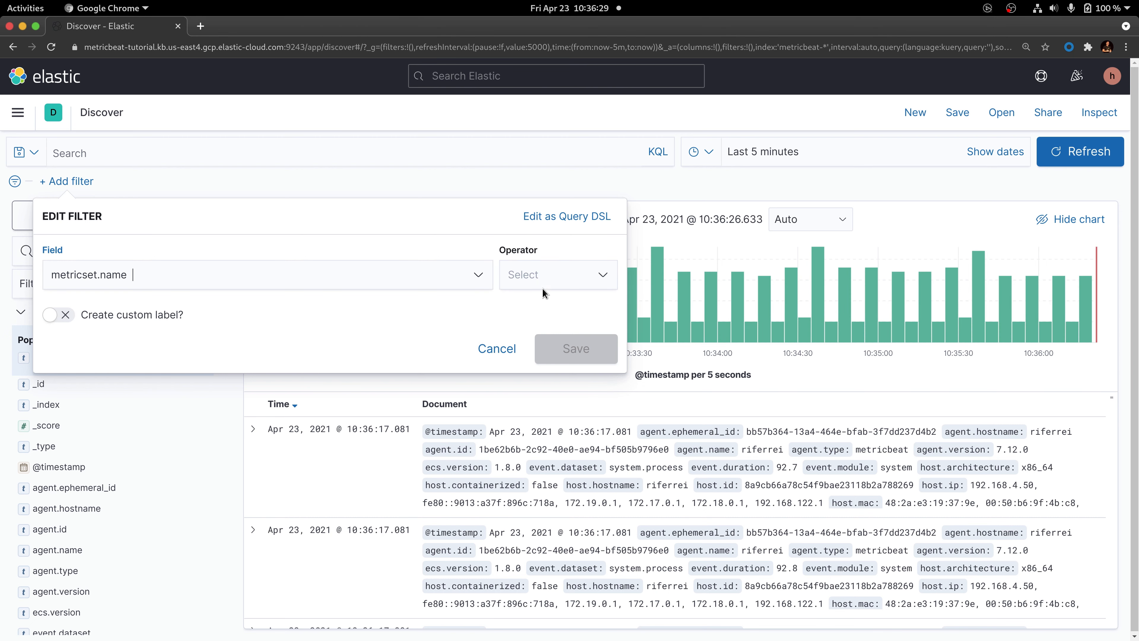
{"action": "left_click", "coordinate": [557, 274]}
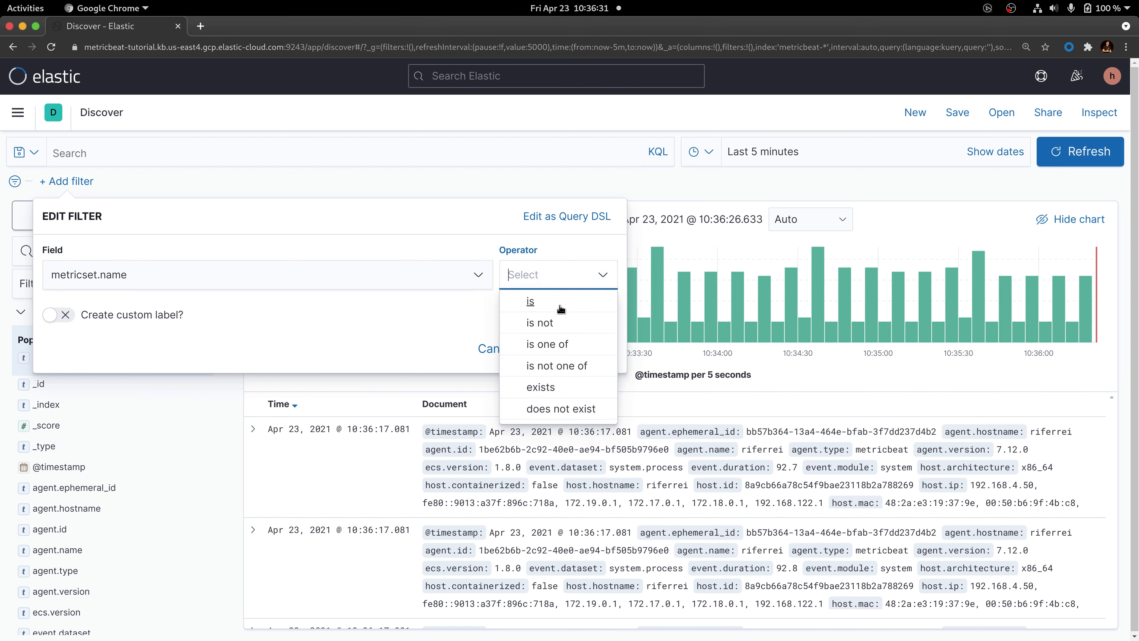
{"action": "left_click", "coordinate": [530, 301]}
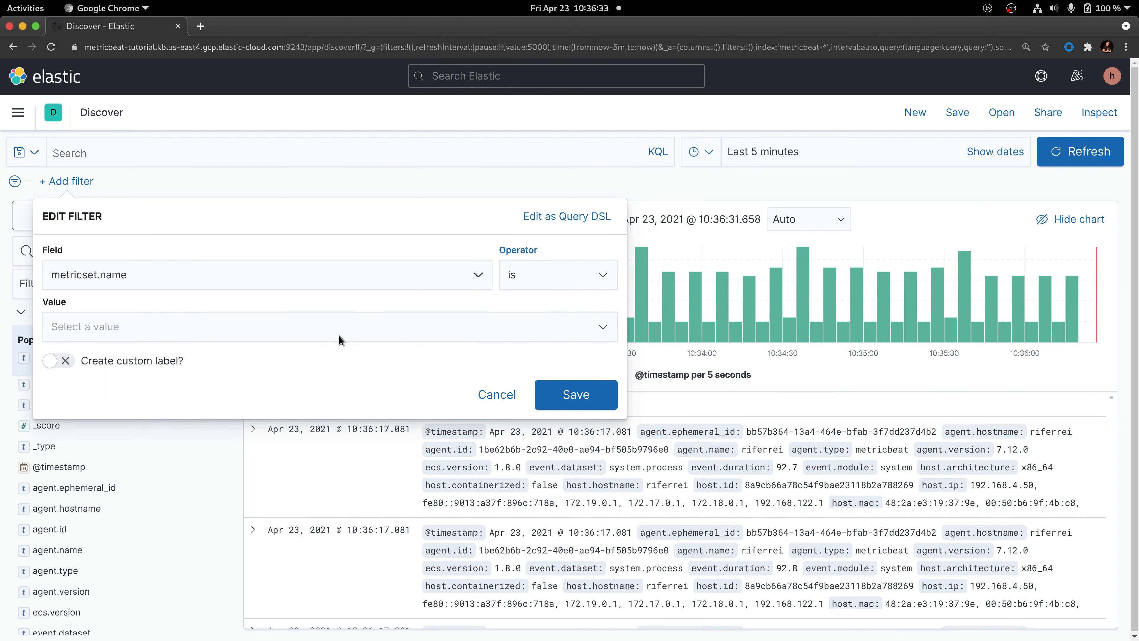
{"action": "left_click", "coordinate": [328, 326]}
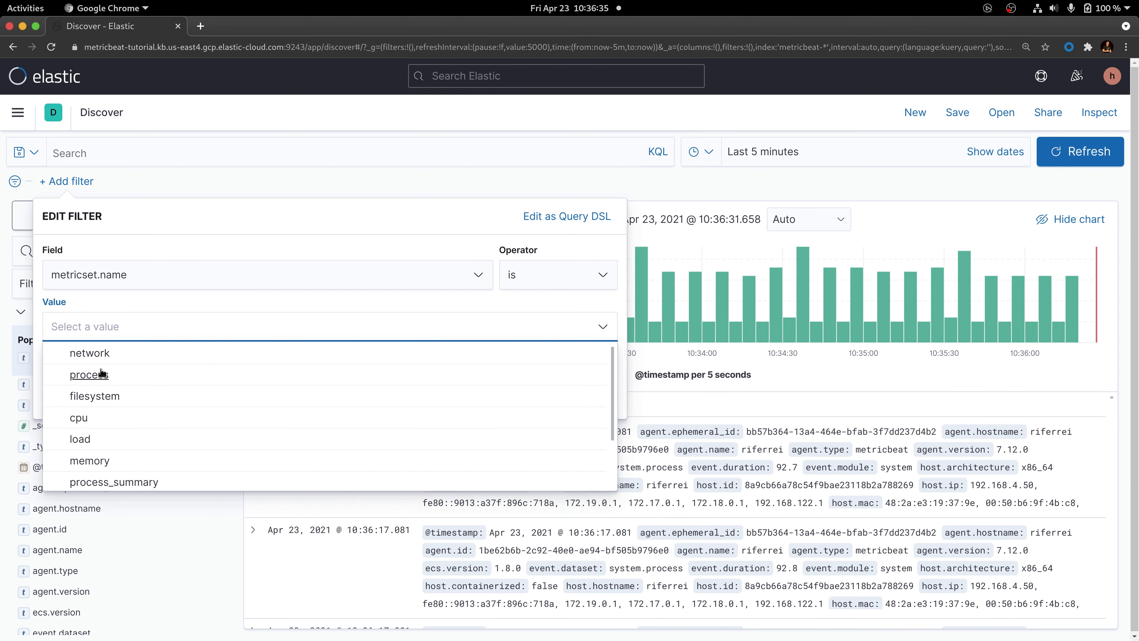
{"action": "mouse_move", "coordinate": [88, 375]}
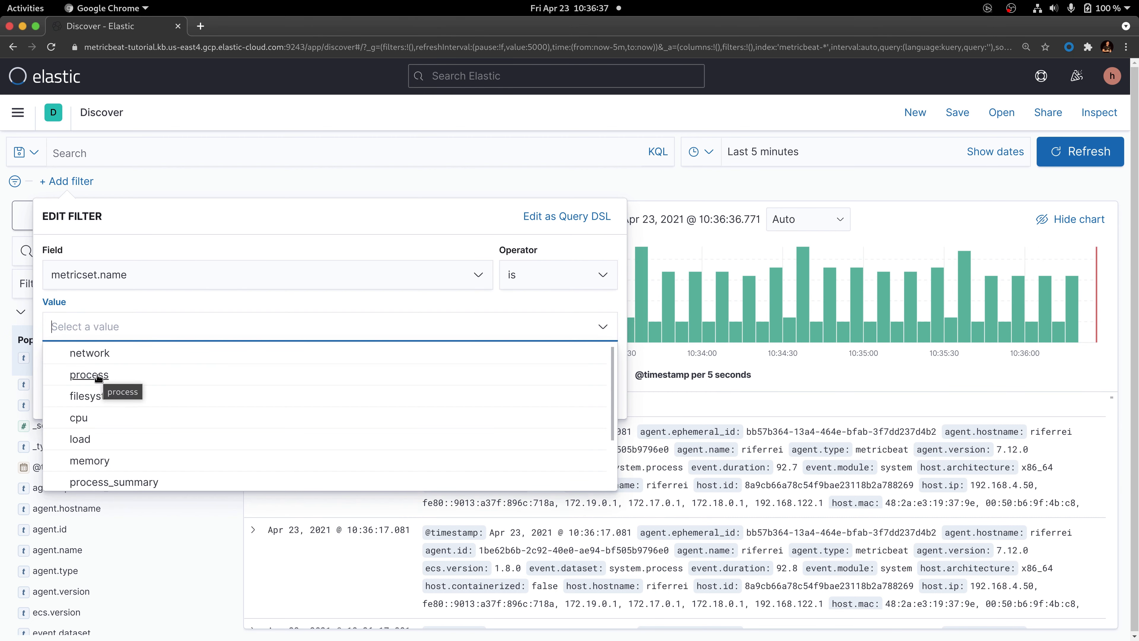
{"action": "left_click", "coordinate": [88, 375]}
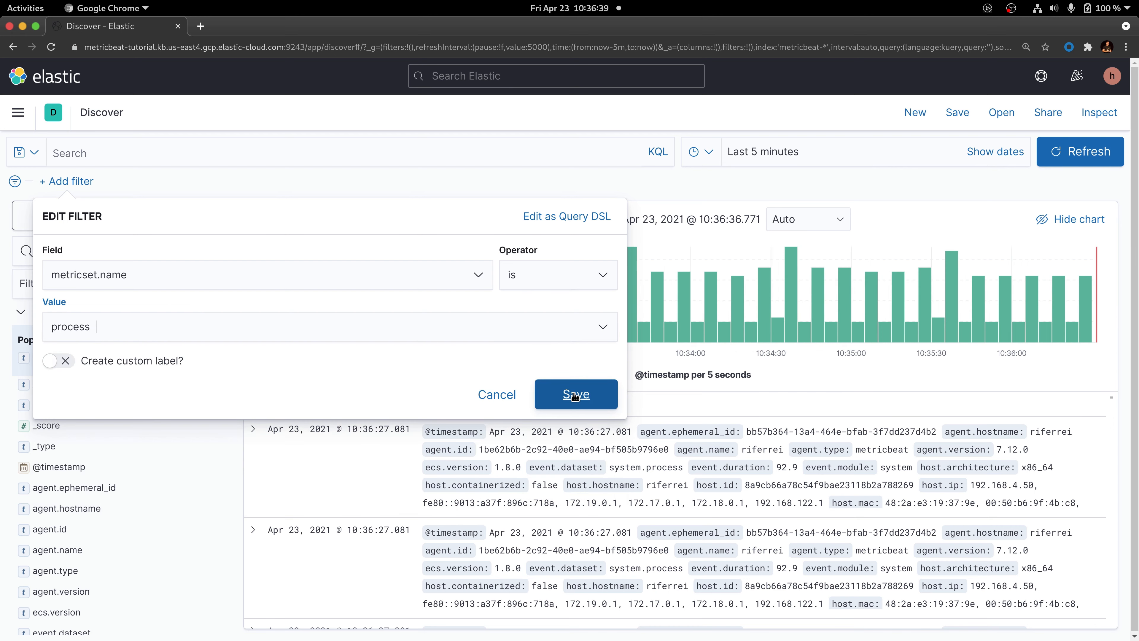
- Apply the metricset.name: process filter and pause automatic refresh of results
{"action": "left_click", "coordinate": [576, 393]}
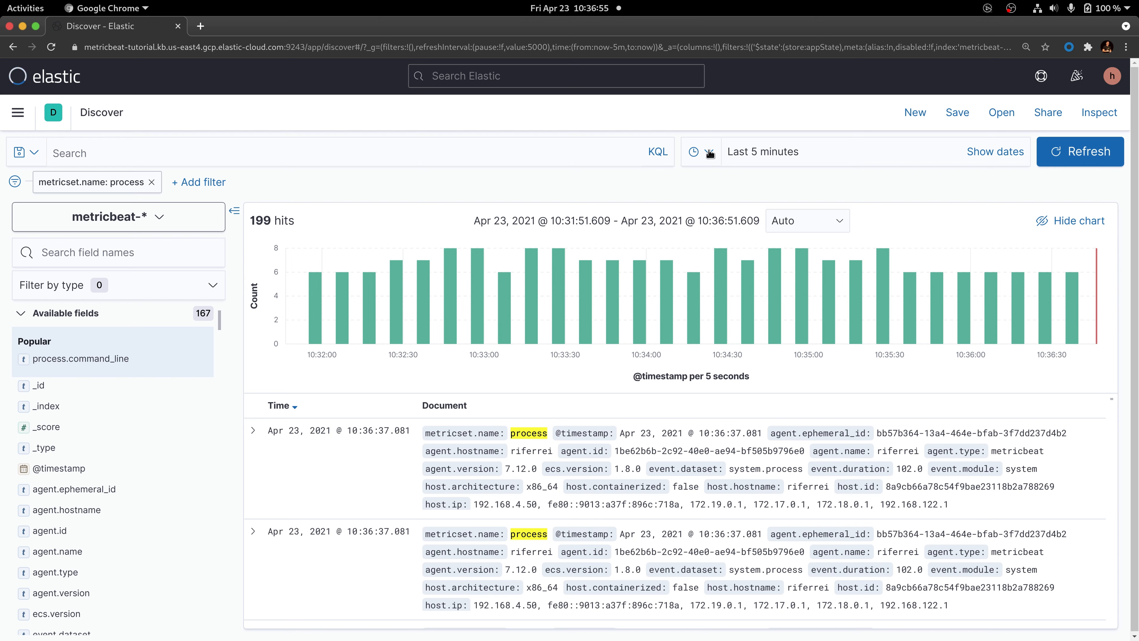
{"action": "left_click", "coordinate": [710, 152]}
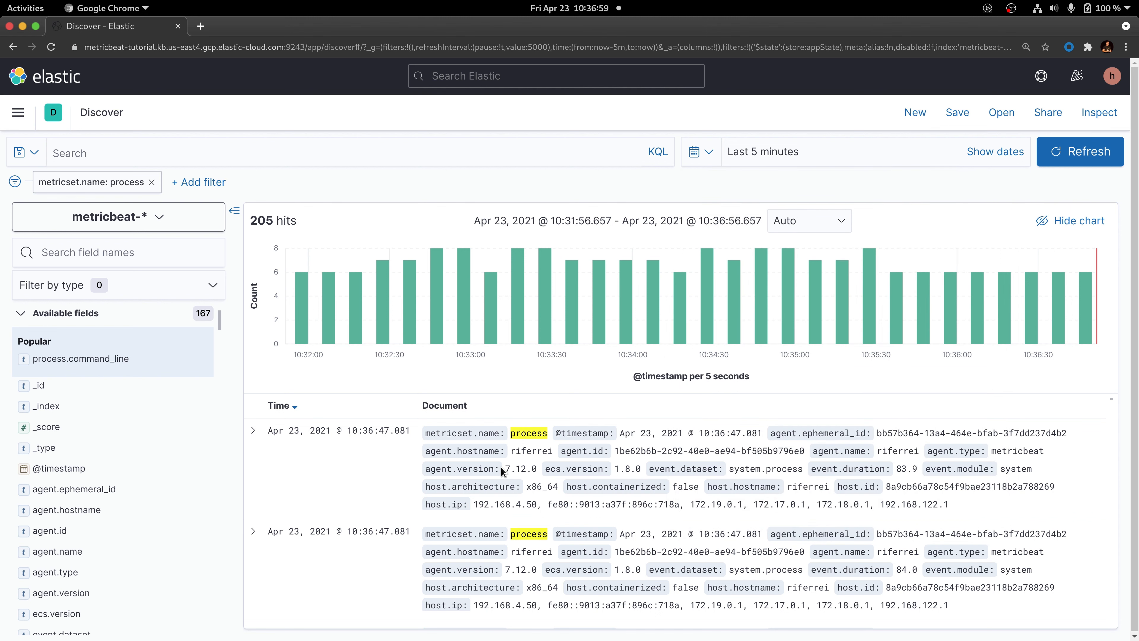
{"action": "mouse_move", "coordinate": [353, 471]}
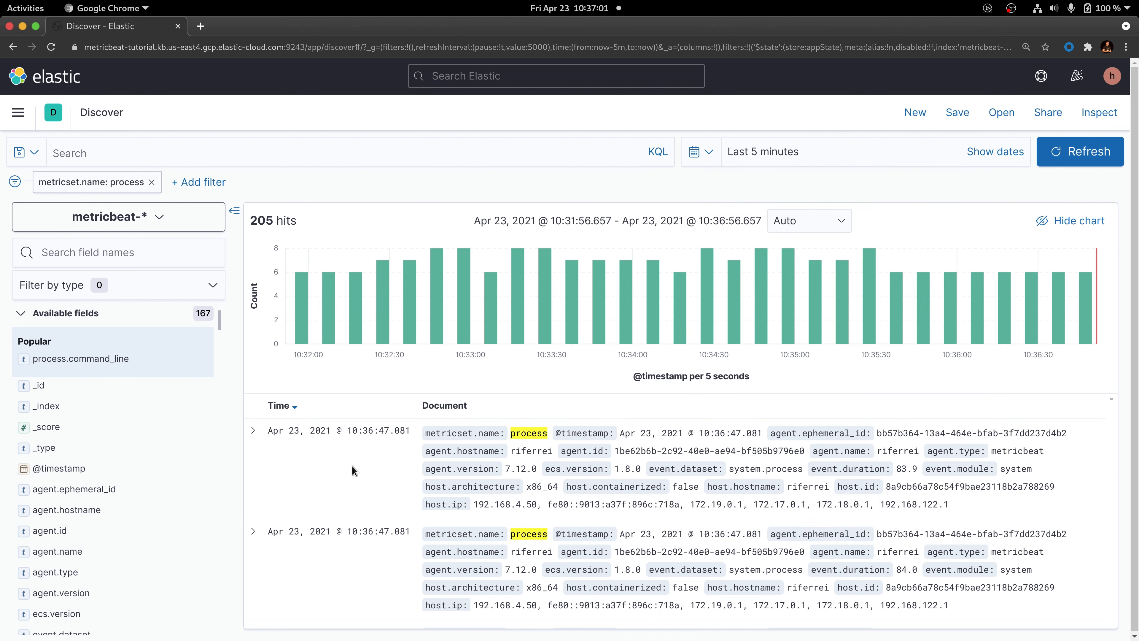
{"action": "mouse_move", "coordinate": [252, 433]}
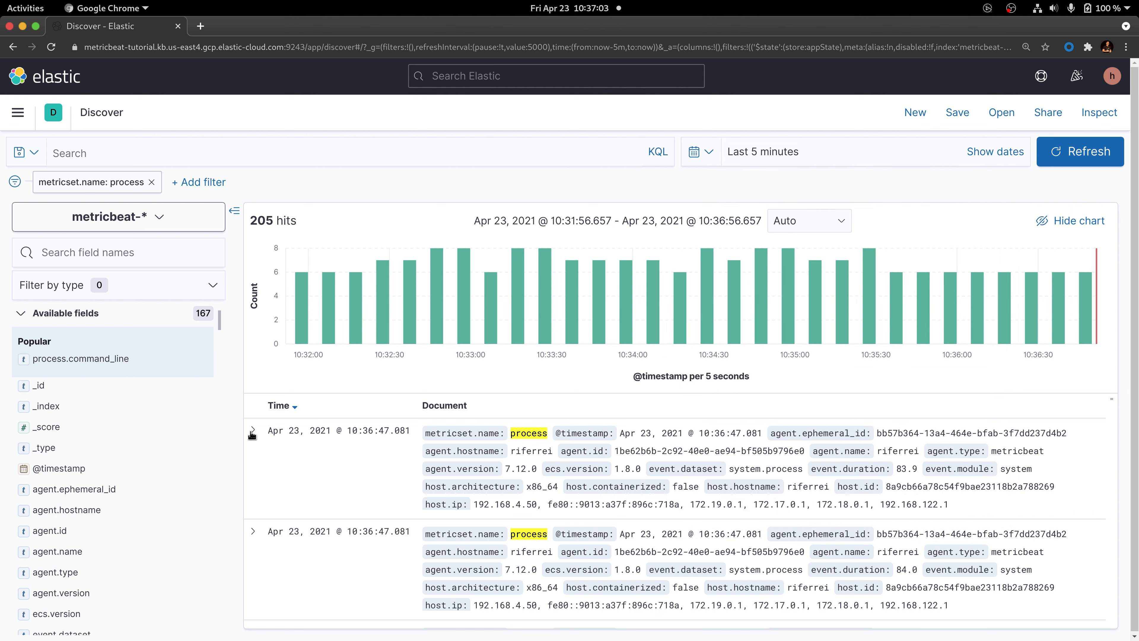
- Expand the newest process document and show its full contents as JSON
{"action": "left_click", "coordinate": [252, 430]}
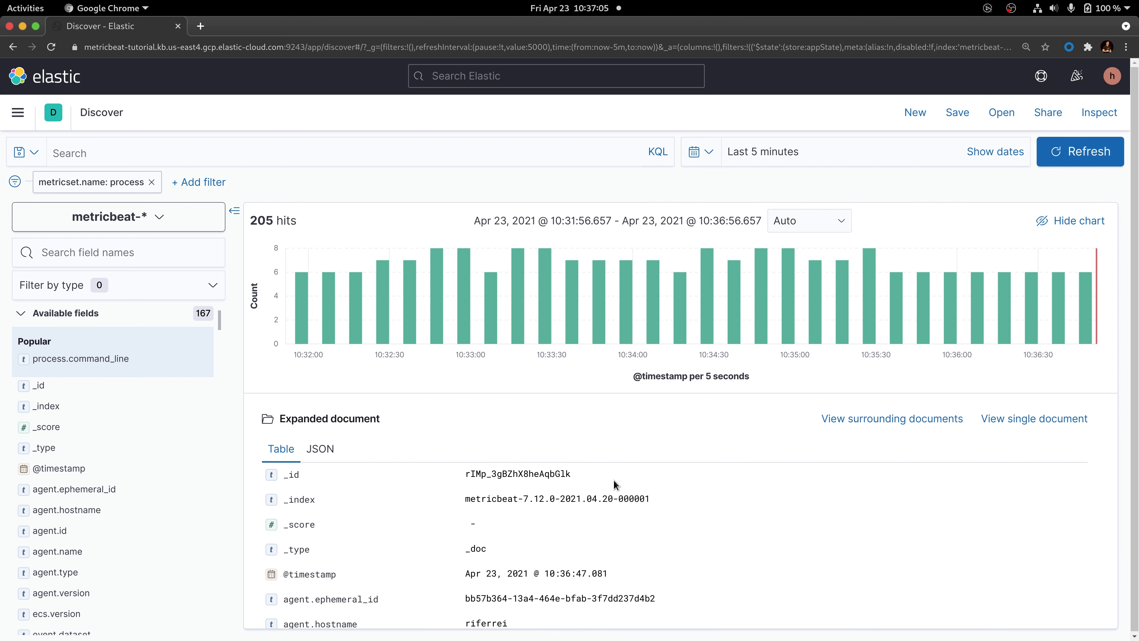
{"action": "left_click", "coordinate": [320, 448]}
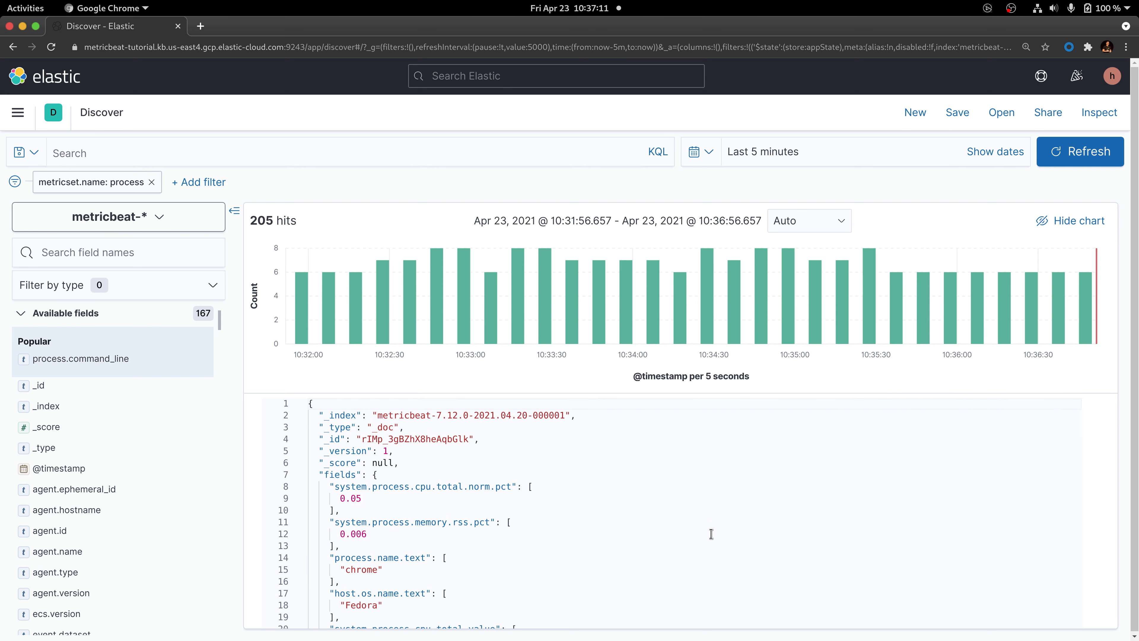
{"action": "scroll", "scroll_direction": "down", "scroll_amount": 3}
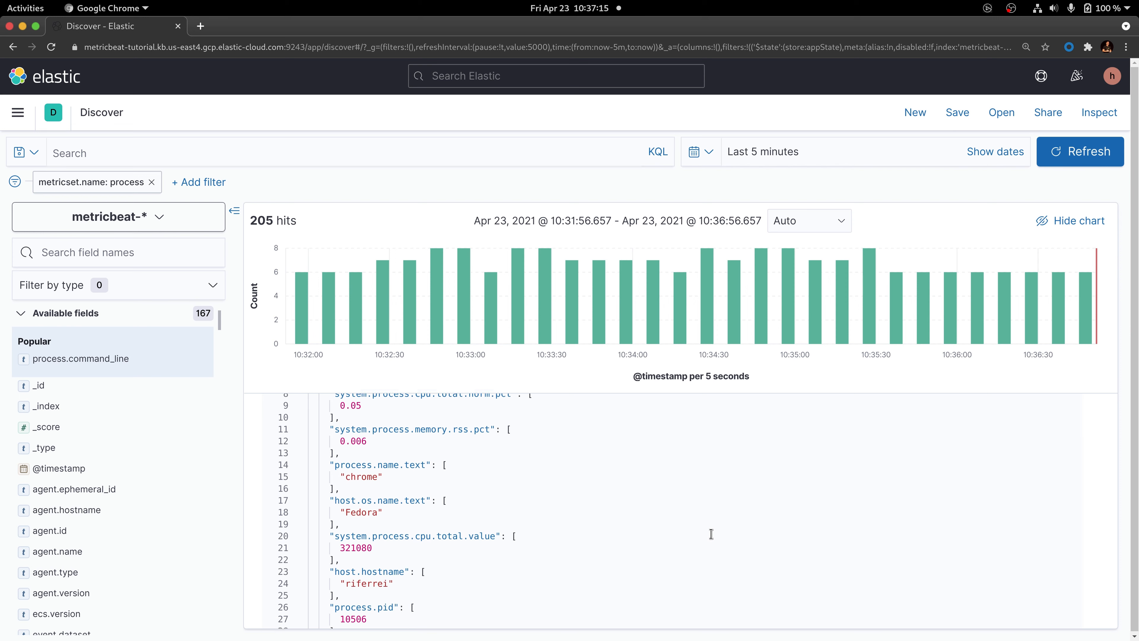
{"action": "scroll", "scroll_direction": "down", "scroll_amount": 3}
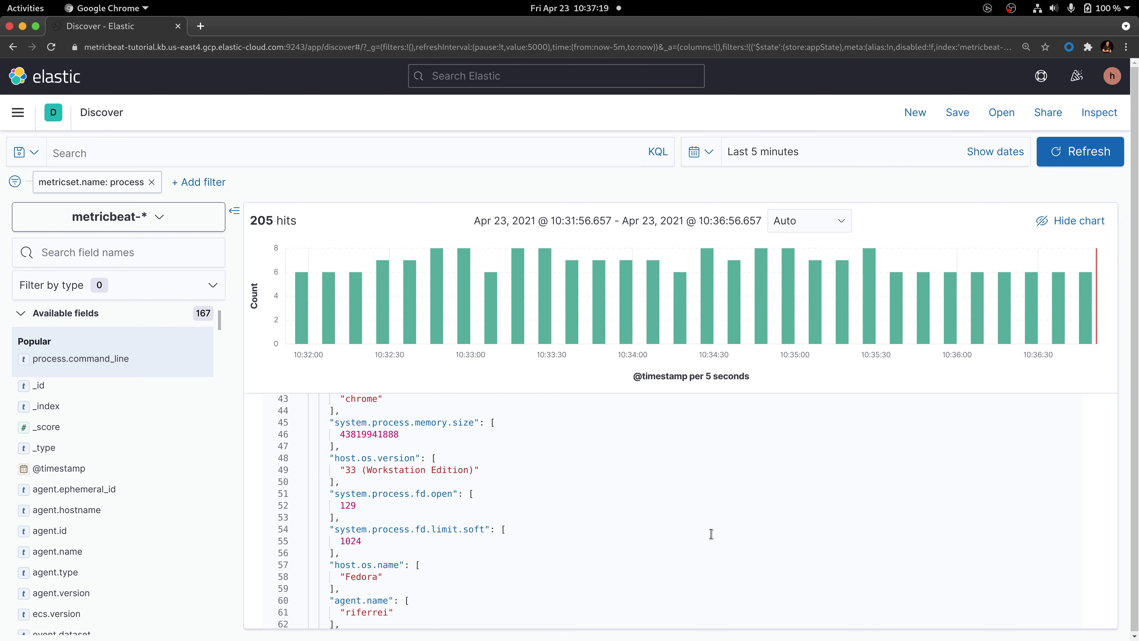
{"action": "scroll", "scroll_direction": "down", "scroll_amount": 3}
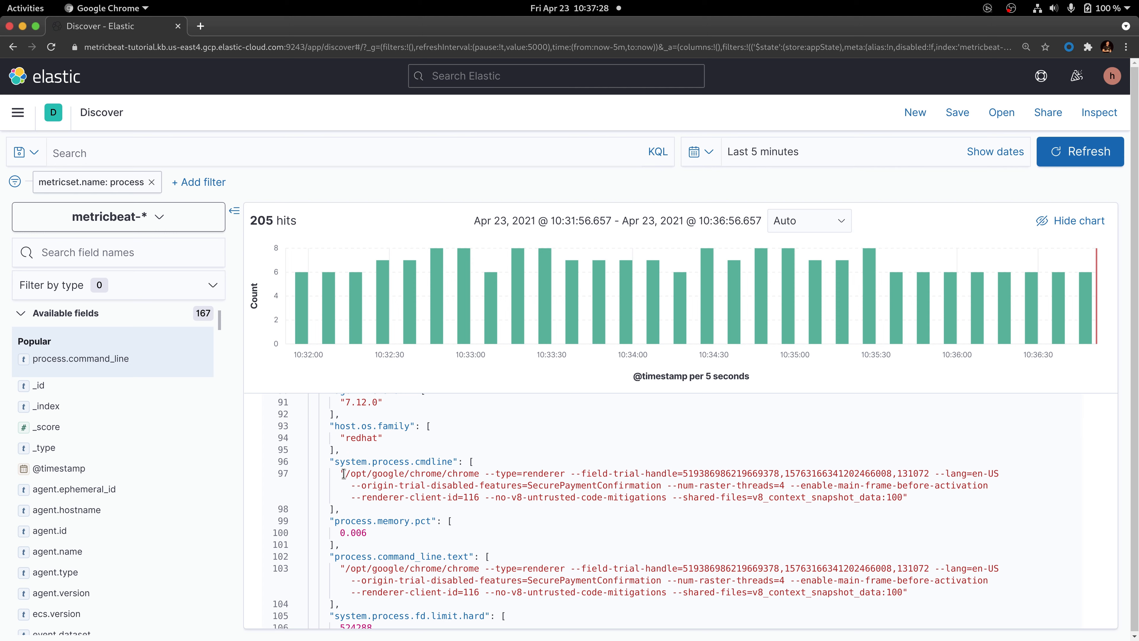
{"action": "mouse_move", "coordinate": [492, 475]}
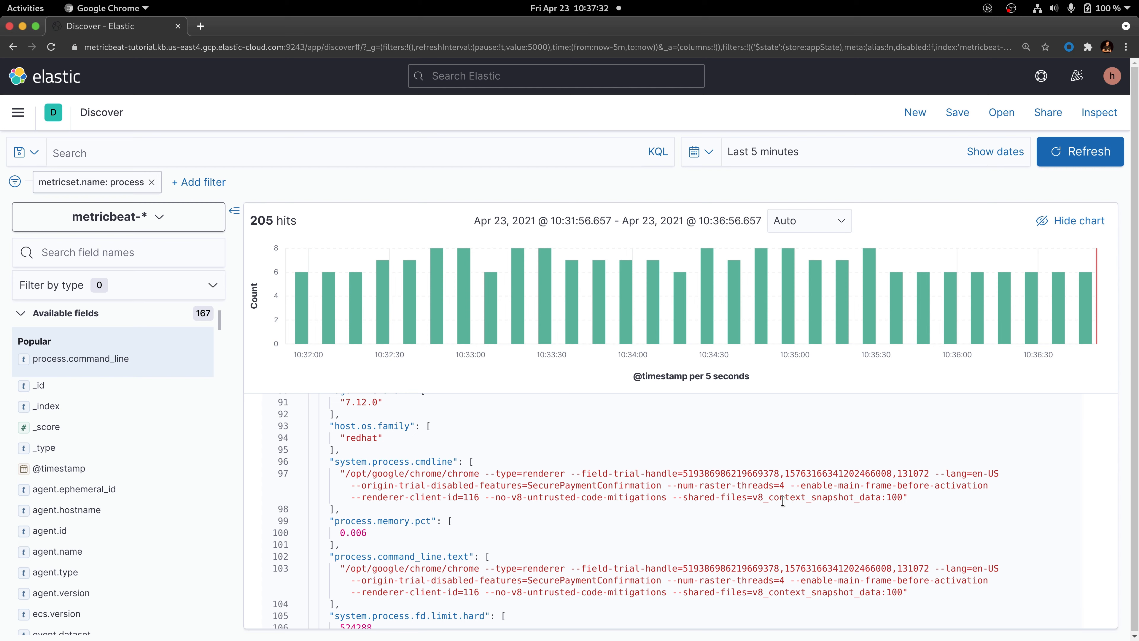
{"action": "mouse_move", "coordinate": [769, 511]}
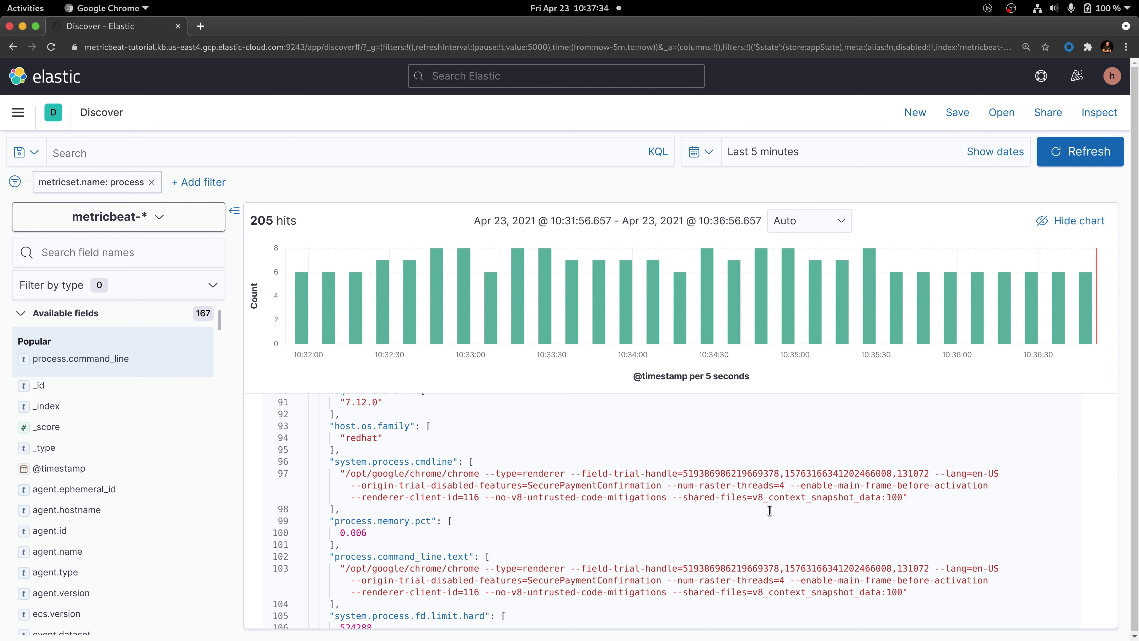
{"action": "scroll", "scroll_direction": "down", "scroll_amount": 3}
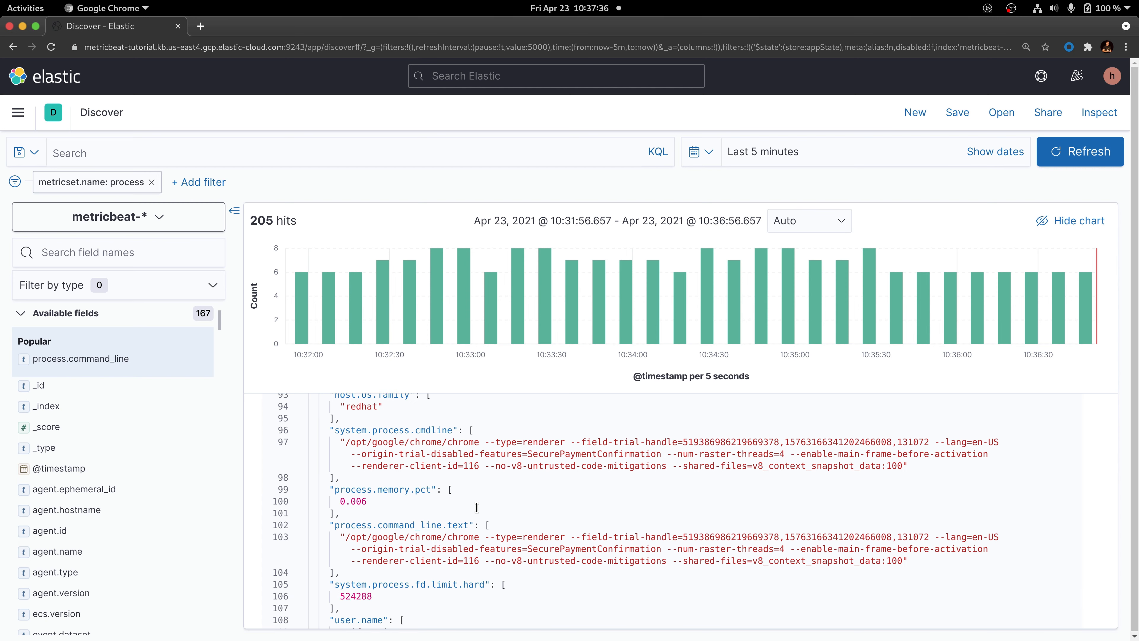
{"action": "mouse_move", "coordinate": [372, 532]}
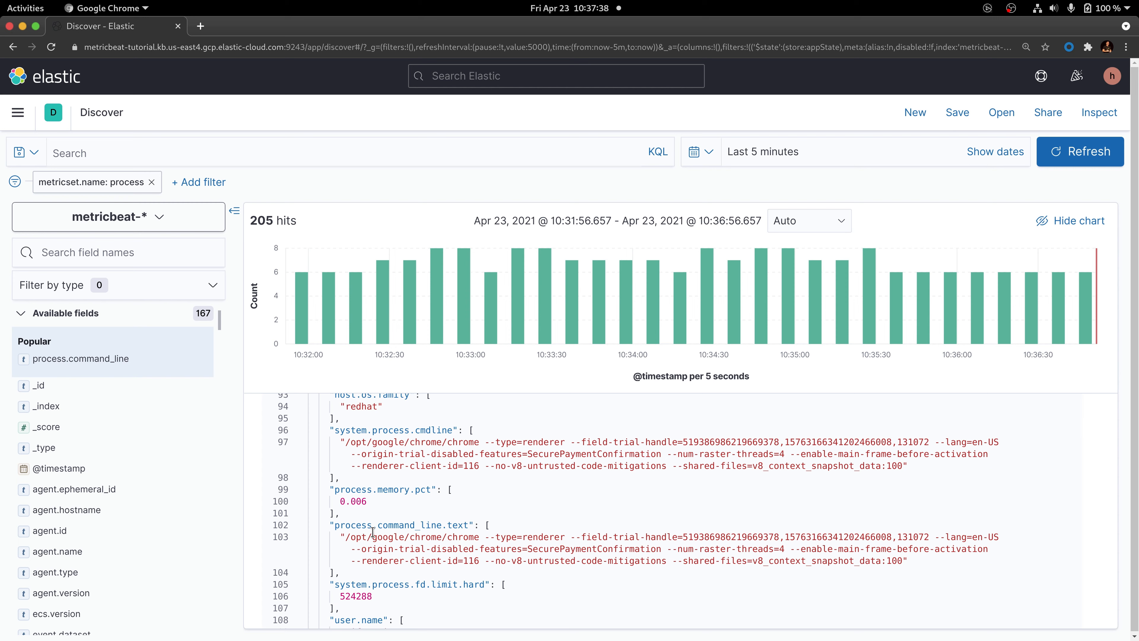
{"action": "scroll", "scroll_direction": "down", "scroll_amount": 3}
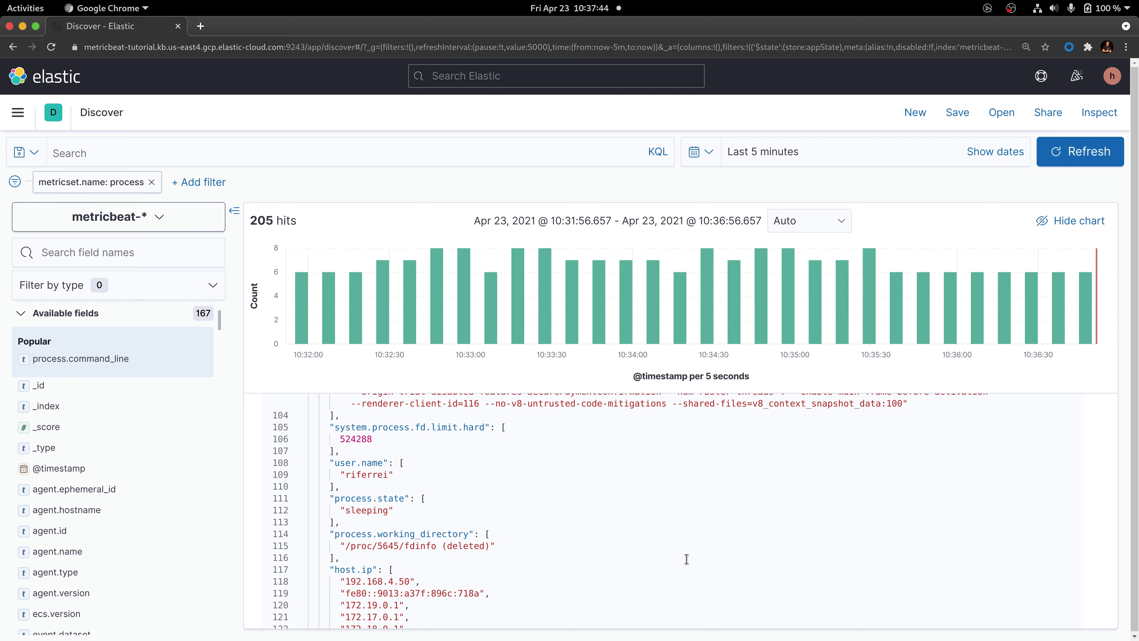
{"action": "scroll", "scroll_direction": "down", "scroll_amount": 3}
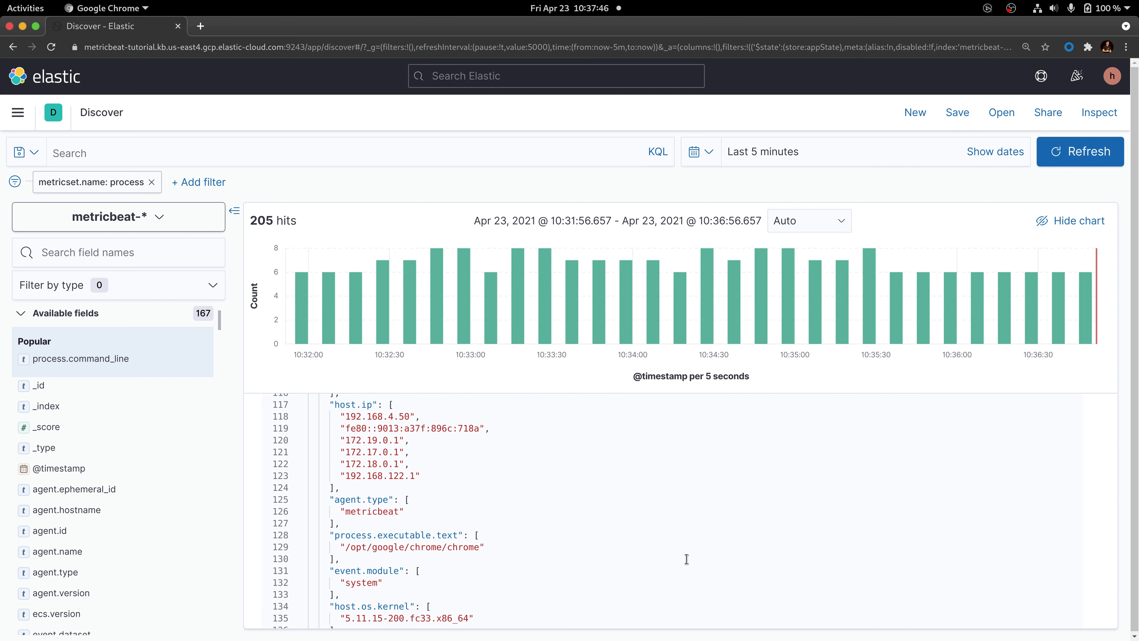
{"action": "scroll", "scroll_direction": "down", "scroll_amount": 3}
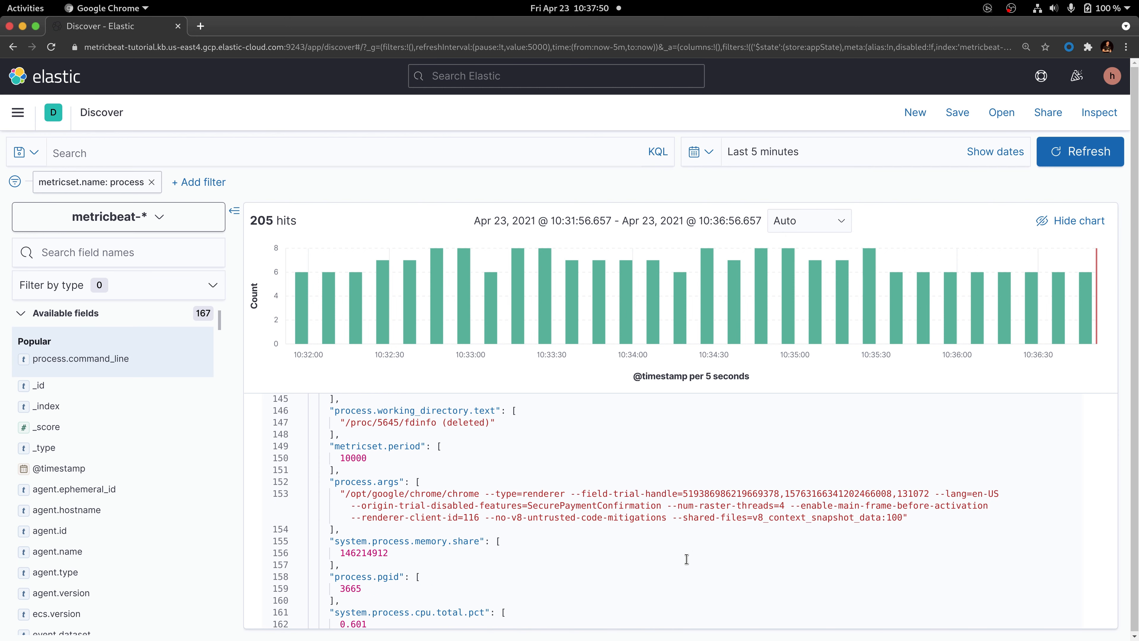
{"action": "mouse_move", "coordinate": [345, 483]}
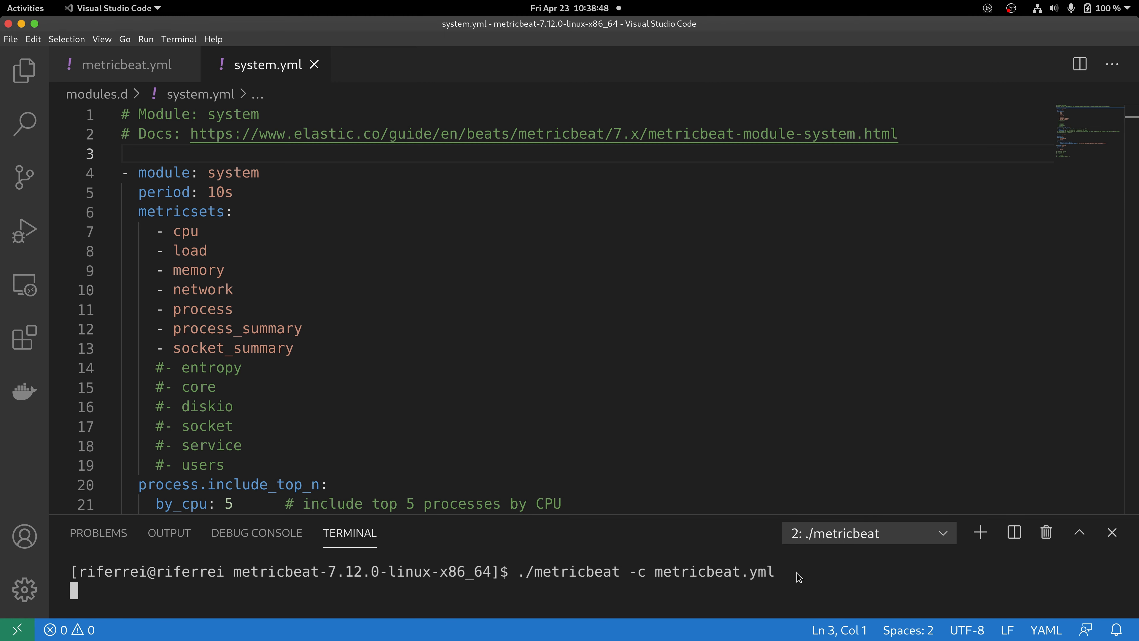
- Stop the running metricbeat with Ctrl+C and select the process metricset in system.yml
{"action": "key", "text": "ctrl+c"}
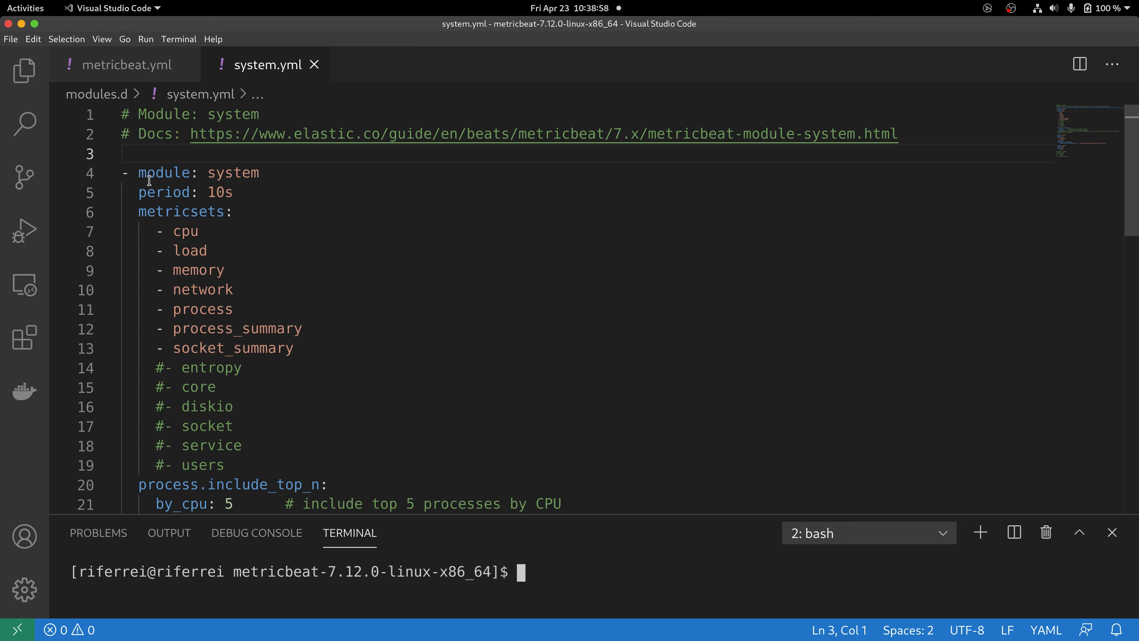
{"action": "mouse_move", "coordinate": [195, 304]}
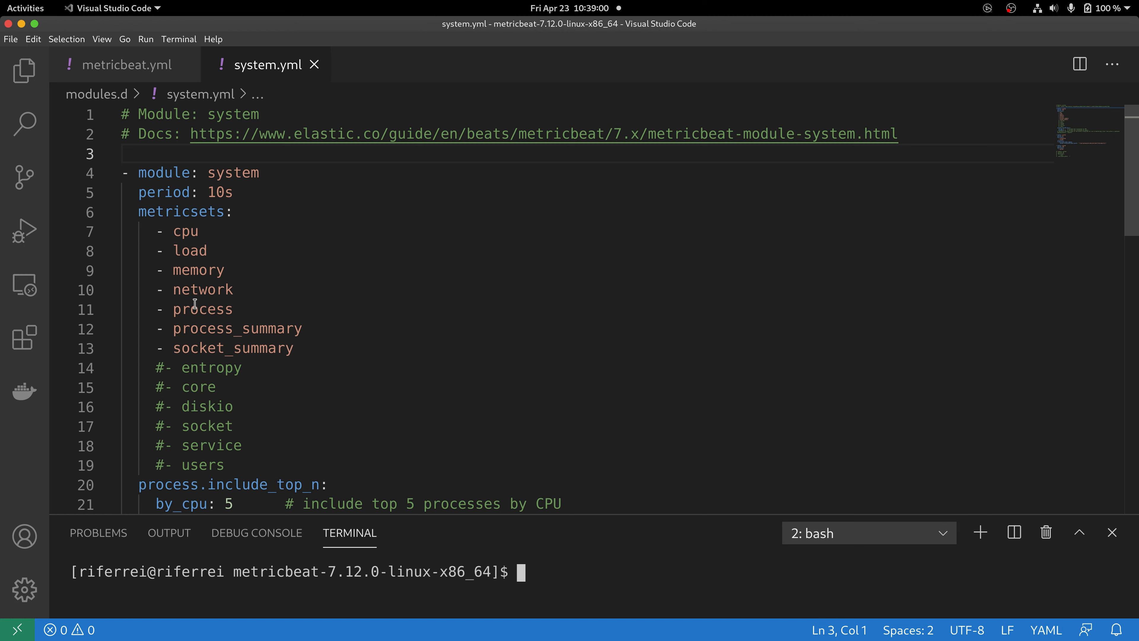
{"action": "double_click", "coordinate": [202, 309]}
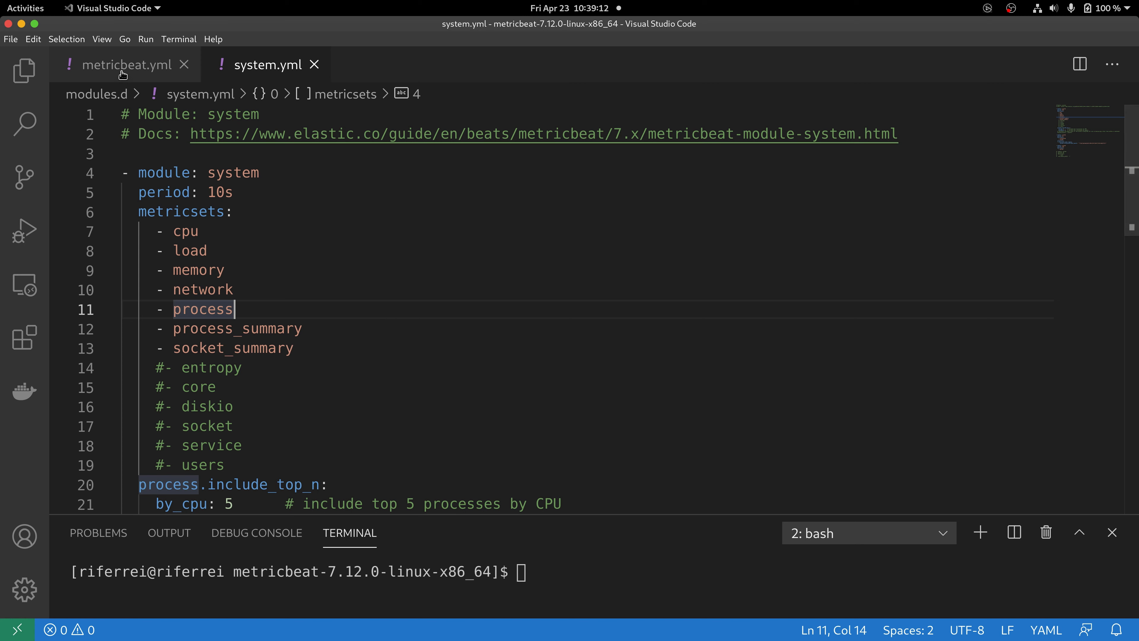
- Switch to metricbeat.yml and place the cursor after the last processor entry
{"action": "left_click", "coordinate": [123, 65]}
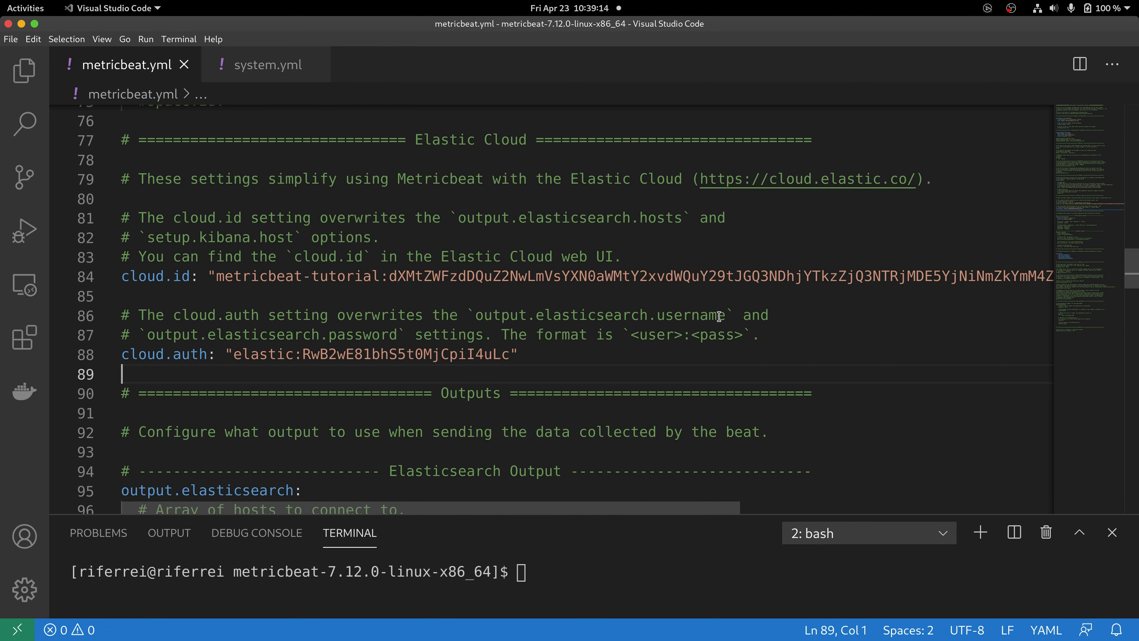
{"action": "mouse_move", "coordinate": [514, 315]}
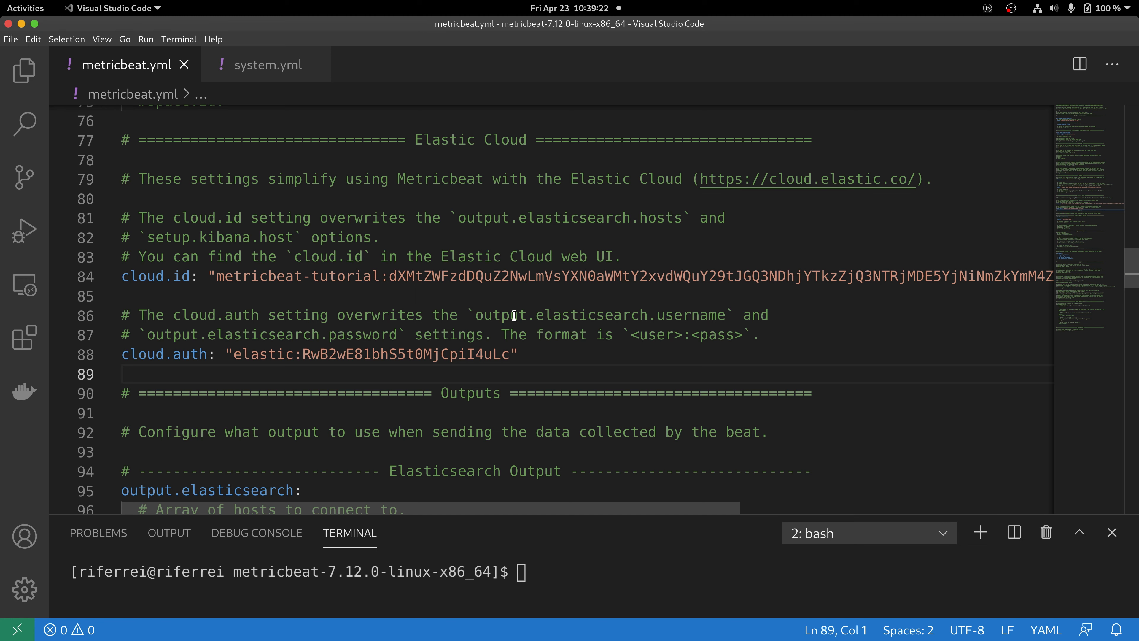
{"action": "mouse_move", "coordinate": [517, 327]}
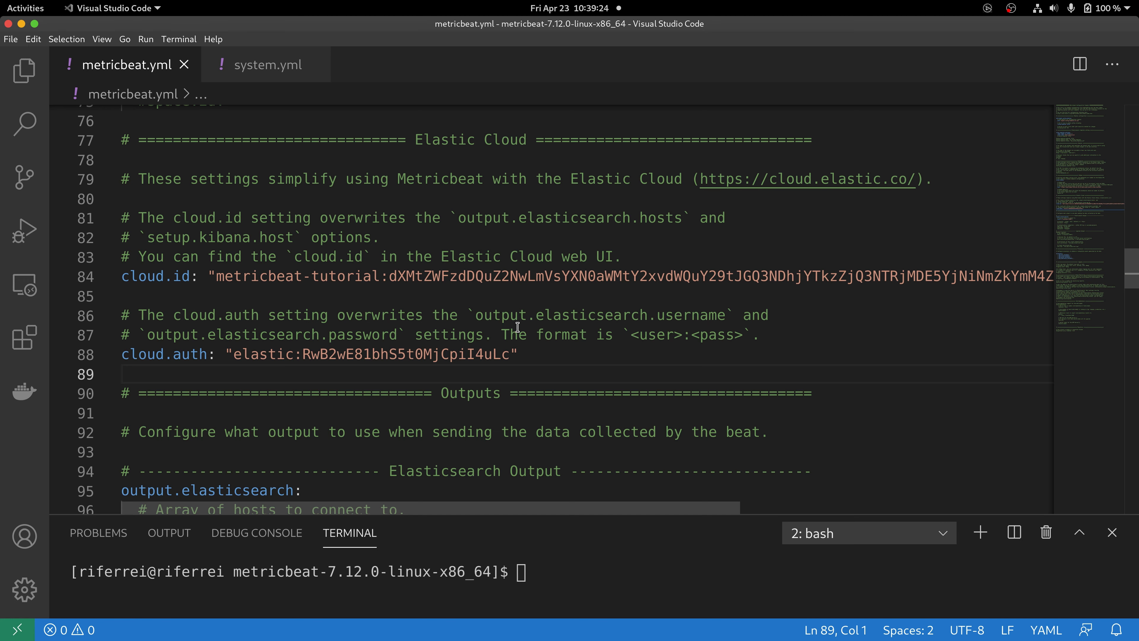
{"action": "mouse_move", "coordinate": [210, 389]}
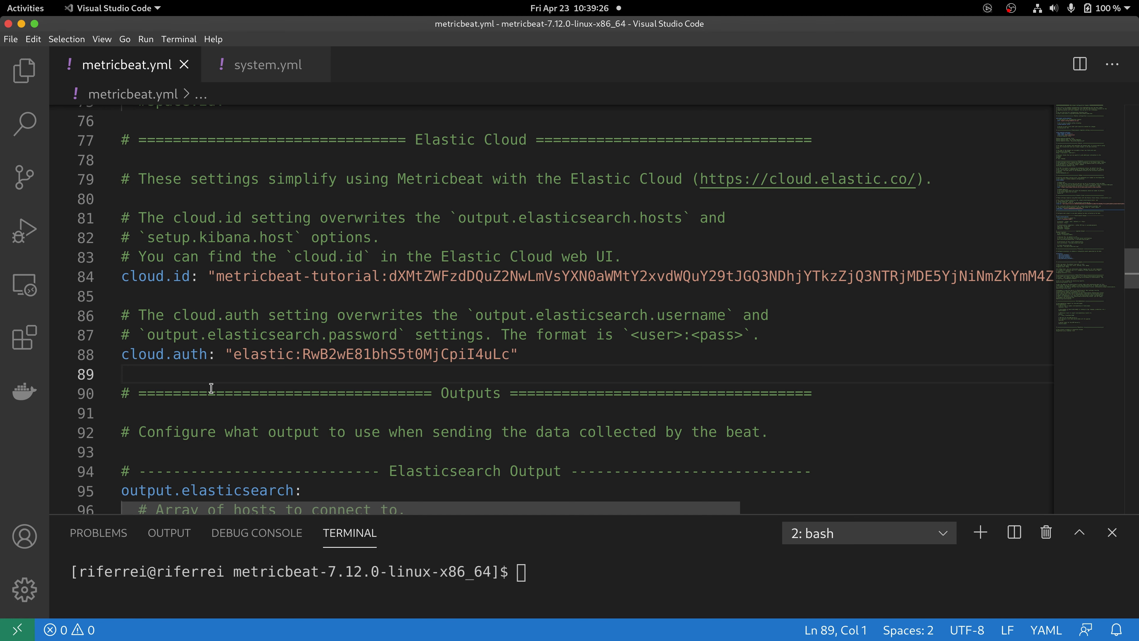
{"action": "scroll", "scroll_direction": "down", "scroll_amount": 3}
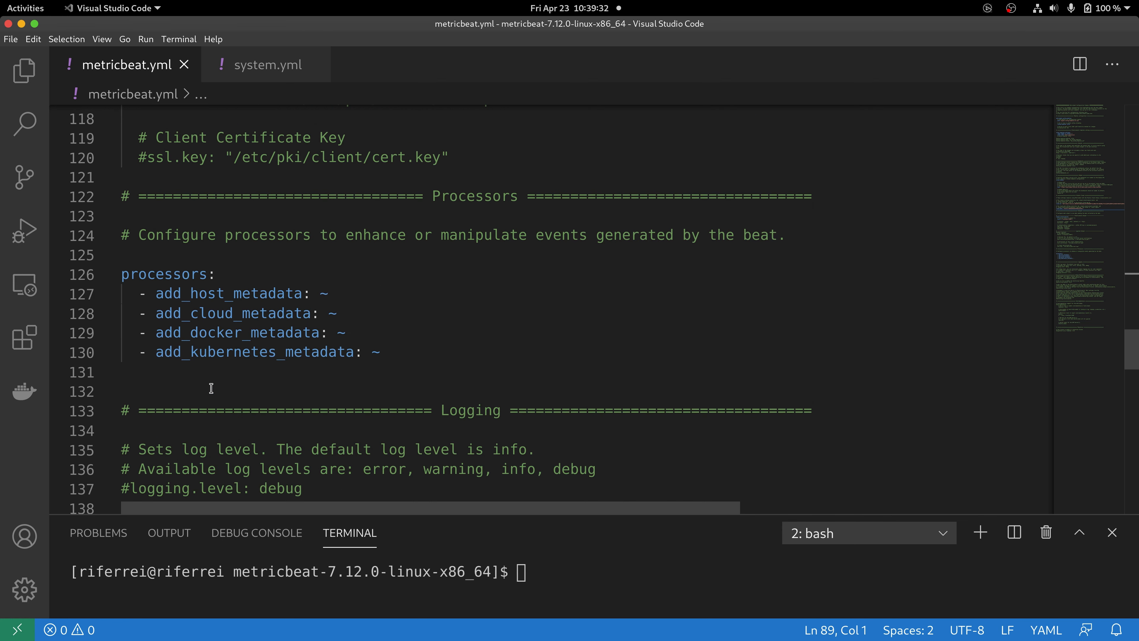
{"action": "mouse_move", "coordinate": [497, 360]}
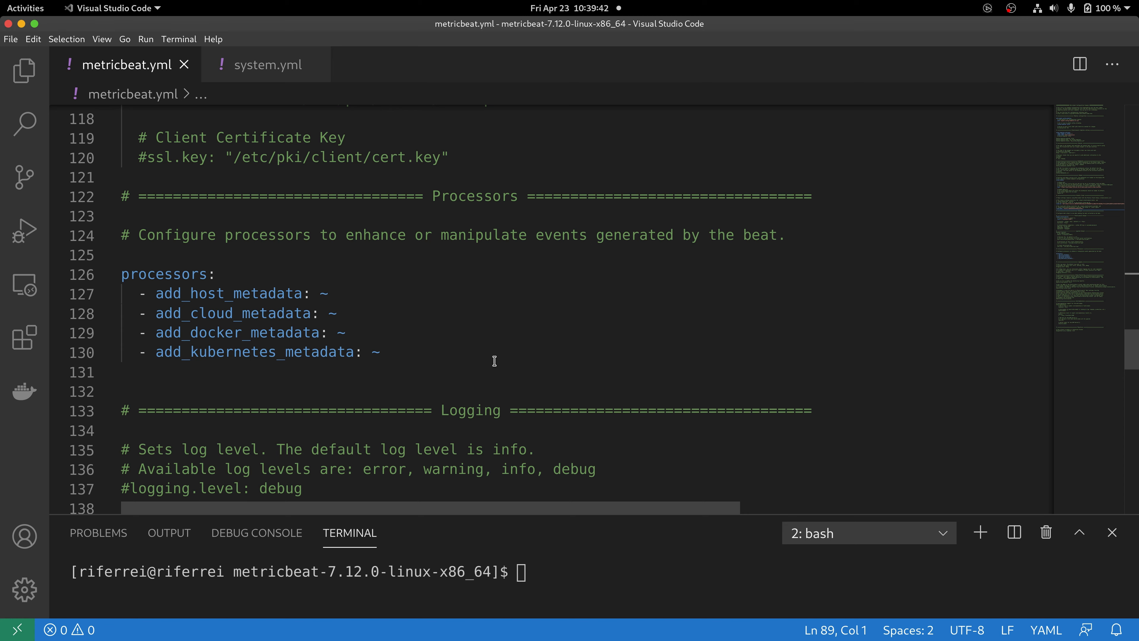
{"action": "mouse_move", "coordinate": [417, 359]}
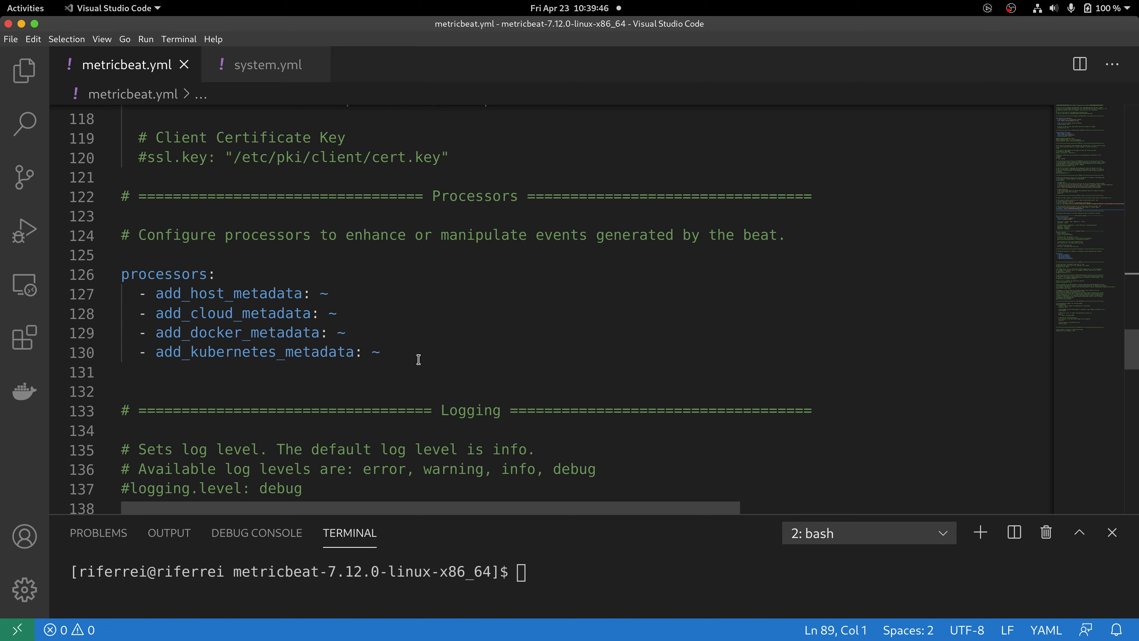
{"action": "left_click", "coordinate": [379, 352]}
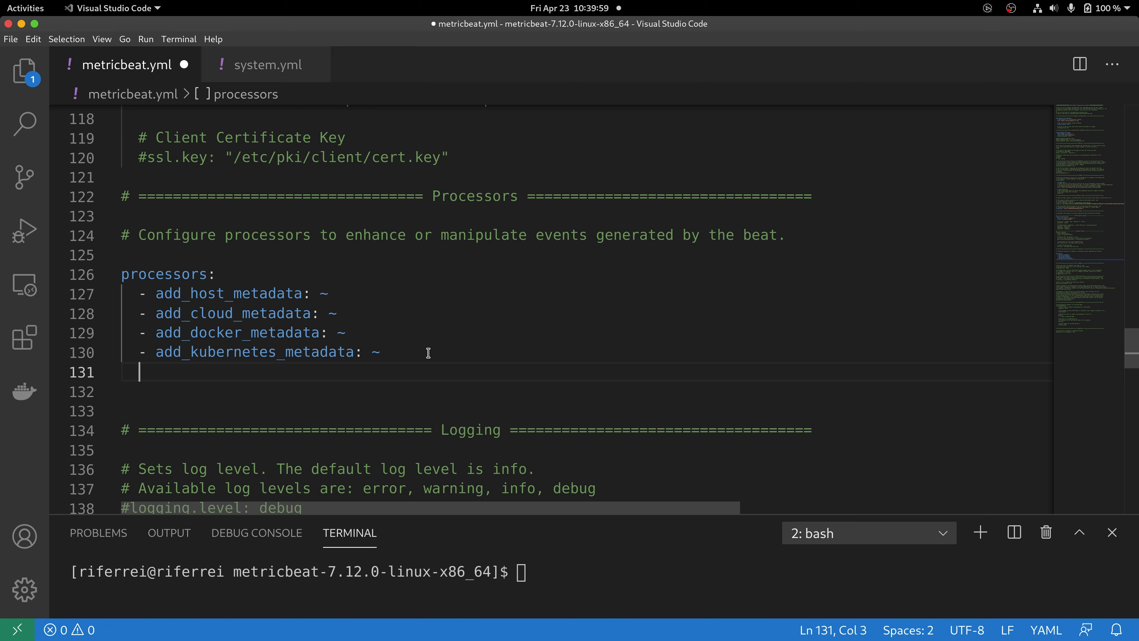
- Add a '- drop_fields:' processor with an empty 'fields: []' list below it
{"action": "type", "text": "-"}
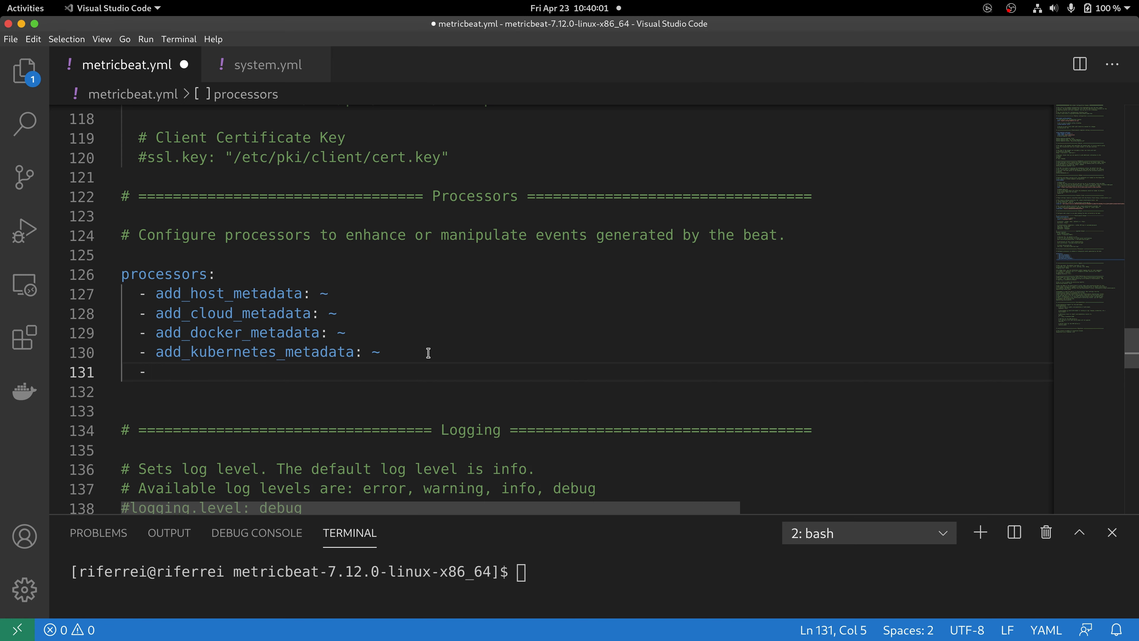
{"action": "type", "text": "drop"}
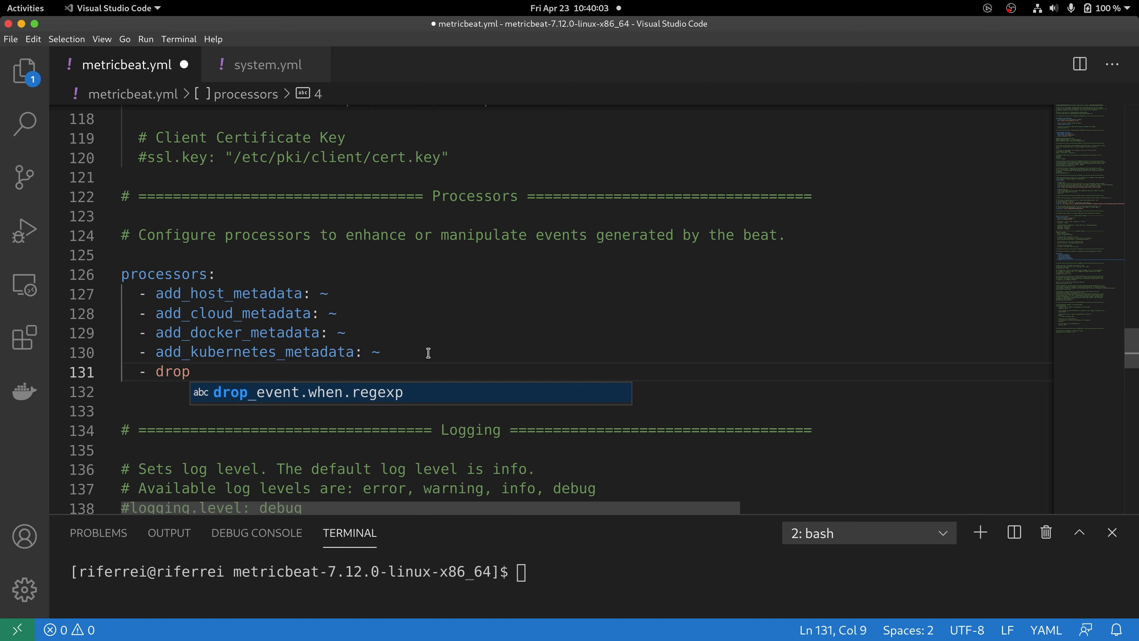
{"action": "type", "text": "_fields"}
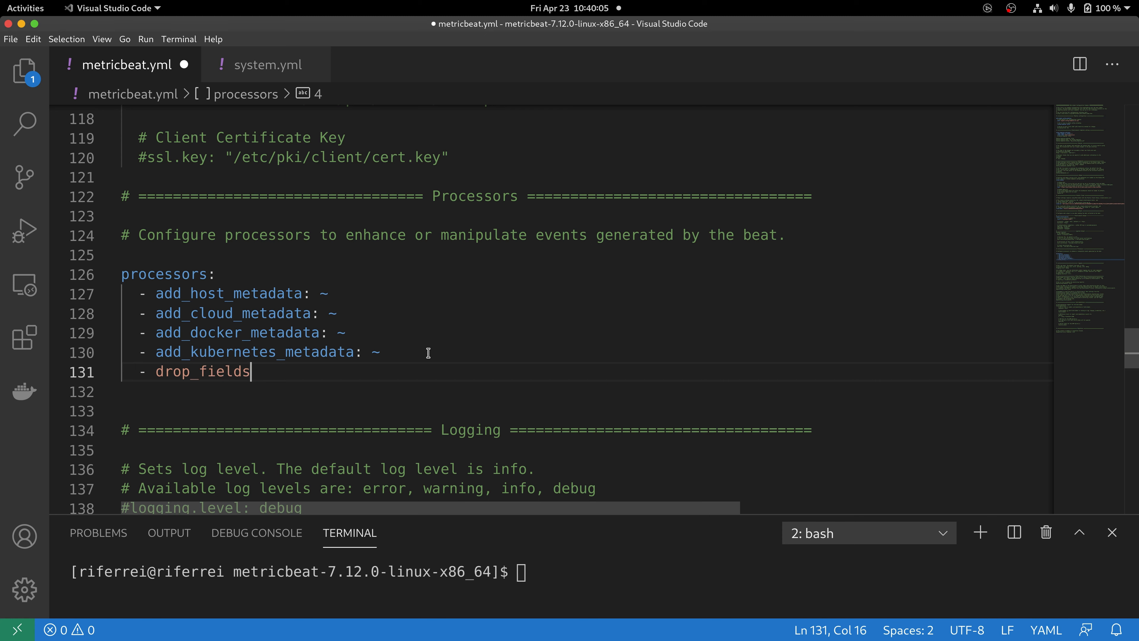
{"action": "type", "text": ":"}
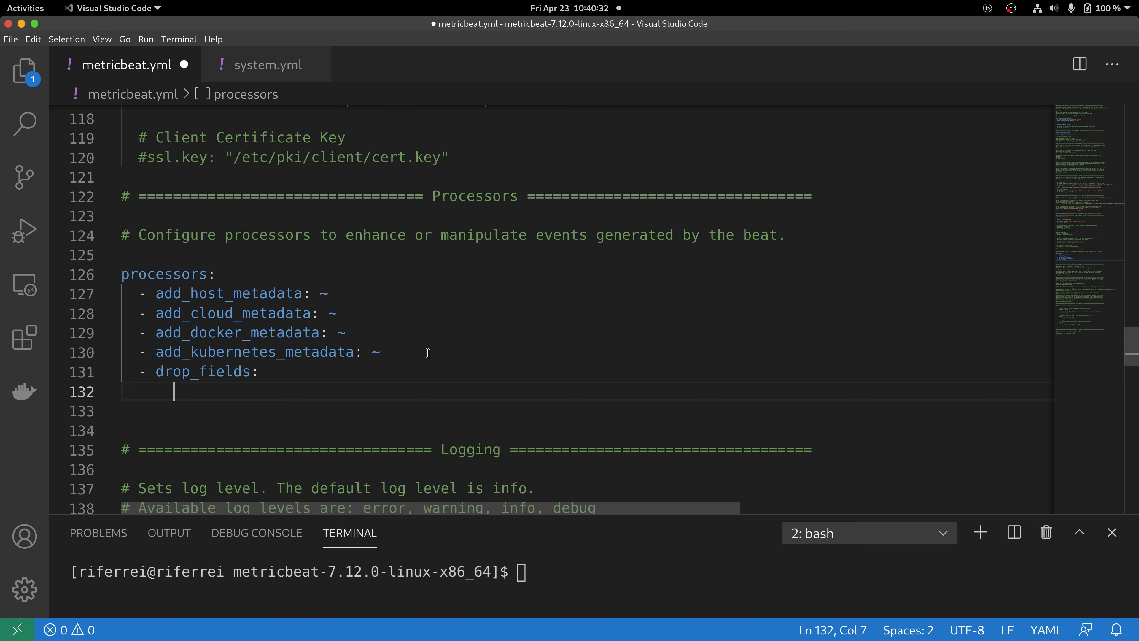
{"action": "type", "text": "fields"}
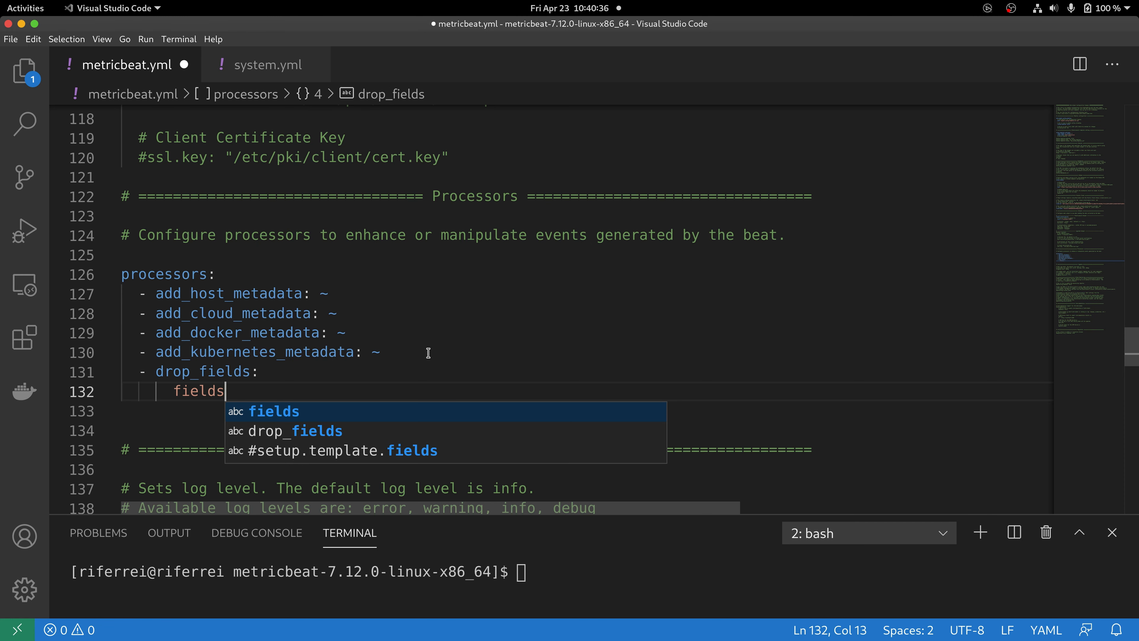
{"action": "type", "text": ":"}
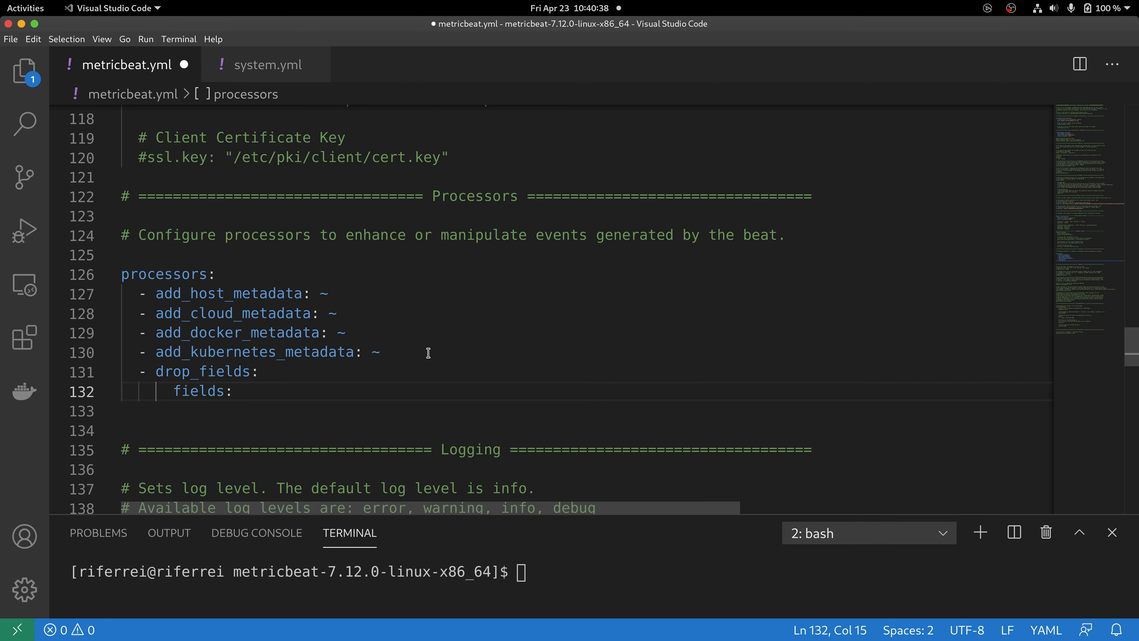
{"action": "type", "text": "[]"}
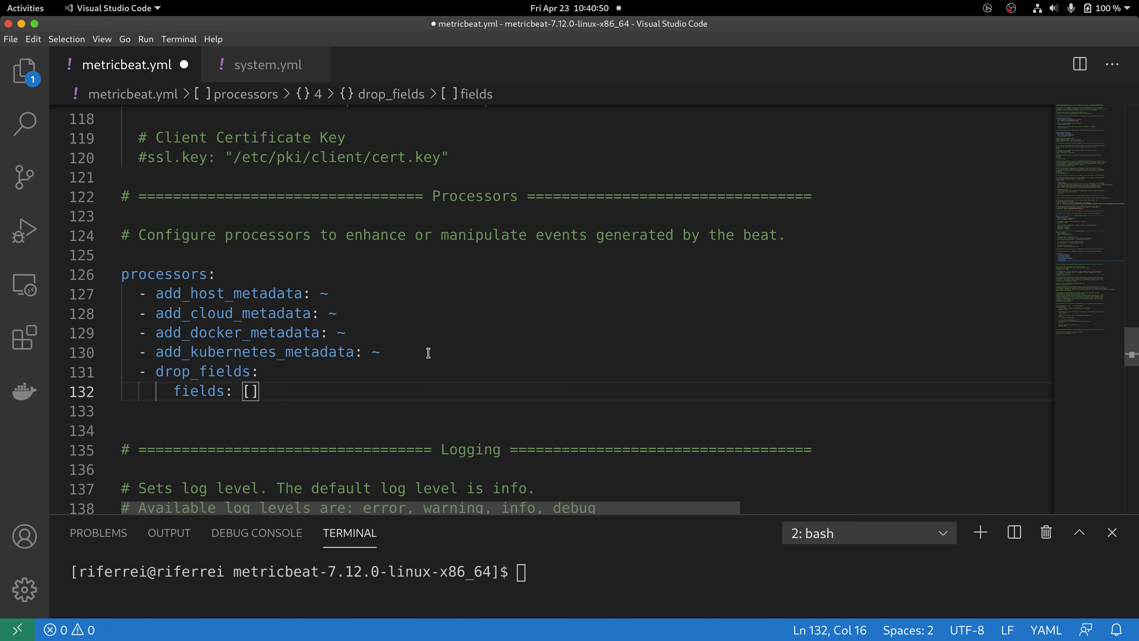
- Fill the list with "system.process.cmdline", "process.command_line" and "process.args"
{"action": "type", "text": "\""}
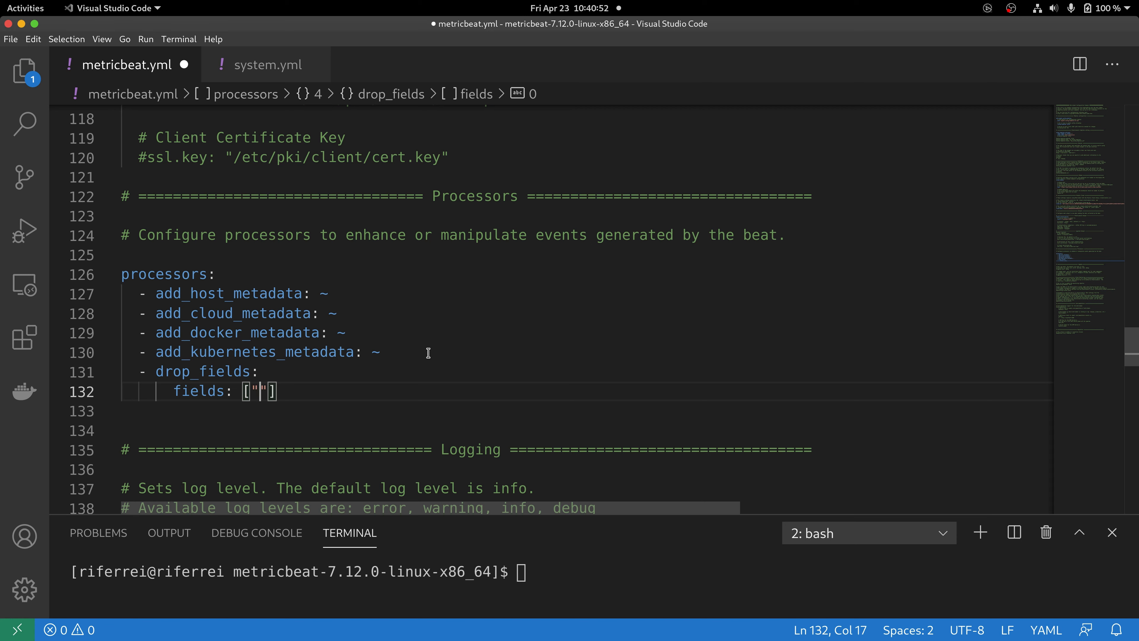
{"action": "type", "text": "system.process"}
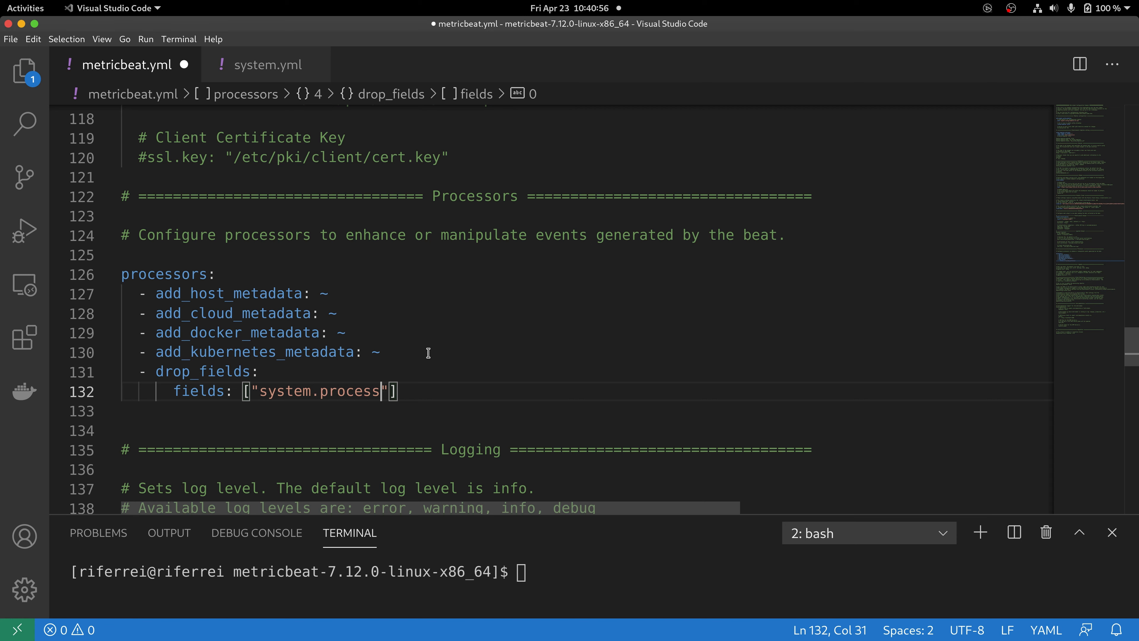
{"action": "type", "text": ".cmd"}
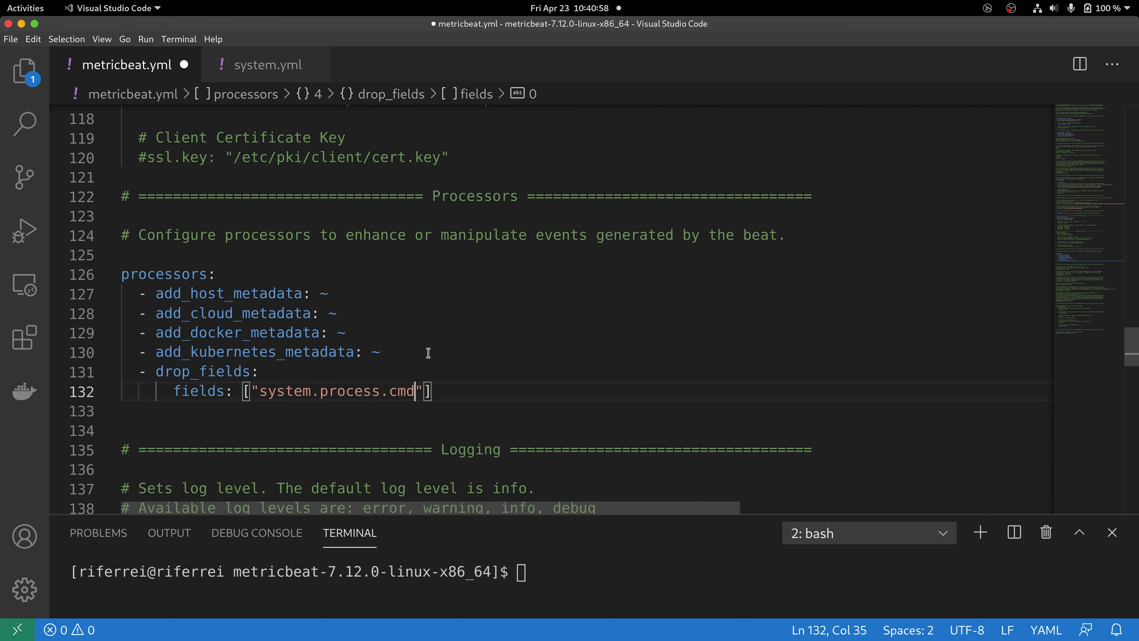
{"action": "type", "text": "line"}
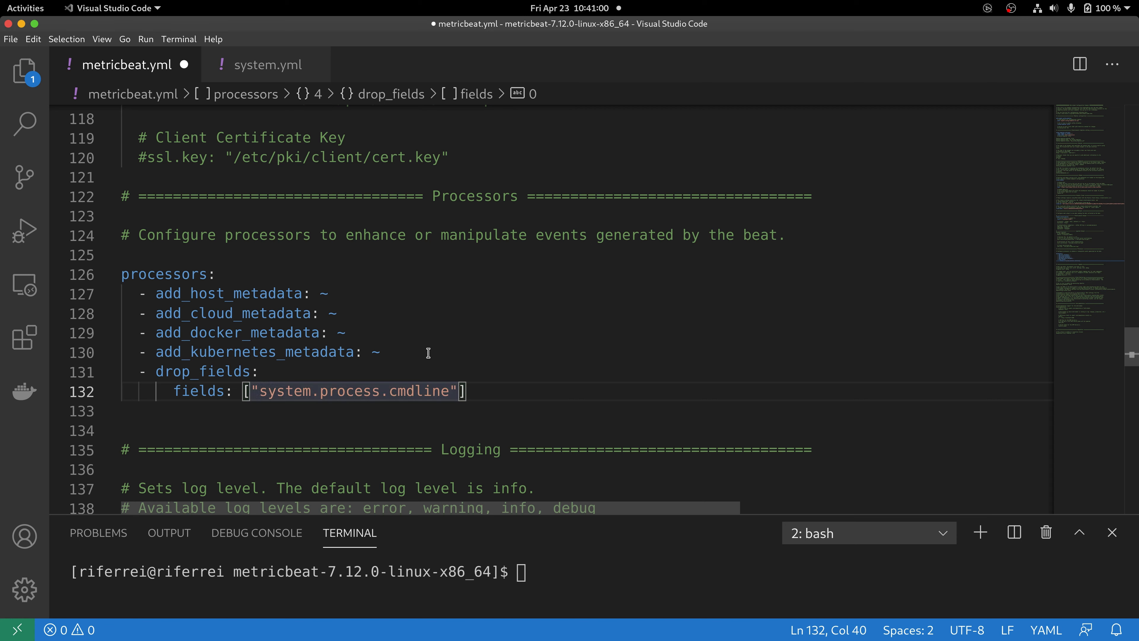
{"action": "type", "text": ", \"\""}
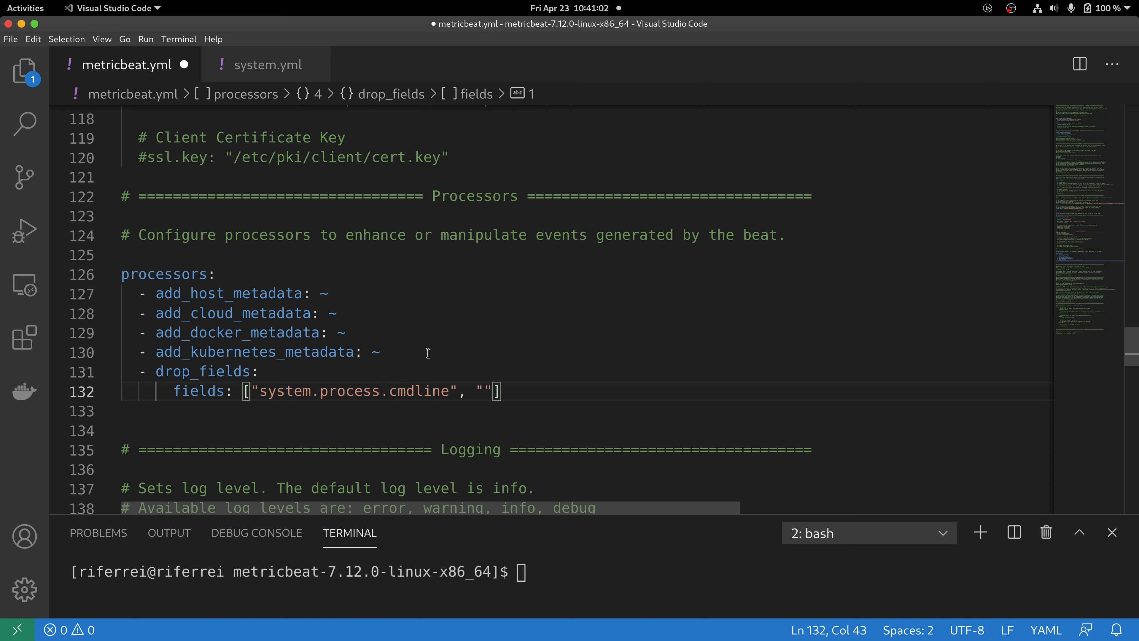
{"action": "type", "text": "process"}
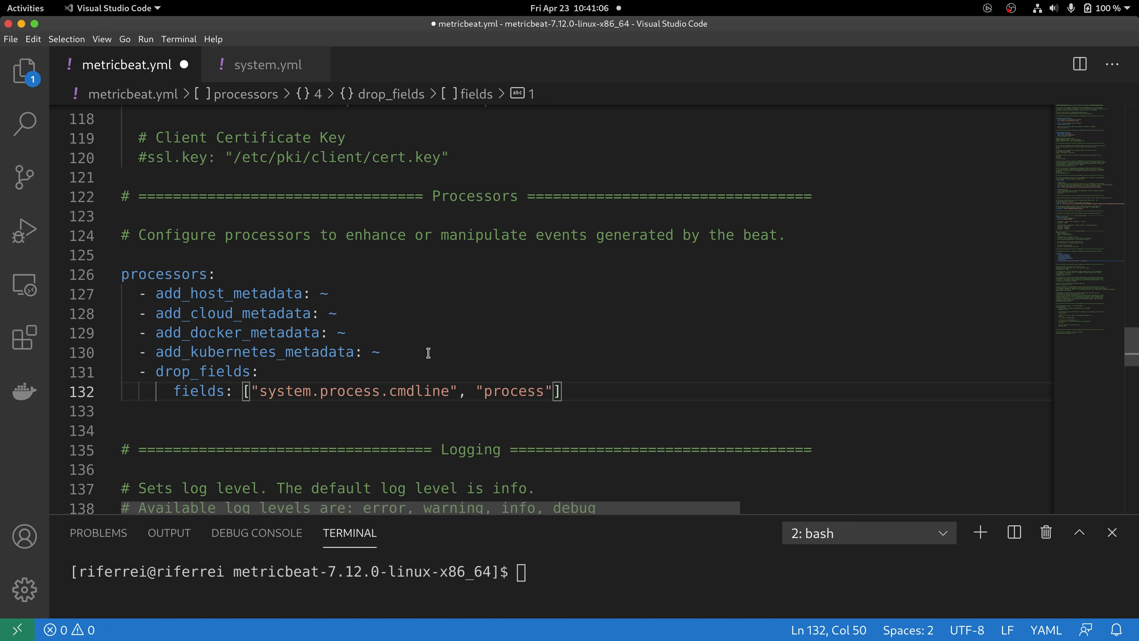
{"action": "type", "text": ".command_line"}
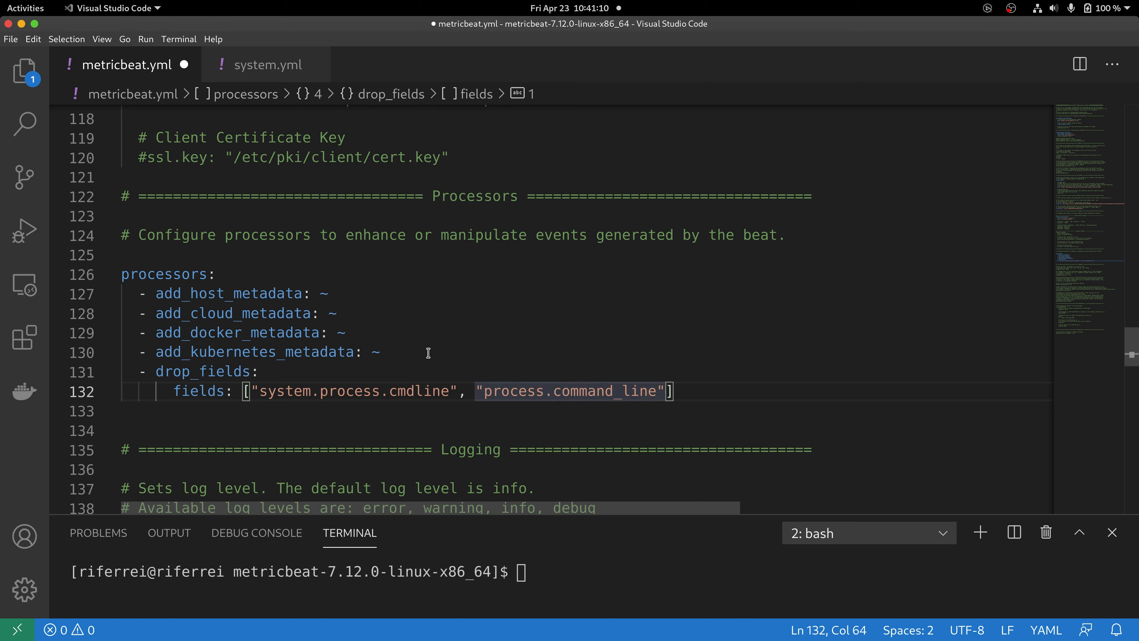
{"action": "type", "text": ", \"\""}
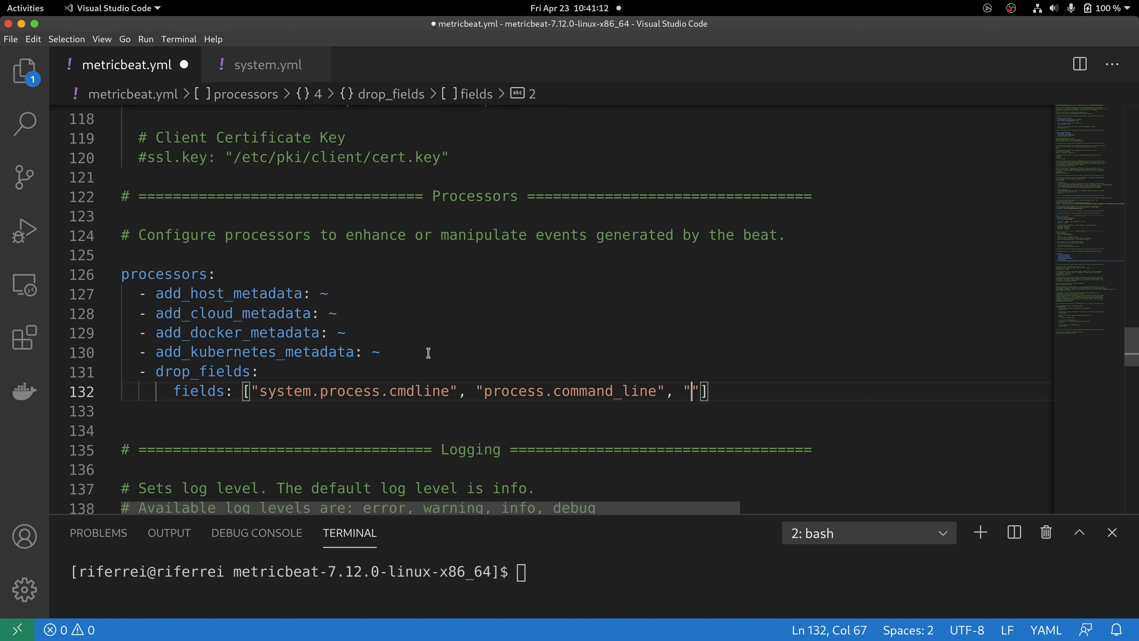
{"action": "type", "text": "process.a"}
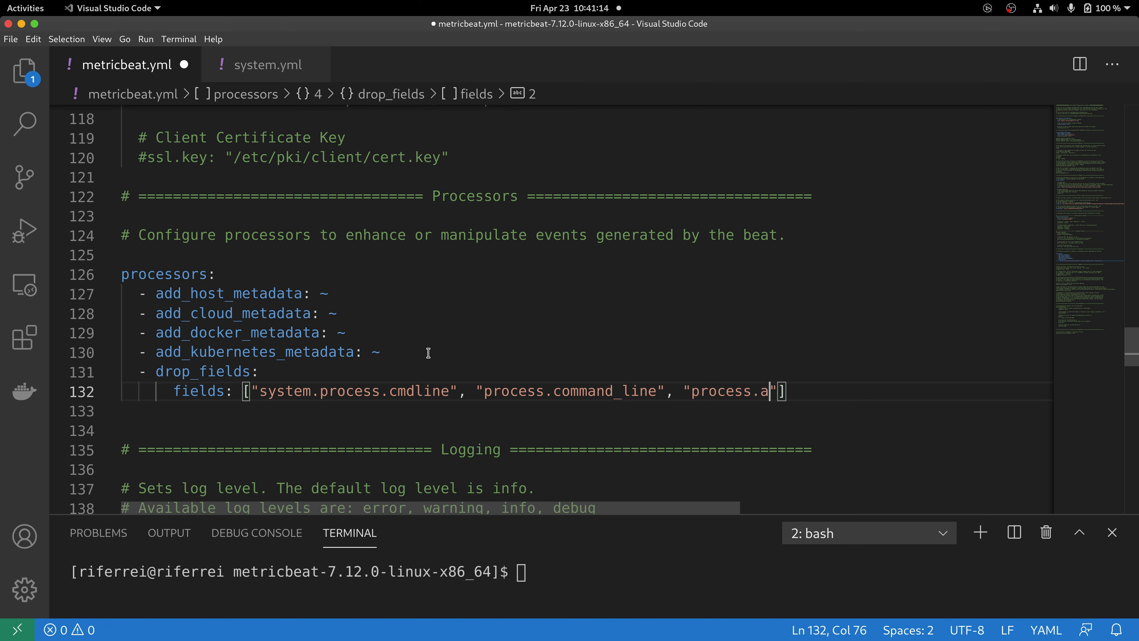
{"action": "type", "text": "rgs"}
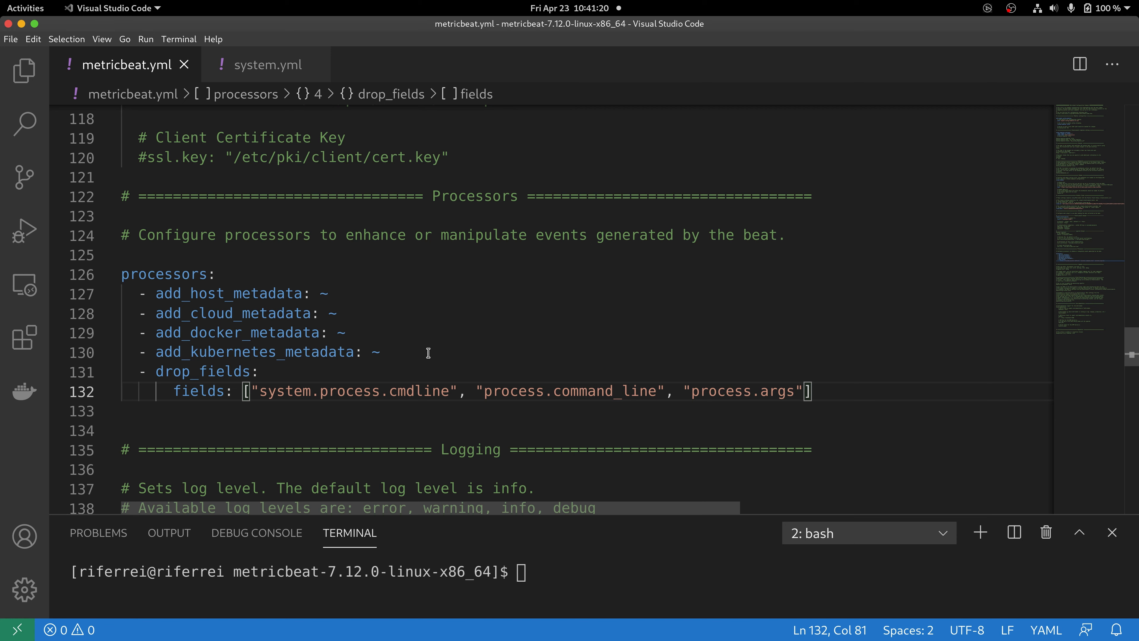
{"action": "mouse_move", "coordinate": [697, 392]}
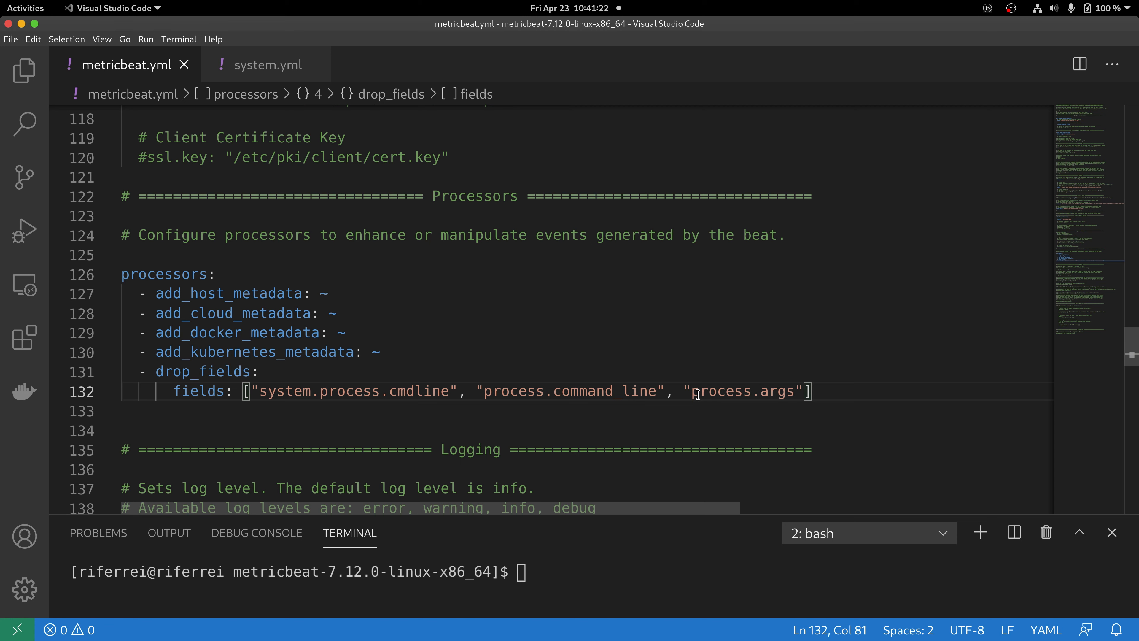
{"action": "mouse_move", "coordinate": [163, 133]}
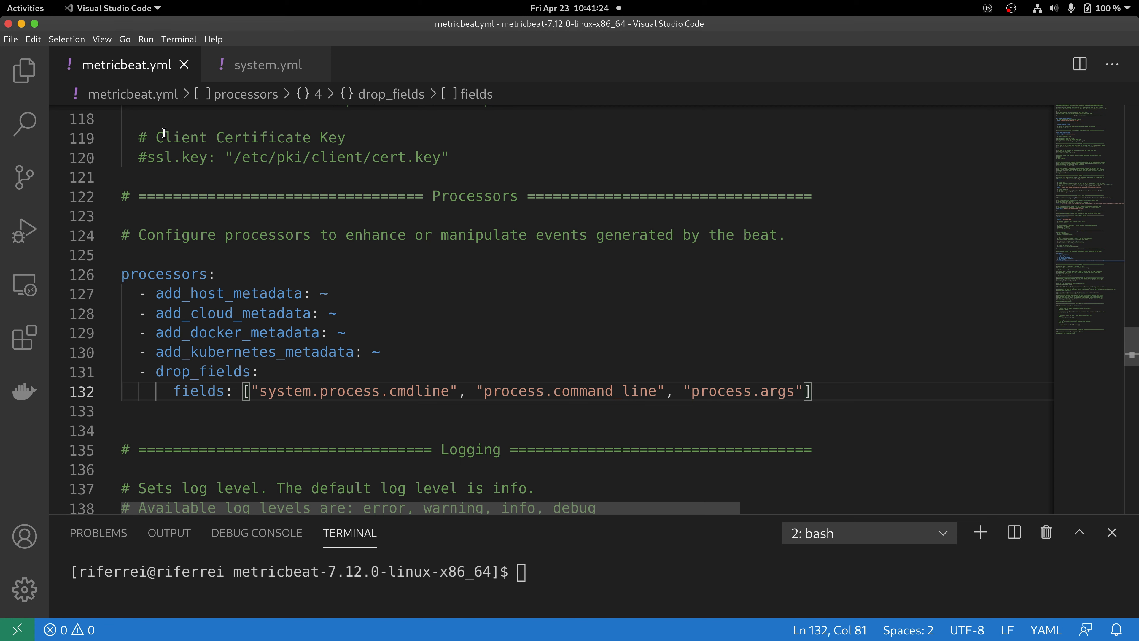
{"action": "mouse_move", "coordinate": [456, 294]}
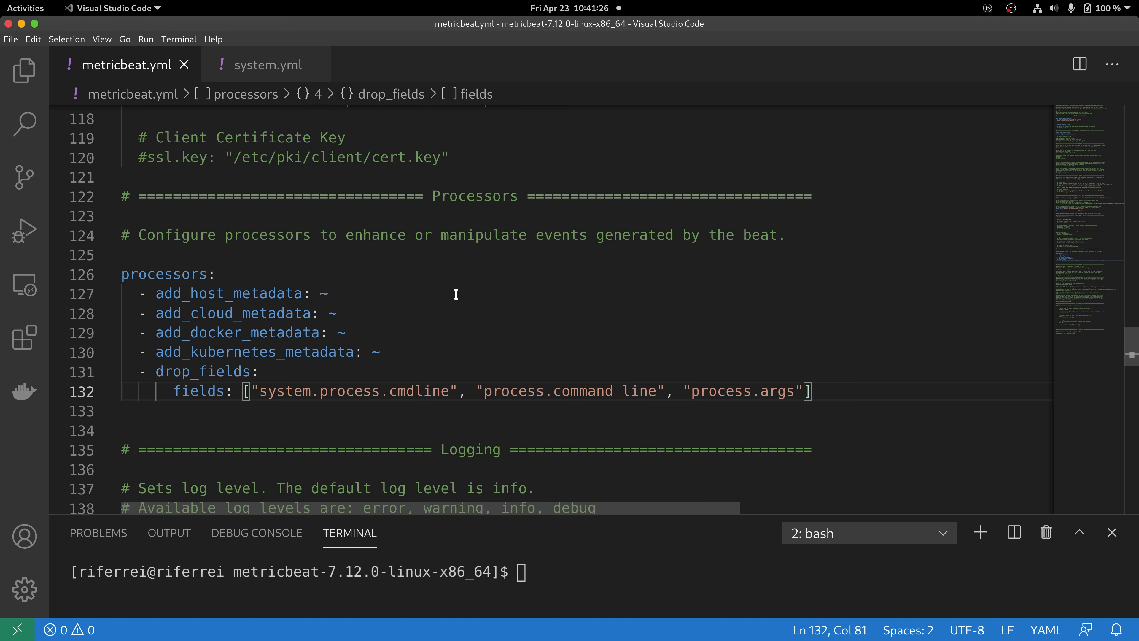
{"action": "mouse_move", "coordinate": [724, 437]}
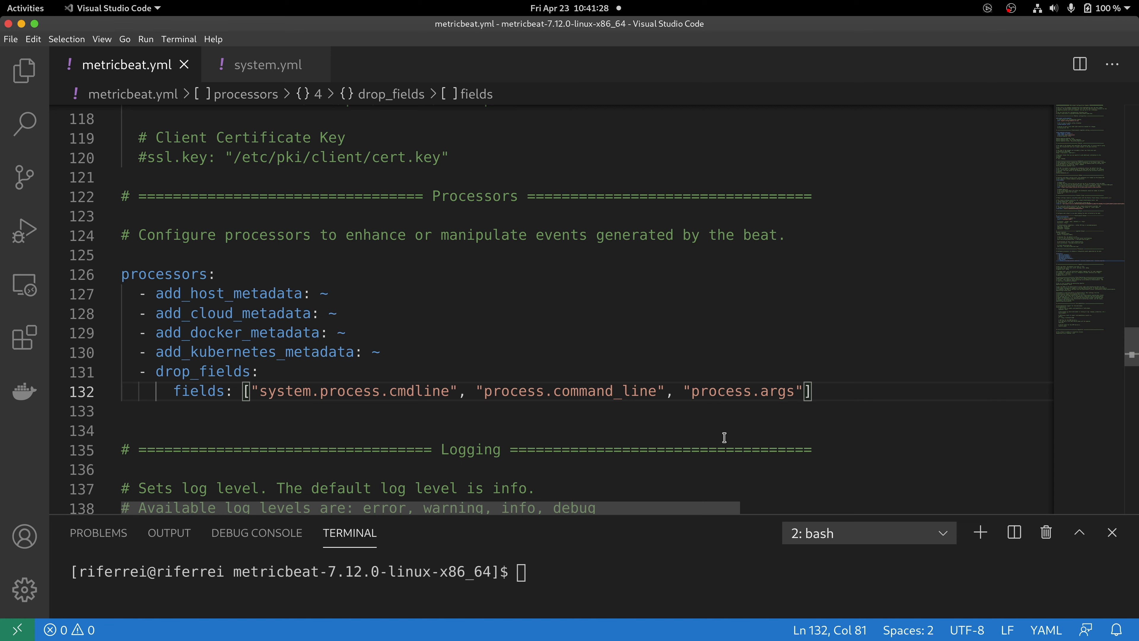
{"action": "mouse_move", "coordinate": [573, 405]}
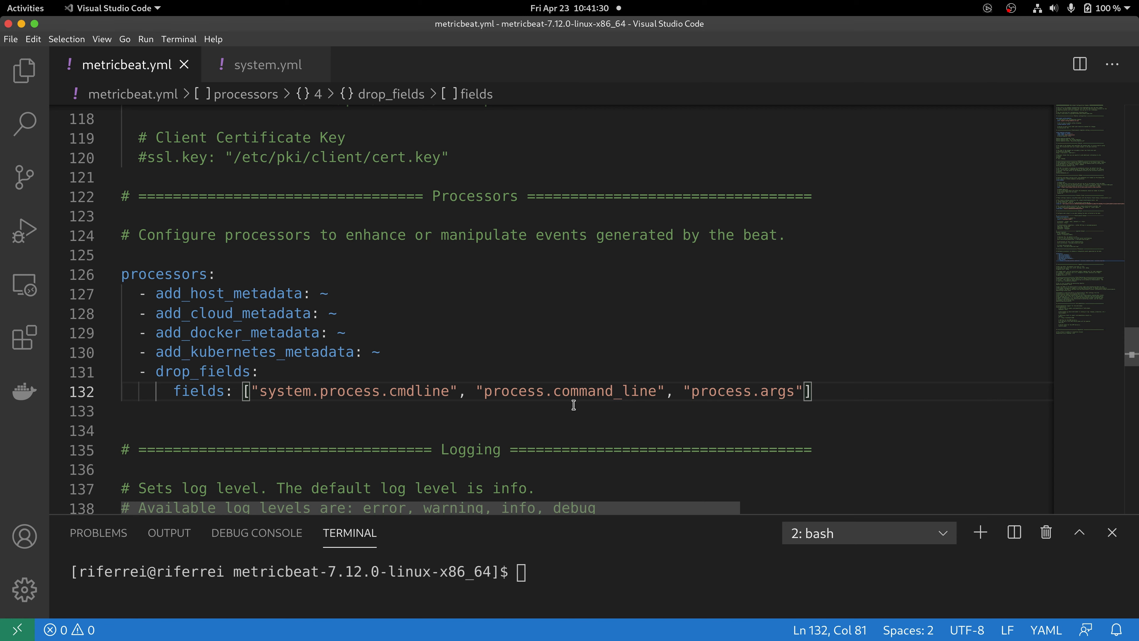
{"action": "mouse_move", "coordinate": [579, 412]}
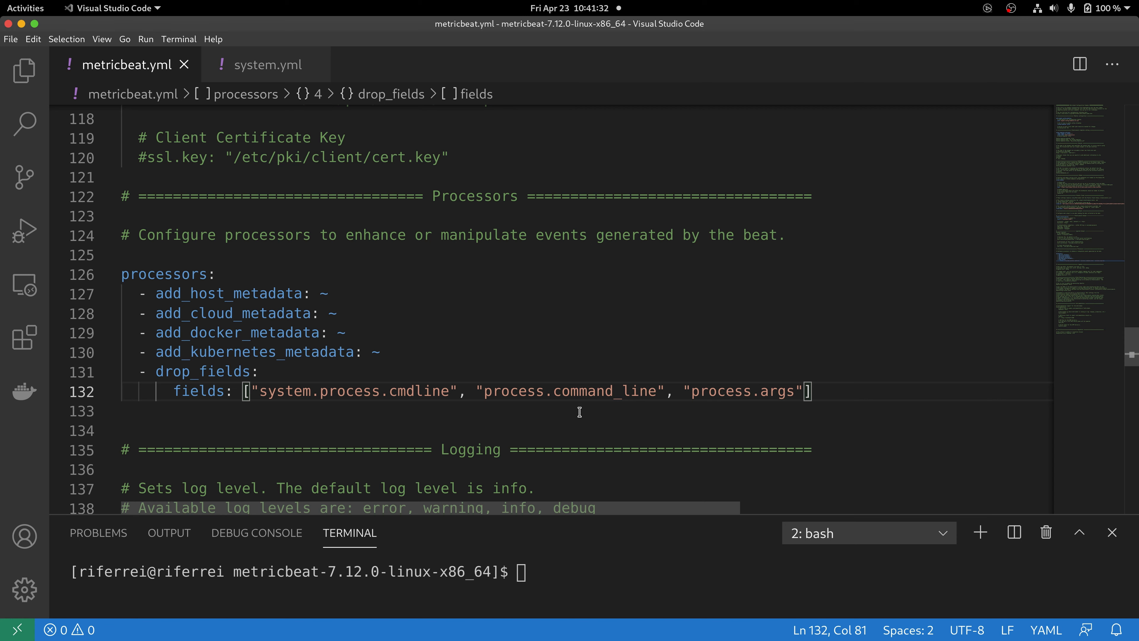
{"action": "mouse_move", "coordinate": [609, 423]}
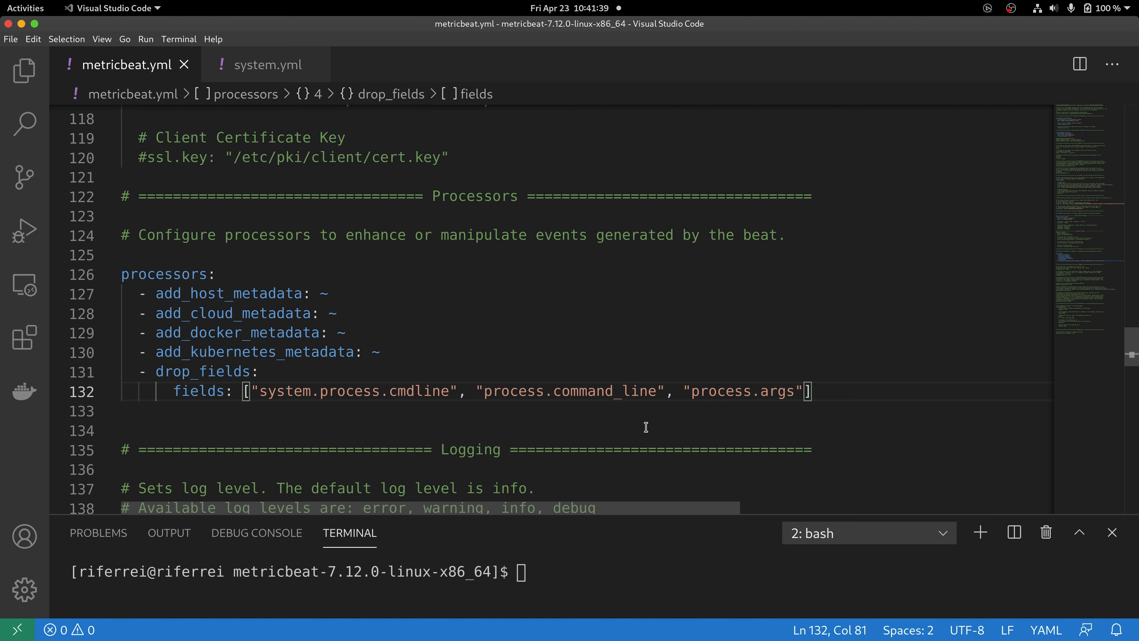
{"action": "mouse_move", "coordinate": [437, 432]}
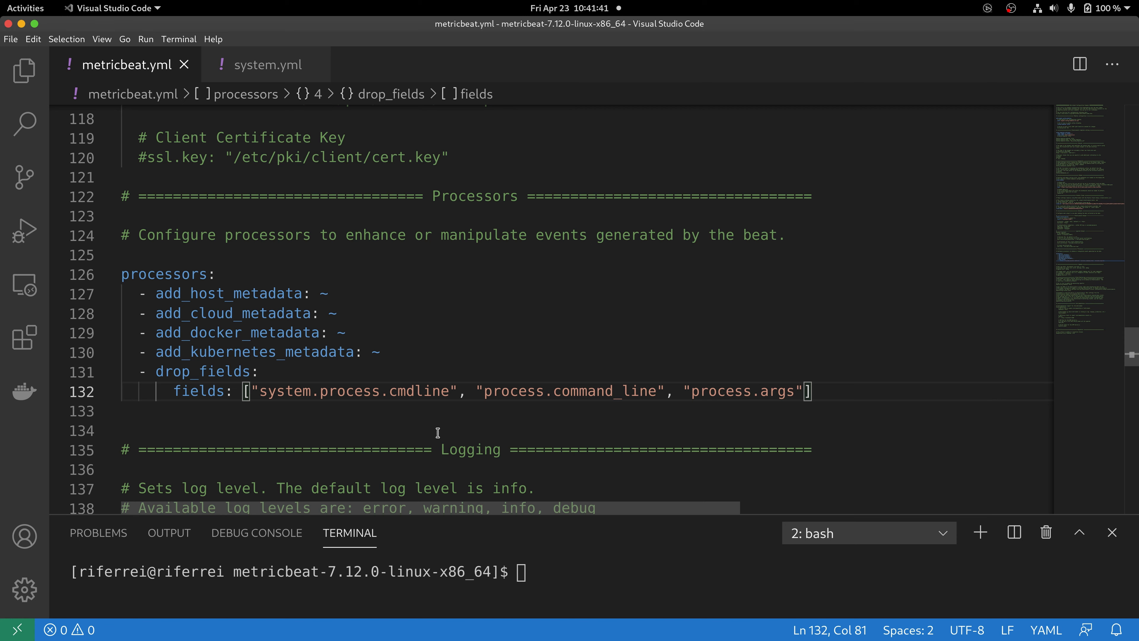
{"action": "mouse_move", "coordinate": [550, 391]}
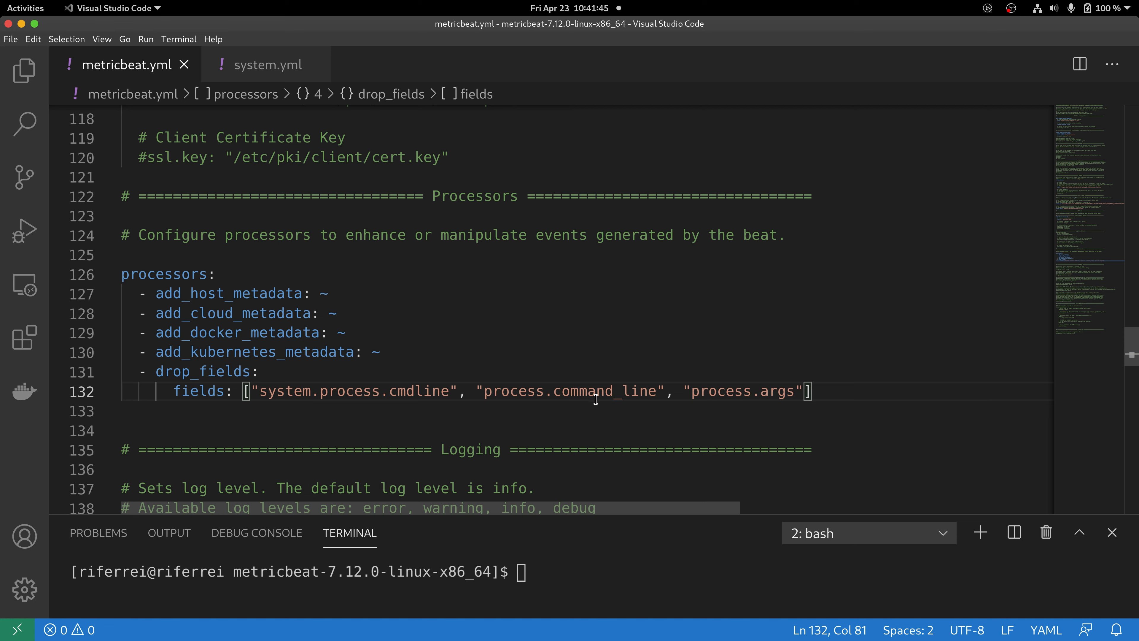
{"action": "mouse_move", "coordinate": [669, 414]}
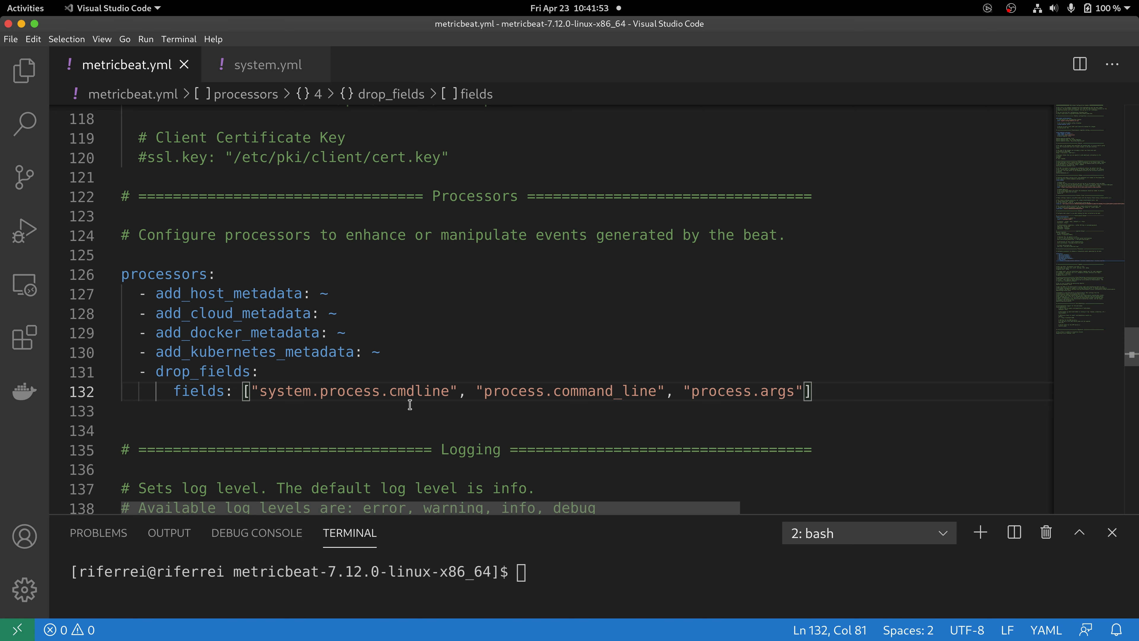
{"action": "mouse_move", "coordinate": [832, 407]}
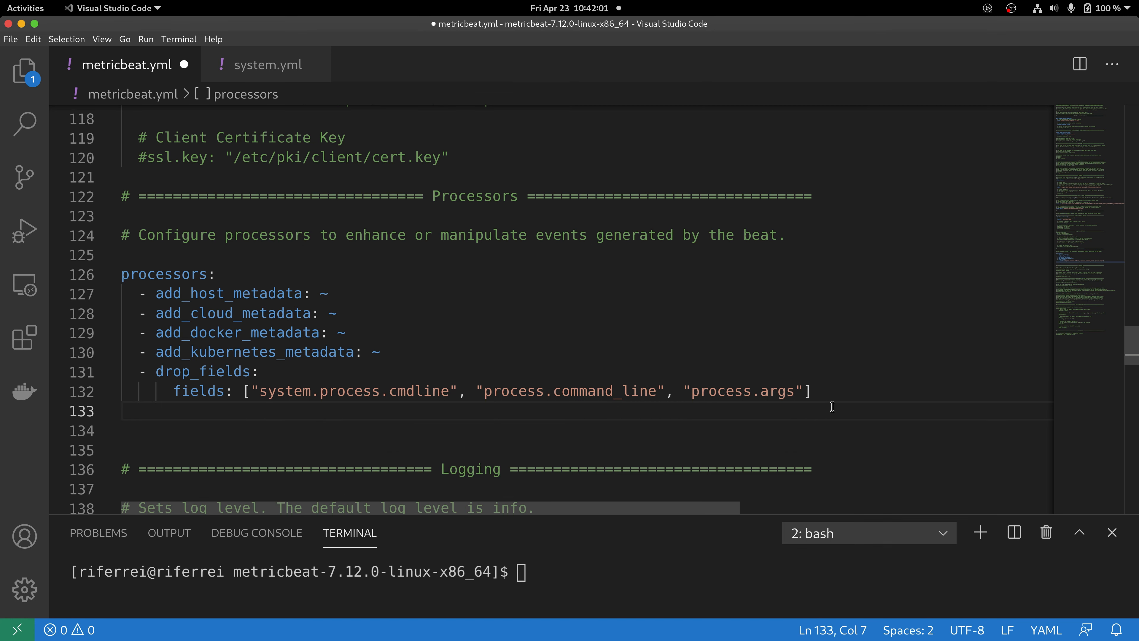
- Add ignore_missing: true to the drop_fields processor and save metricbeat.yml
{"action": "type", "text": "in"}
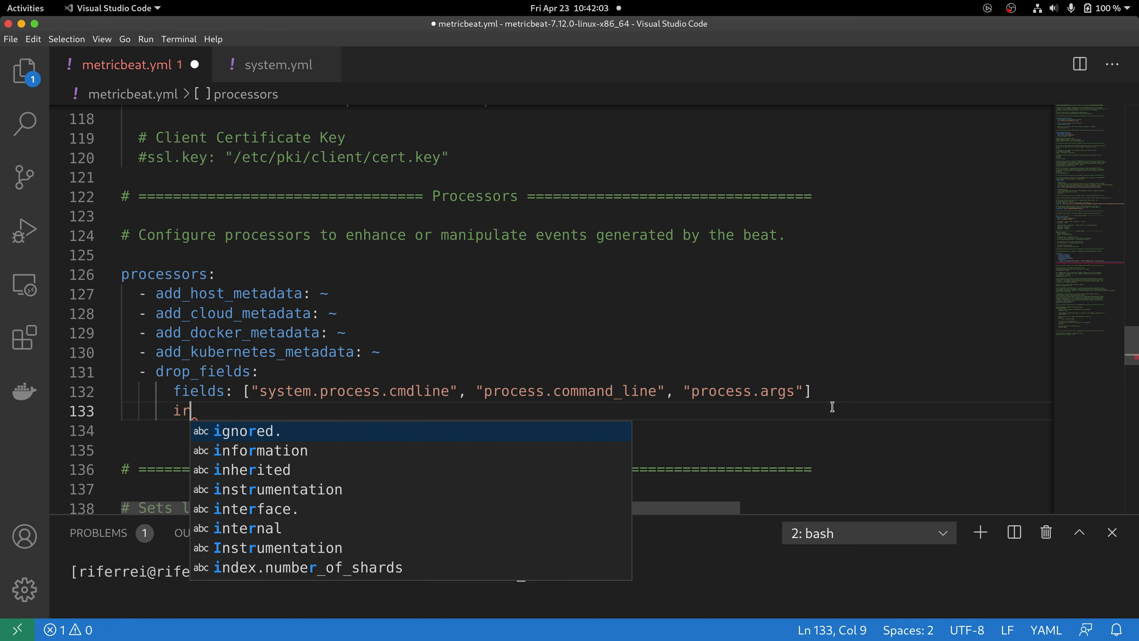
{"action": "type", "text": "gnore_miss"}
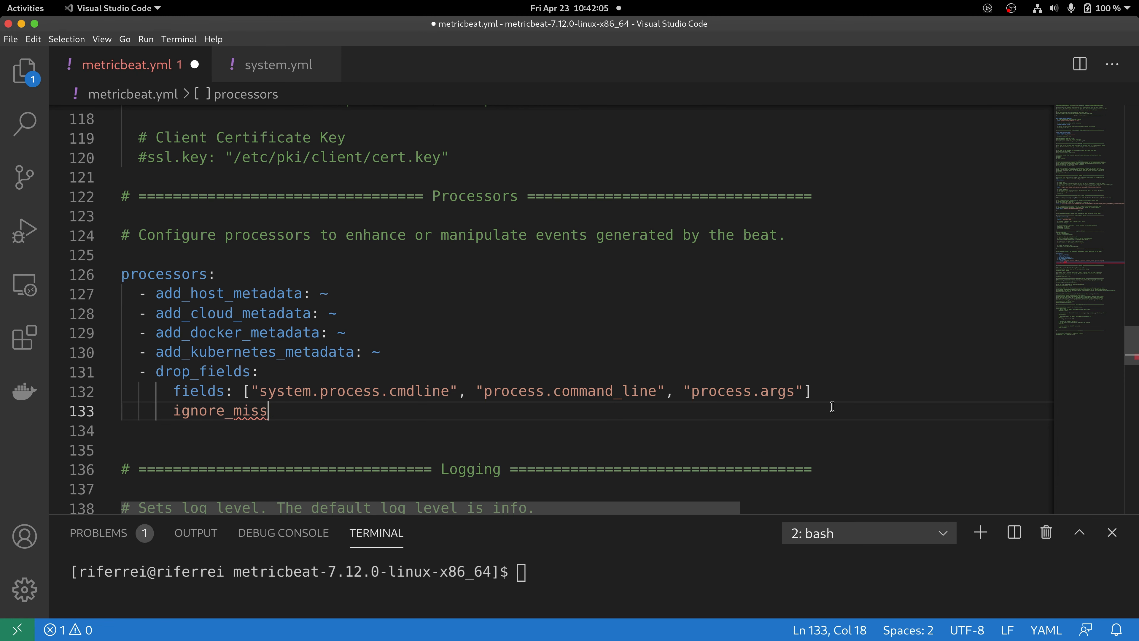
{"action": "type", "text": "ing"}
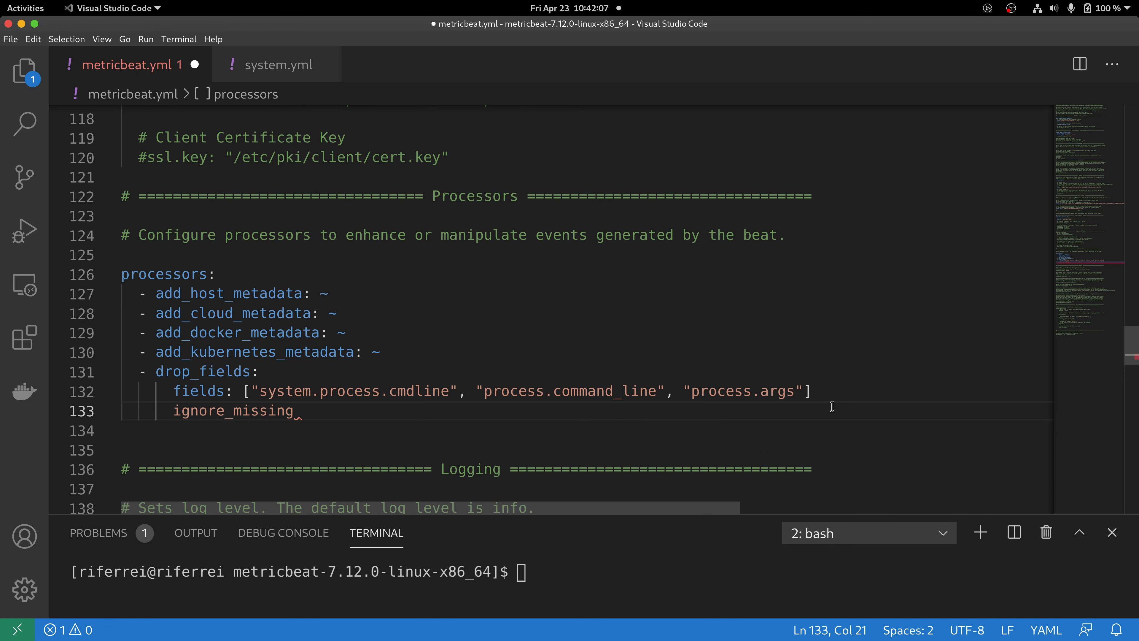
{"action": "type", "text": ": true"}
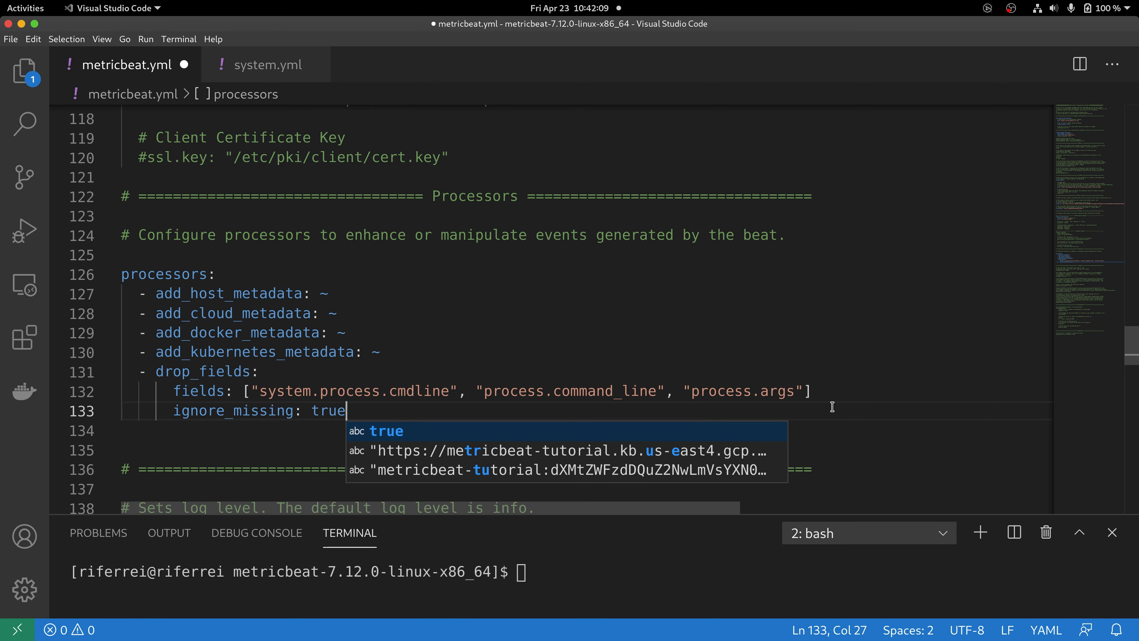
{"action": "key", "text": "Escape"}
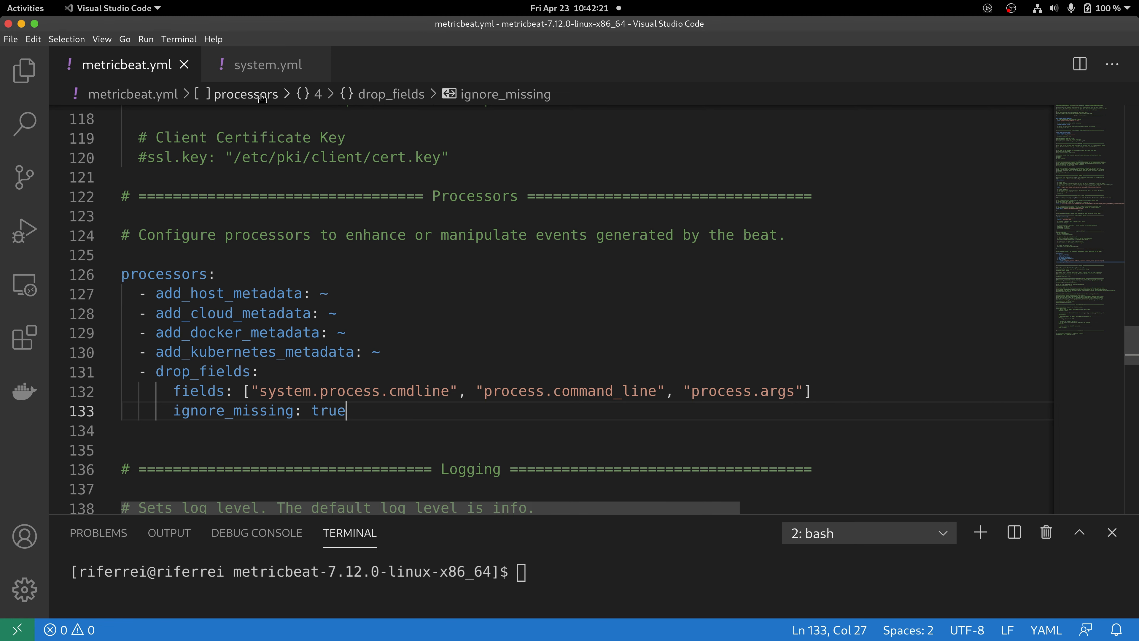
{"action": "left_click", "coordinate": [267, 65]}
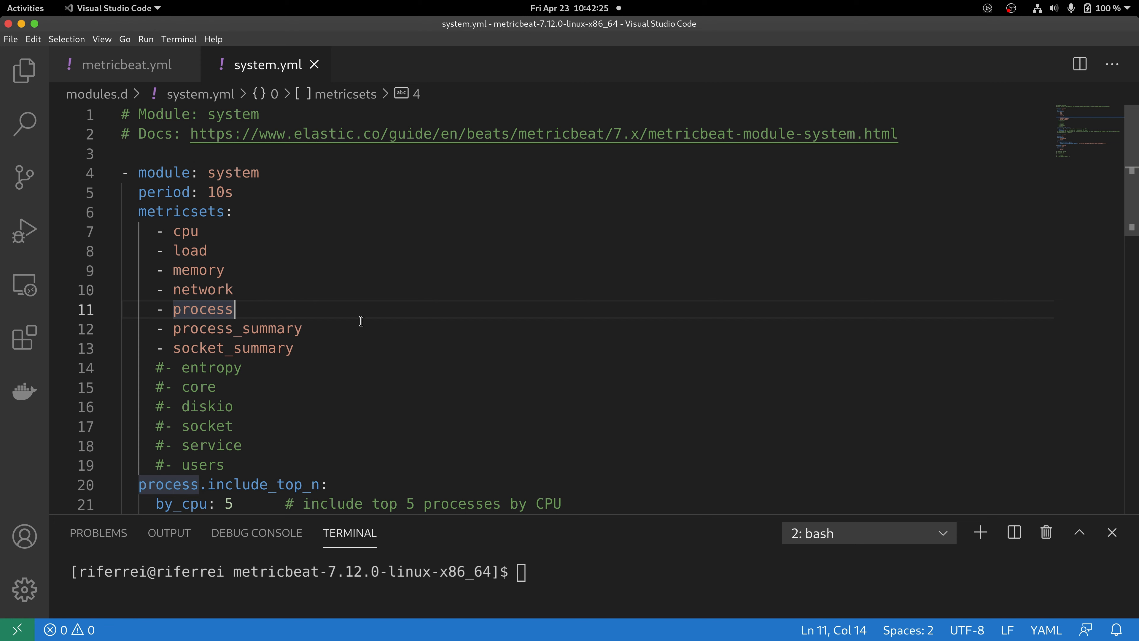
{"action": "mouse_move", "coordinate": [284, 161]}
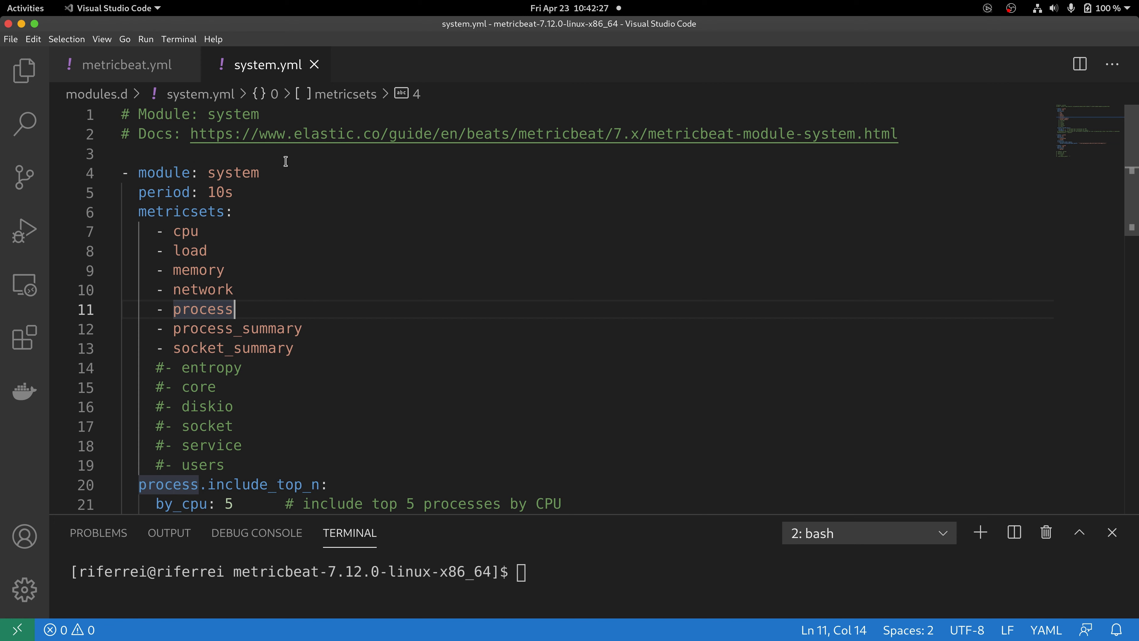
{"action": "mouse_move", "coordinate": [329, 239]}
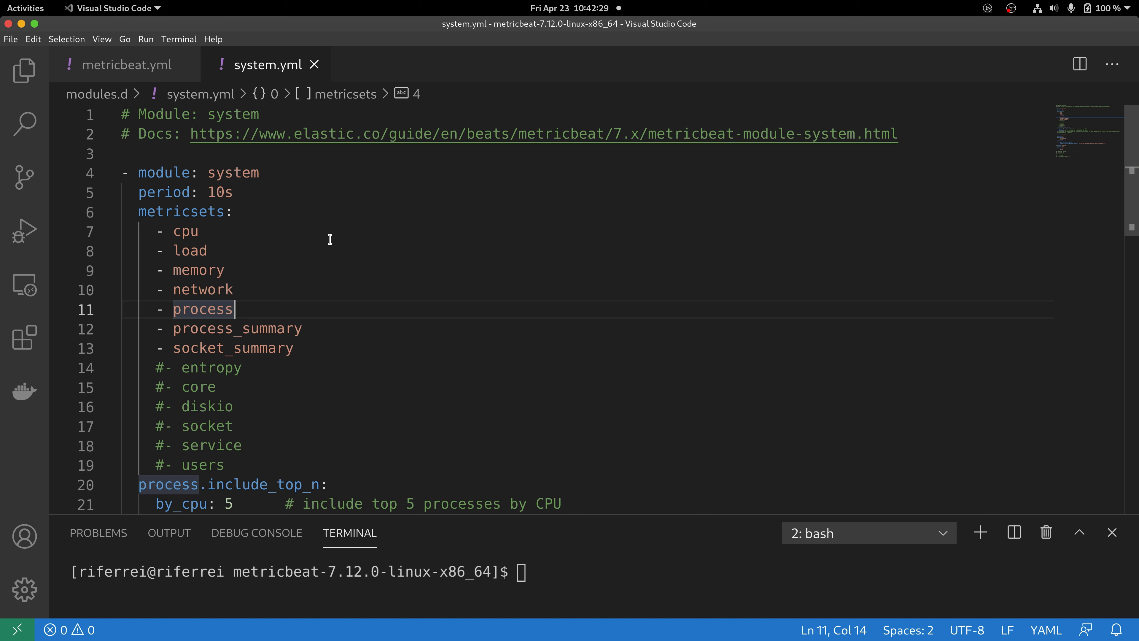
{"action": "mouse_move", "coordinate": [342, 213]}
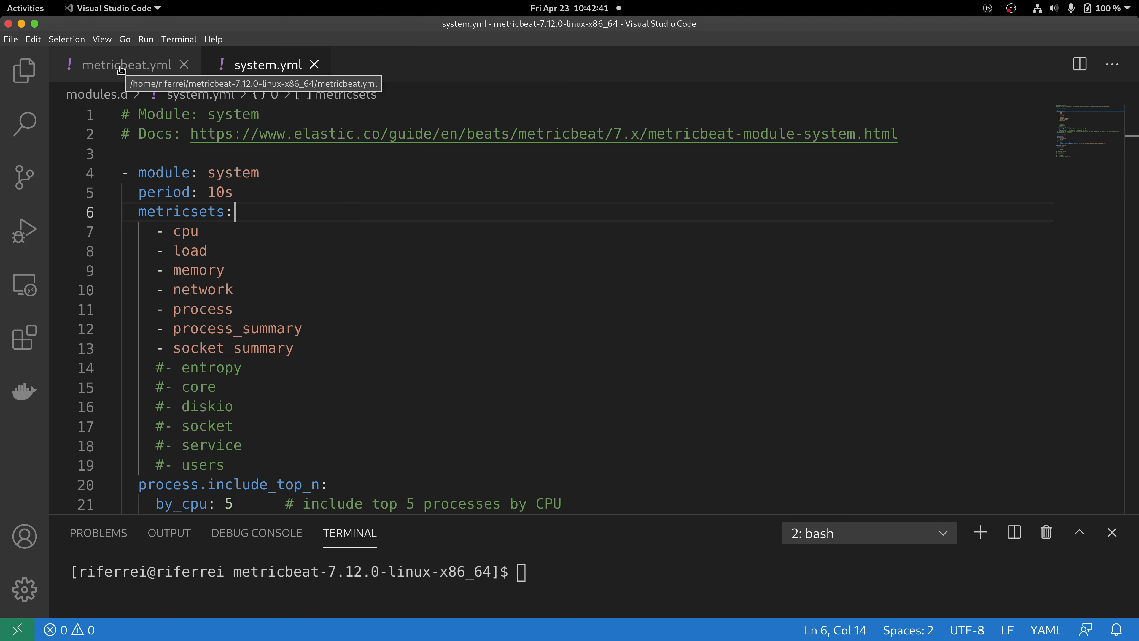
- Return to the metricbeat.yml config after reviewing the system module metricsets
{"action": "left_click", "coordinate": [130, 64]}
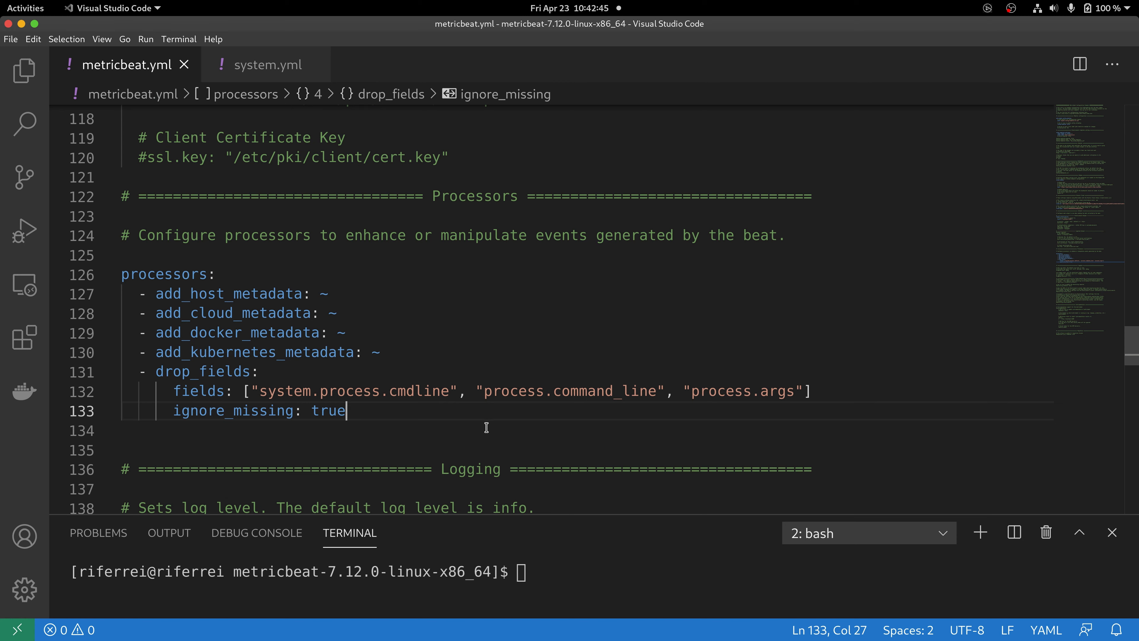
{"action": "mouse_move", "coordinate": [588, 413]}
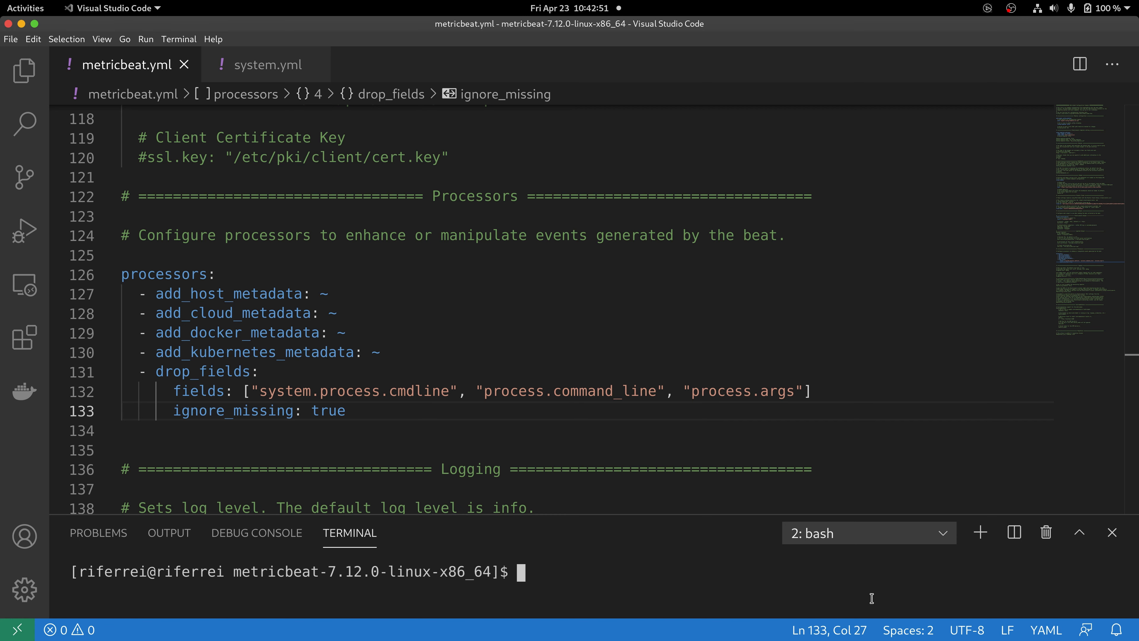
- Run ./metricbeat -c metricbeat.yml in the integrated terminal to restart Metricbeat
{"action": "type", "text": "./metricbeat -c metricbeat.yml"}
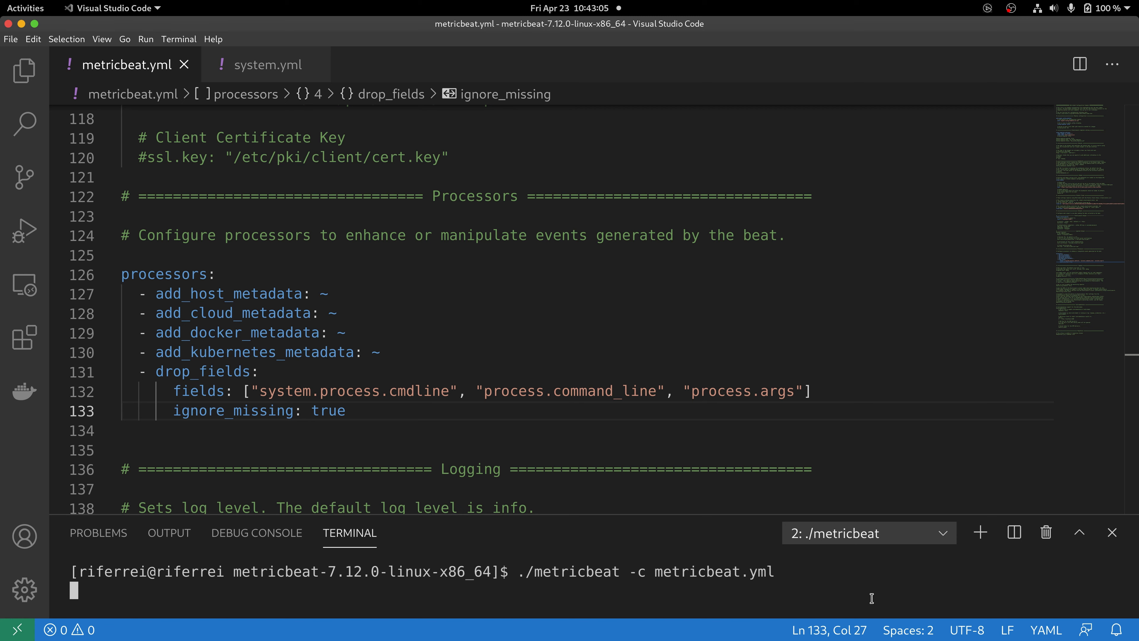
{"action": "mouse_move", "coordinate": [660, 510]}
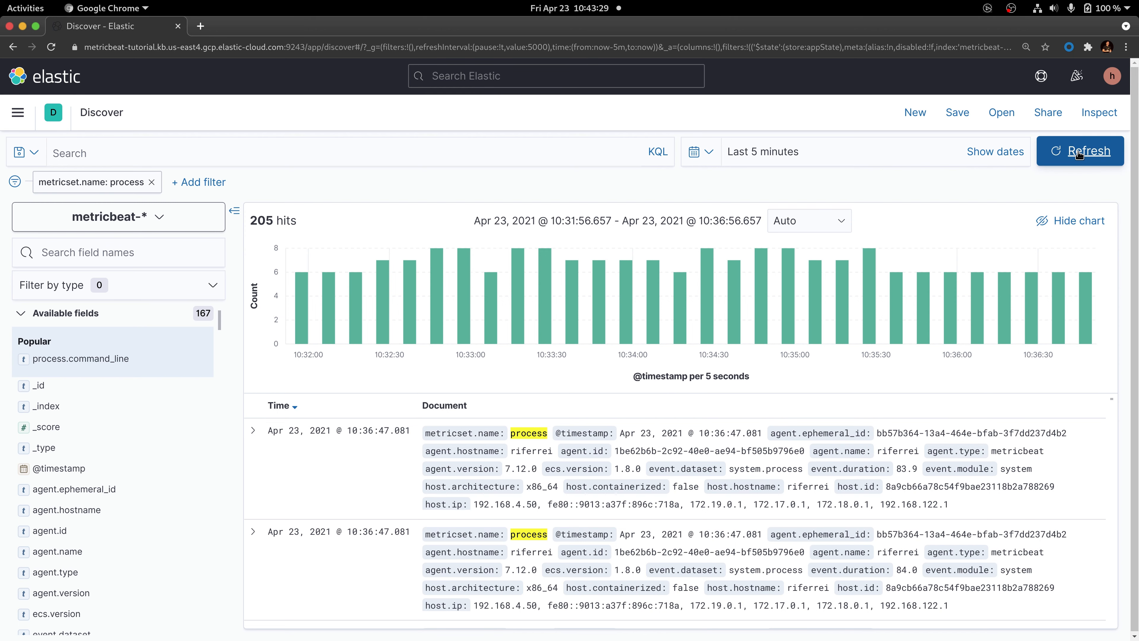
- Reload Discover results and expand the newest process document
{"action": "left_click", "coordinate": [1080, 150]}
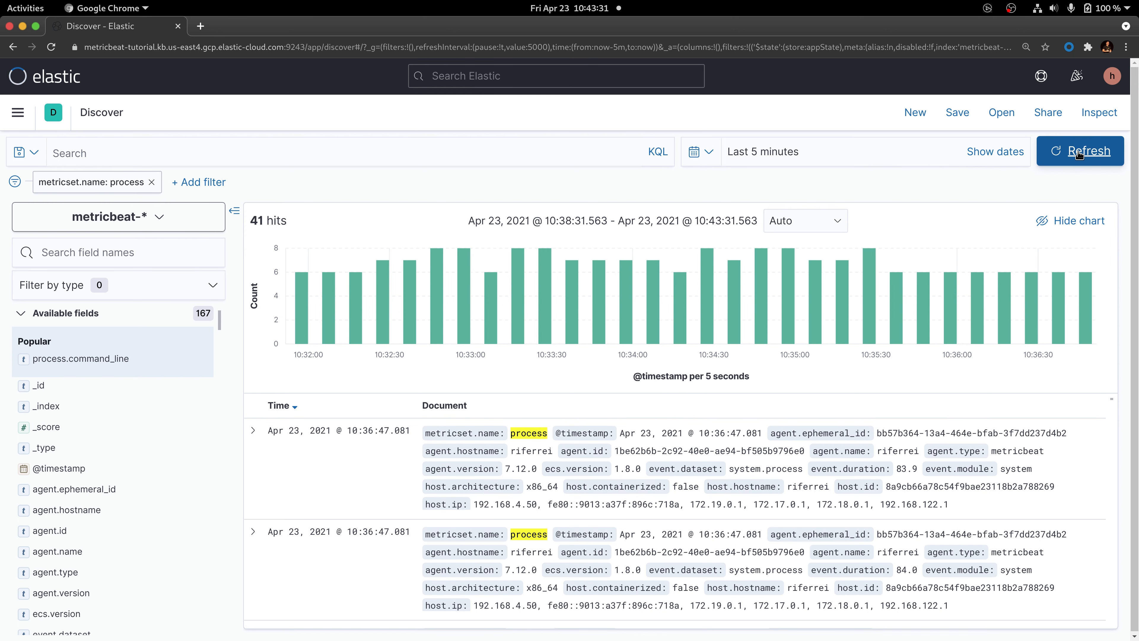
{"action": "left_click", "coordinate": [1081, 151]}
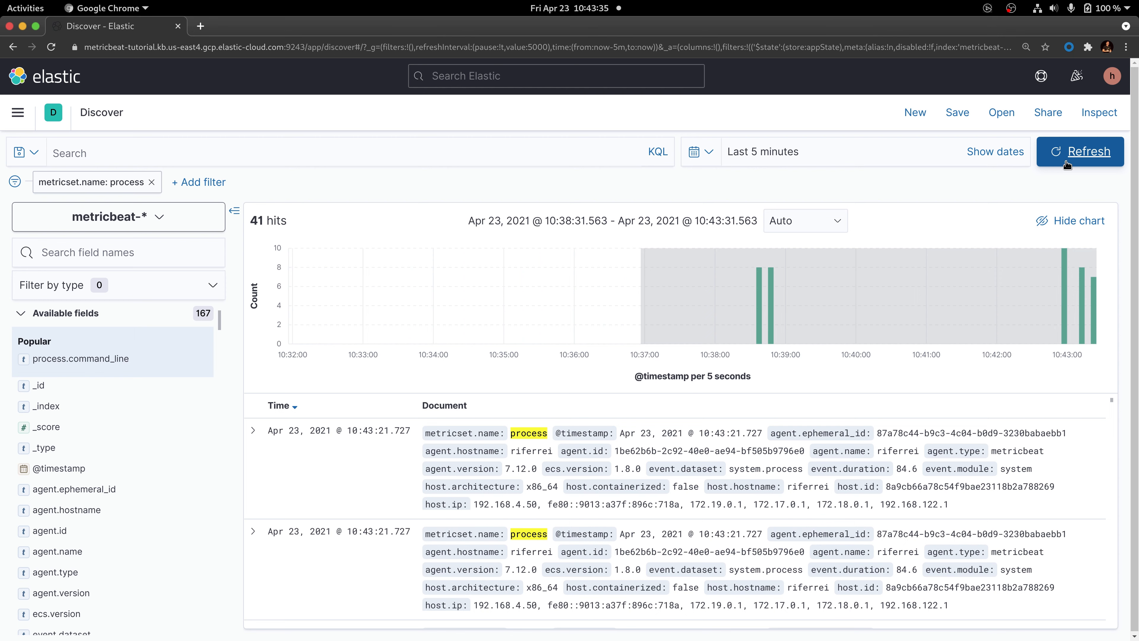
{"action": "mouse_move", "coordinate": [748, 186]}
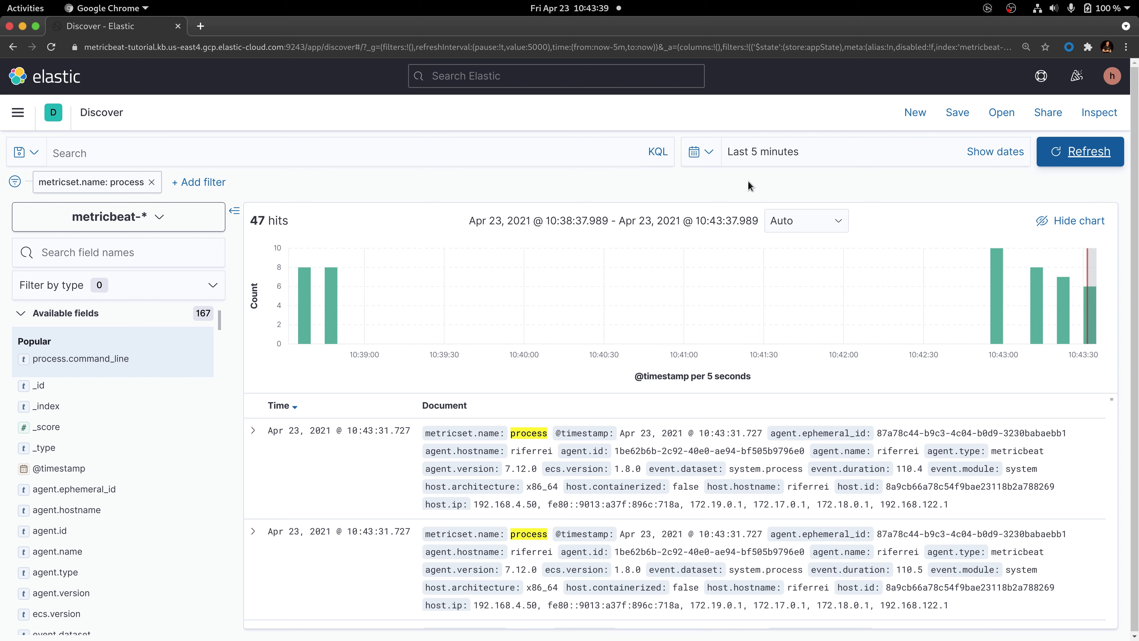
{"action": "mouse_move", "coordinate": [452, 465]}
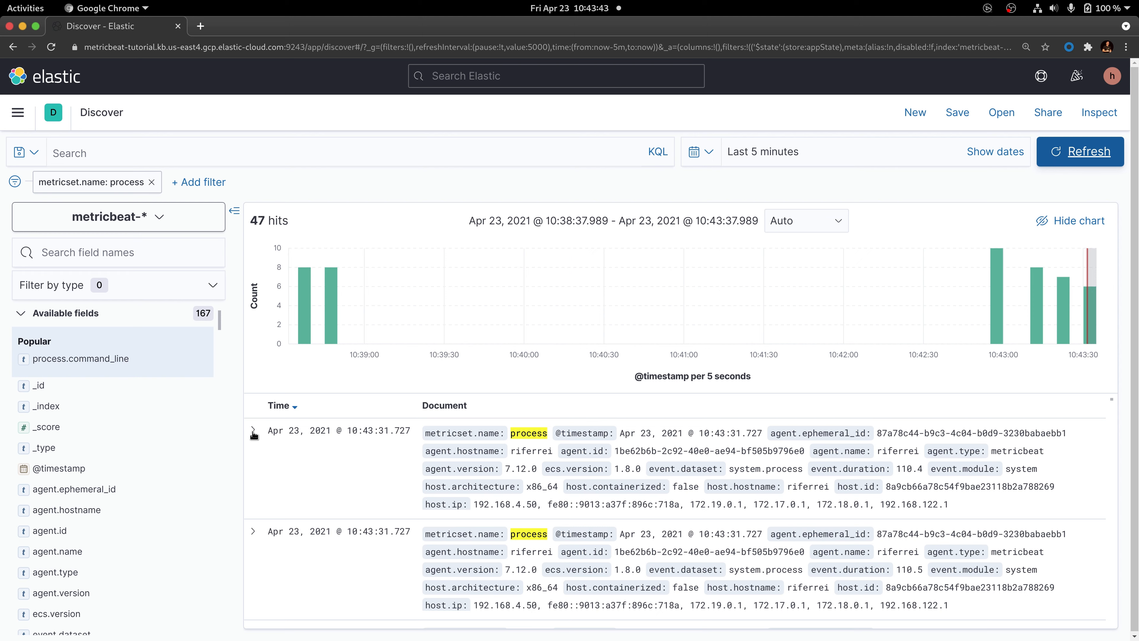
{"action": "left_click", "coordinate": [253, 430]}
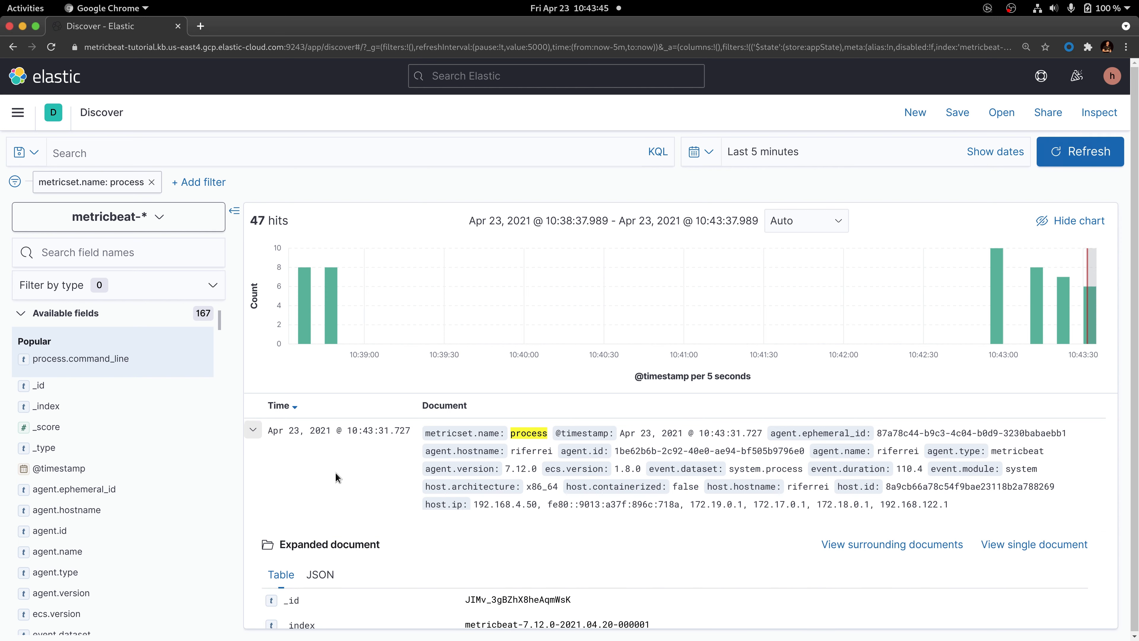
- View the process document as raw JSON and scroll through its fields
{"action": "scroll", "scroll_direction": "down", "scroll_amount": 3}
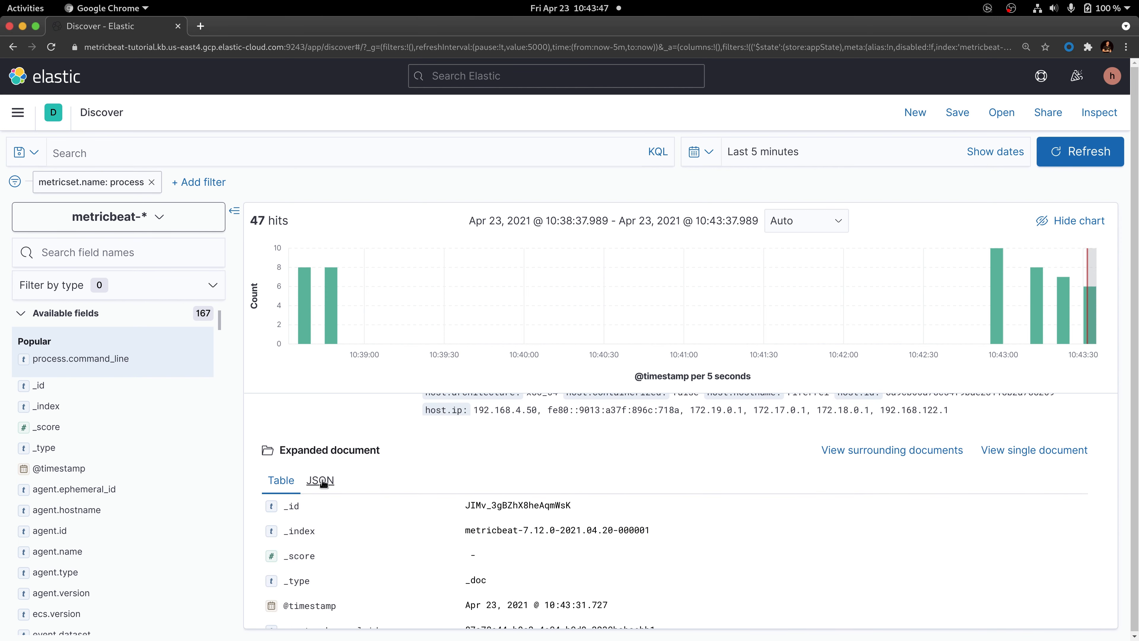
{"action": "left_click", "coordinate": [320, 480]}
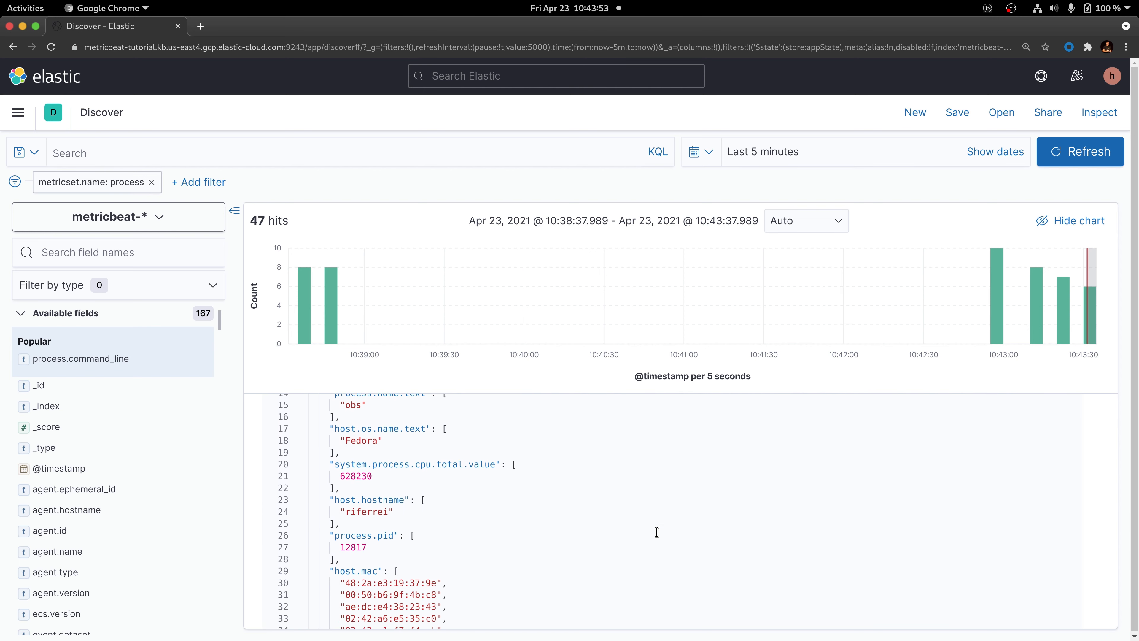
{"action": "scroll", "scroll_direction": "down", "scroll_amount": 3}
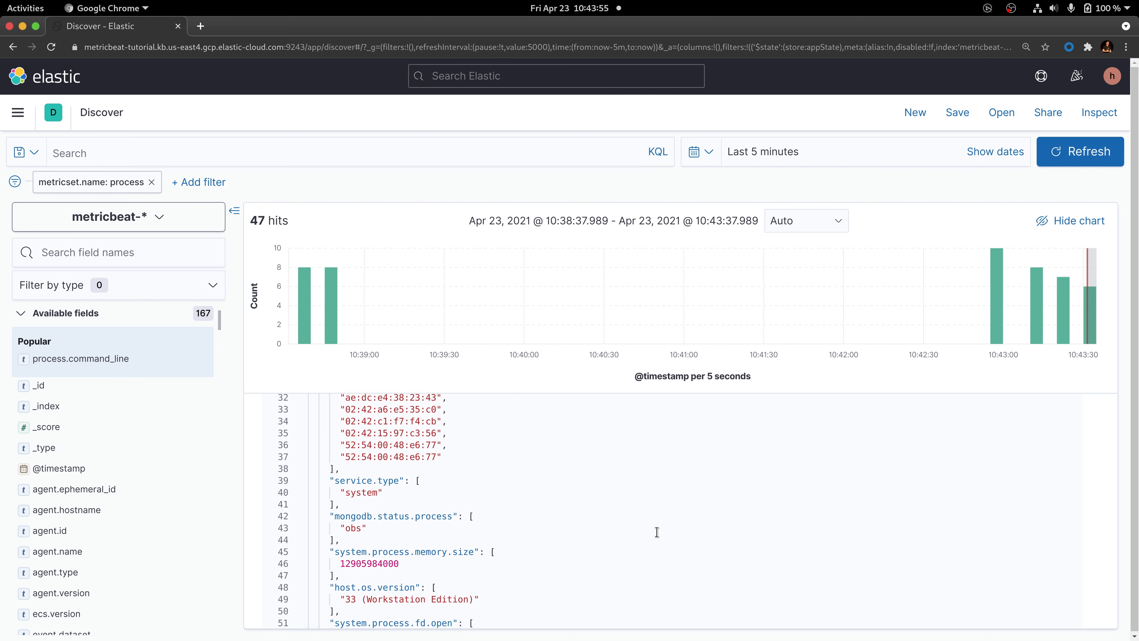
{"action": "scroll", "scroll_direction": "down", "scroll_amount": 3}
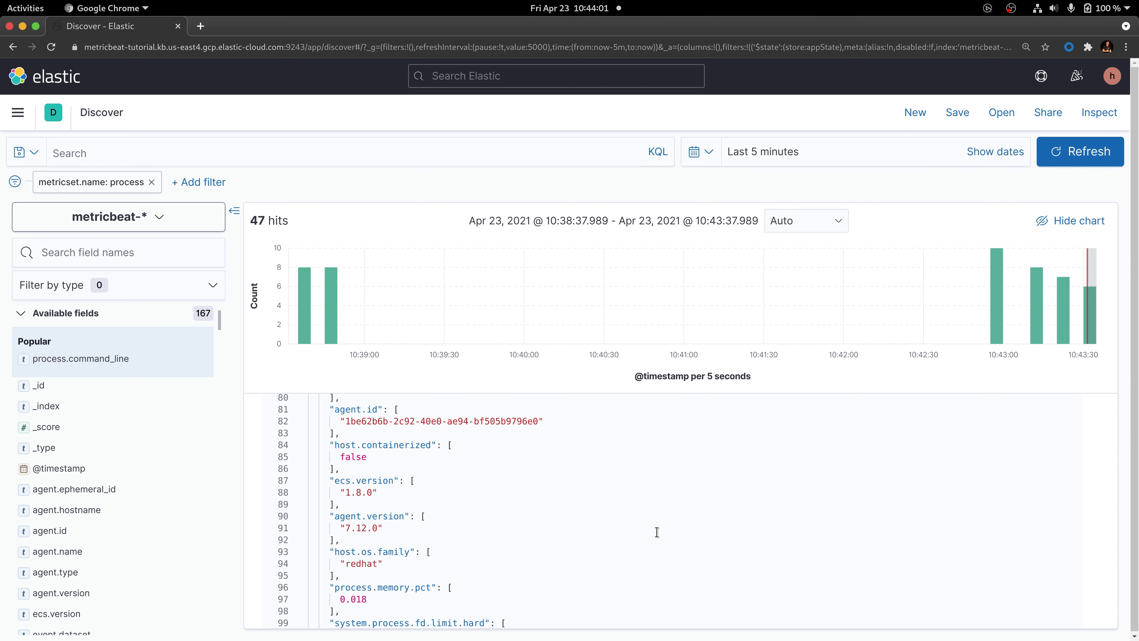
{"action": "scroll", "scroll_direction": "down", "scroll_amount": 3}
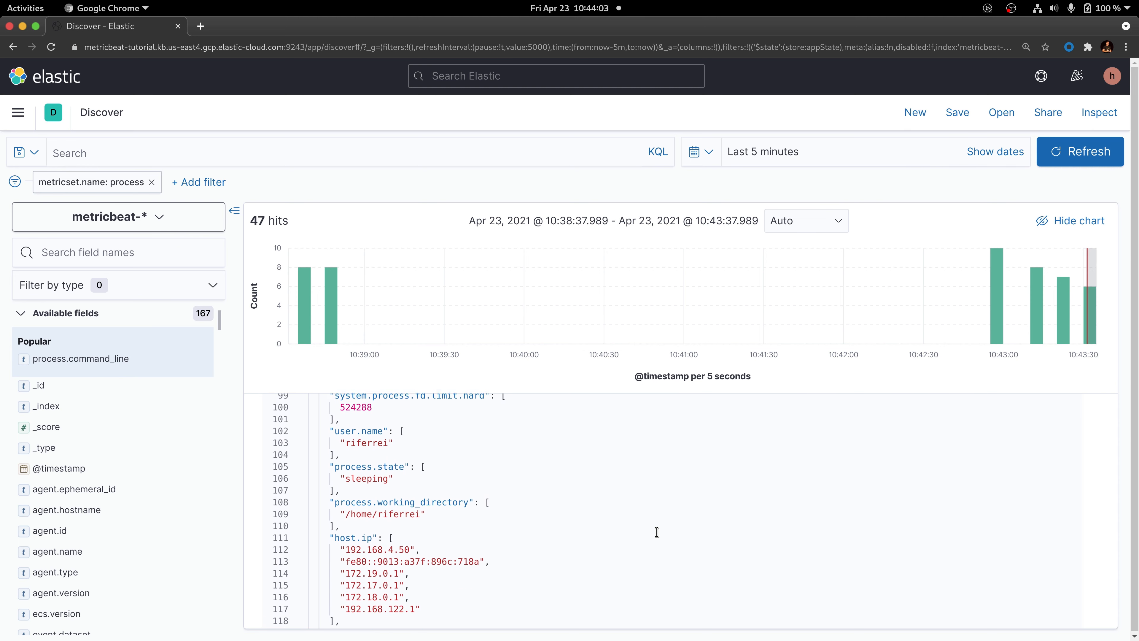
{"action": "scroll", "scroll_direction": "down", "scroll_amount": 3}
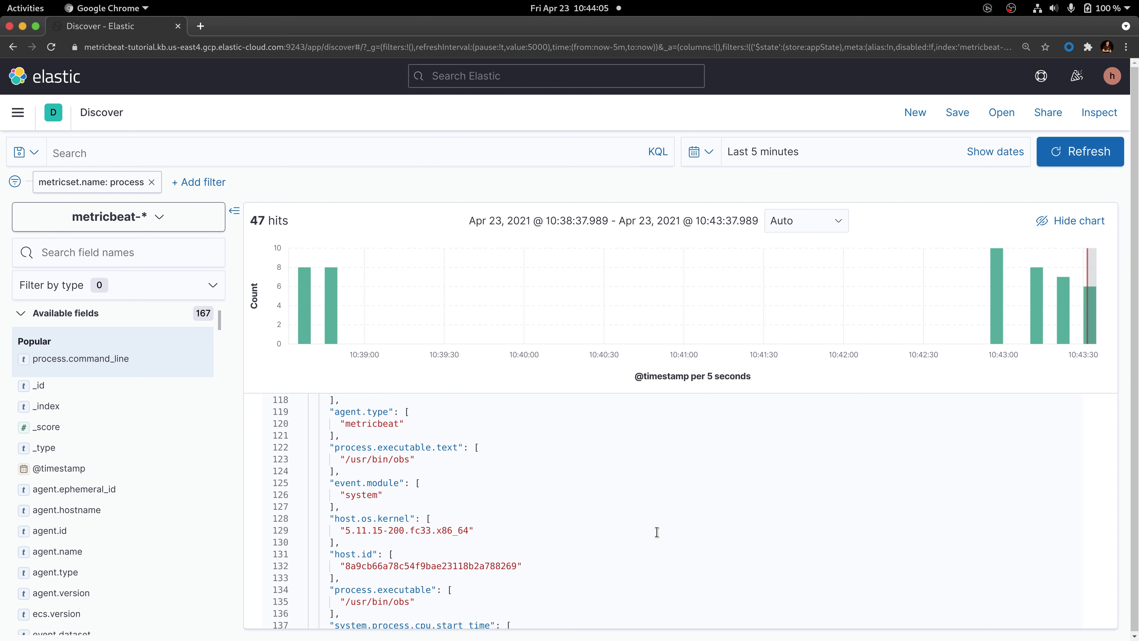
{"action": "scroll", "scroll_direction": "down", "scroll_amount": 3}
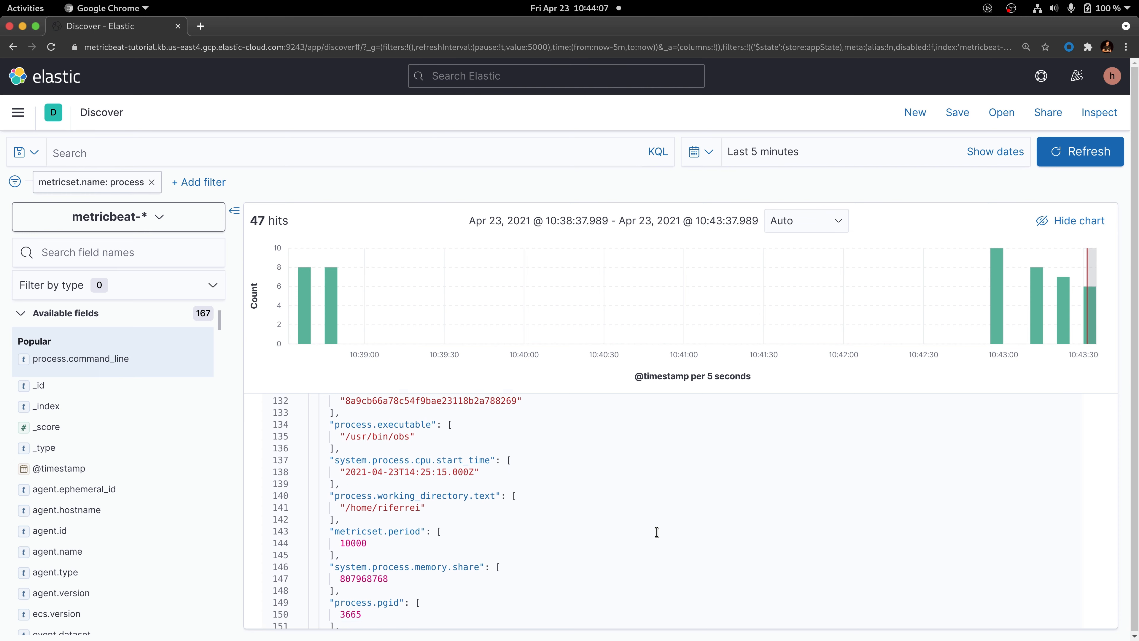
{"action": "scroll", "scroll_direction": "down", "scroll_amount": 3}
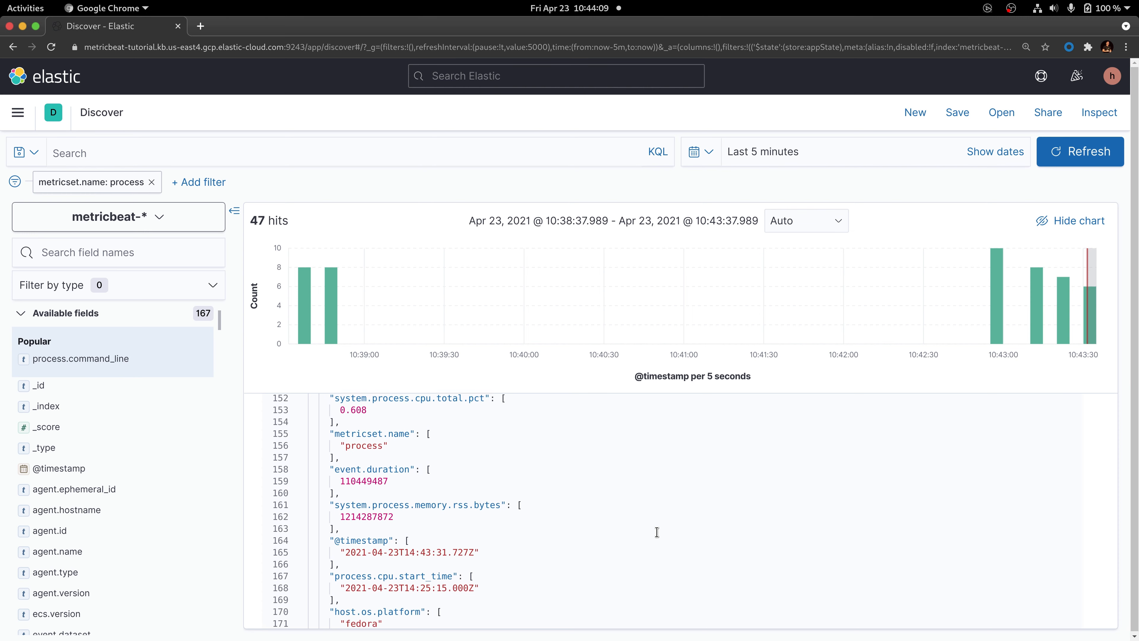